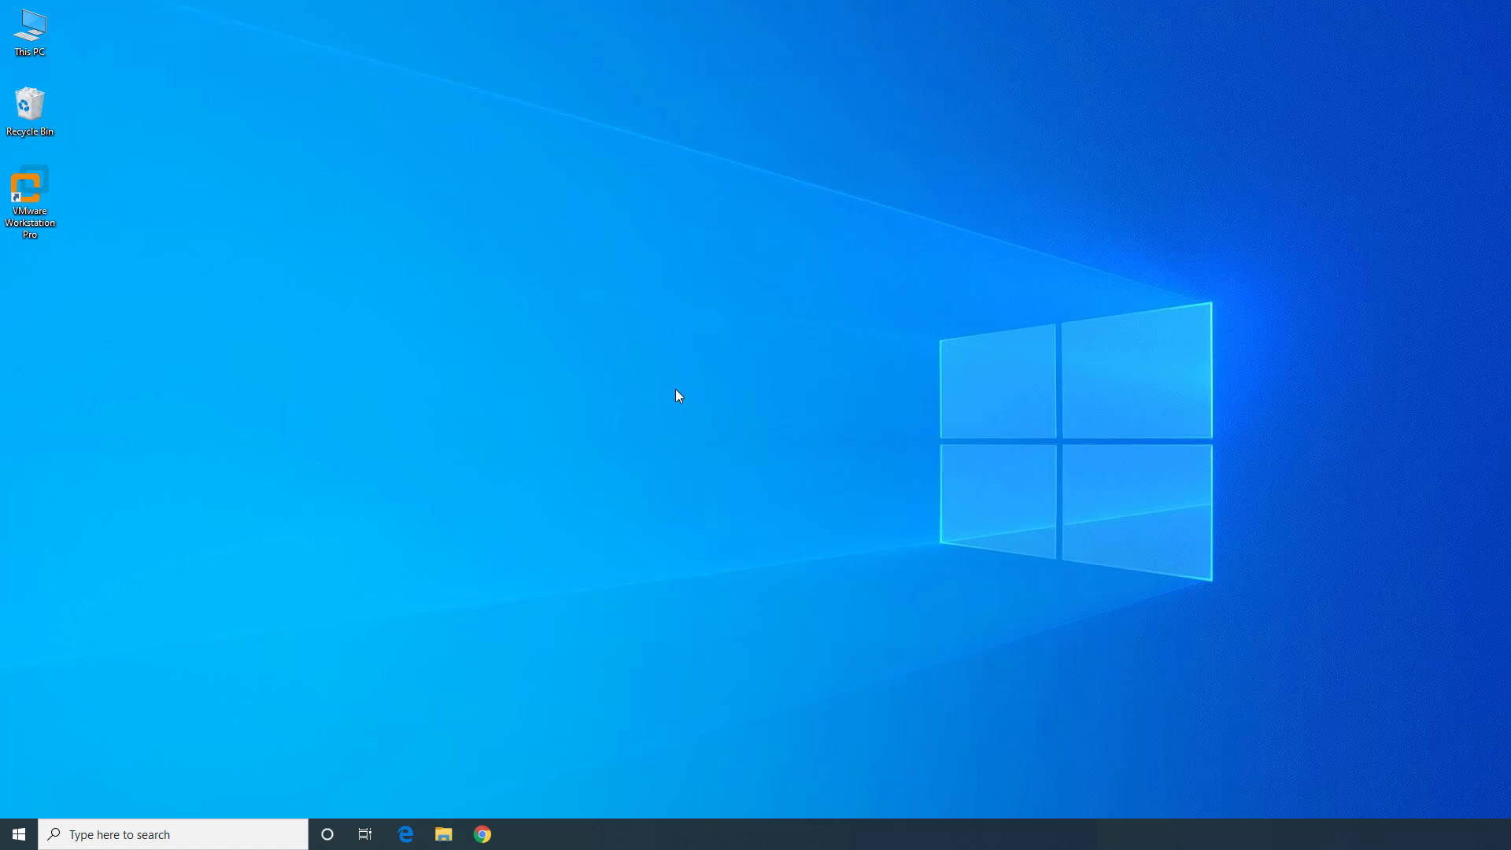
- Bring up the Windows 10 Run dialog with cmd ready to launch
key("Win+r")
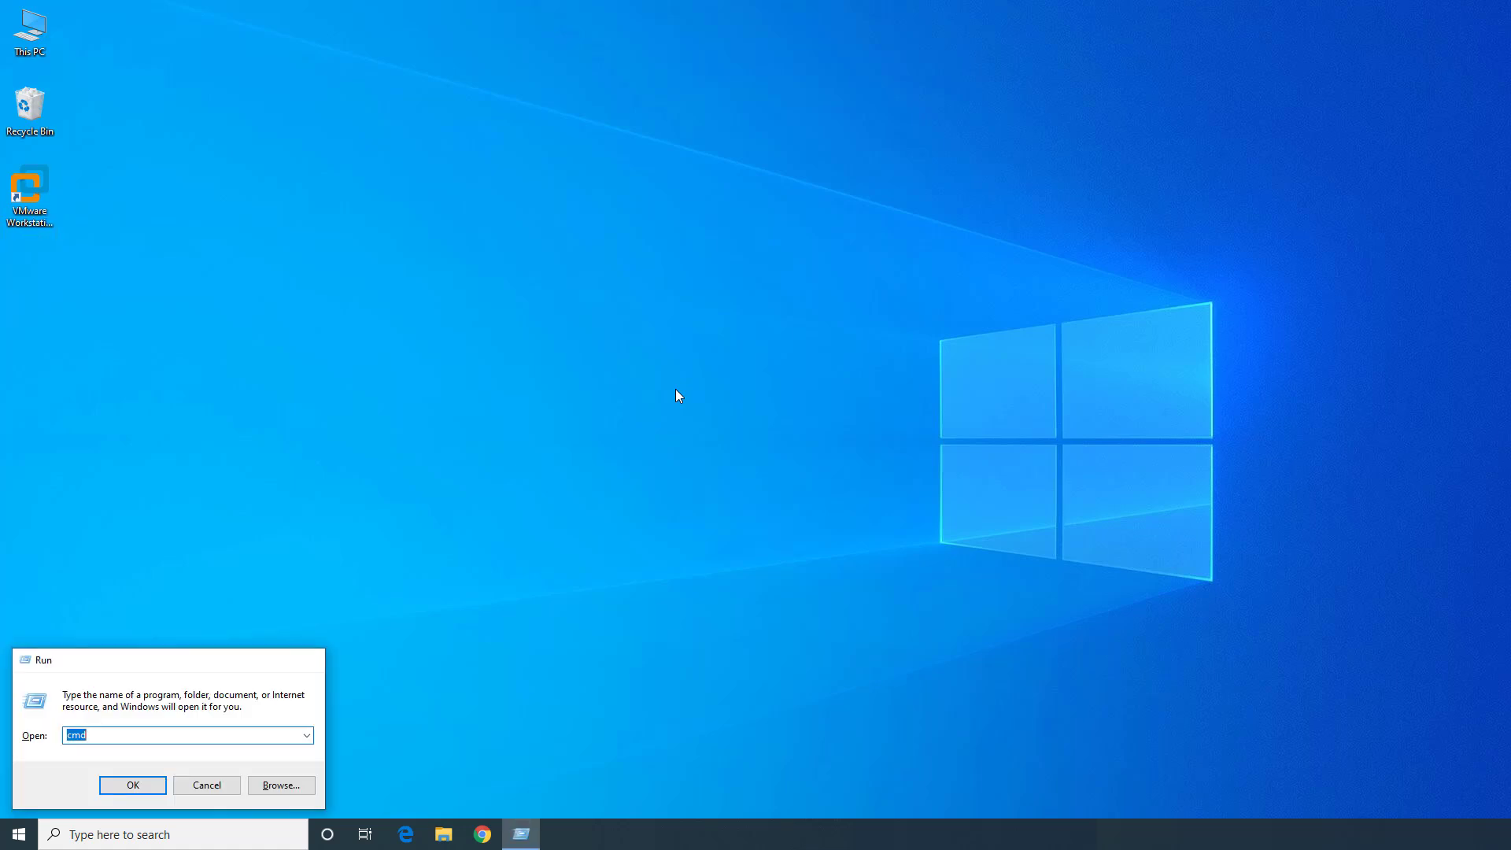
- Run ipconfig on the host and note the Ethernet default gateway 192.168.0.1
left_click(133, 784)
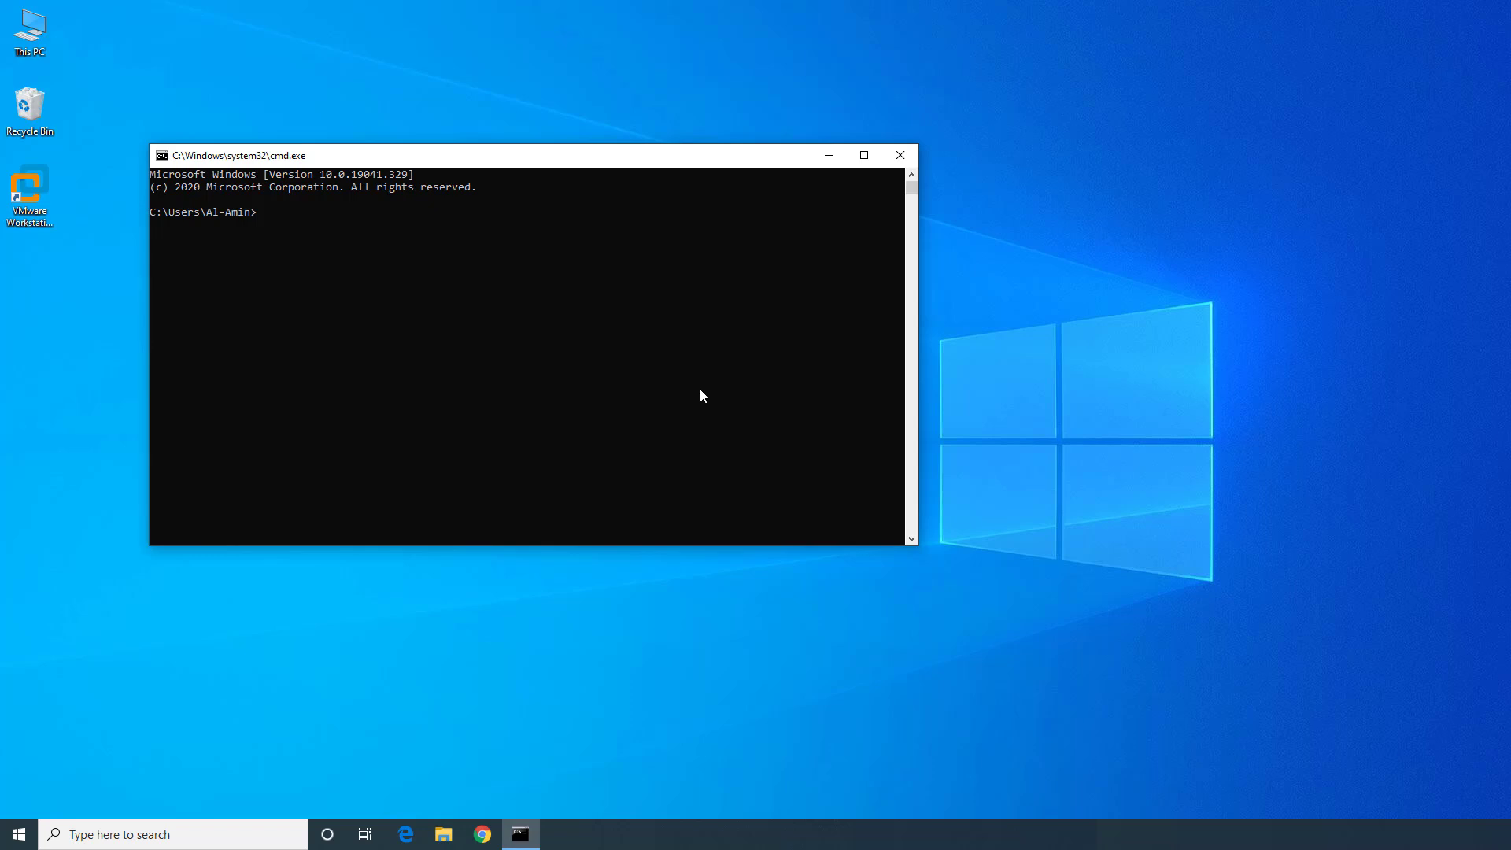
type("ipconfig")
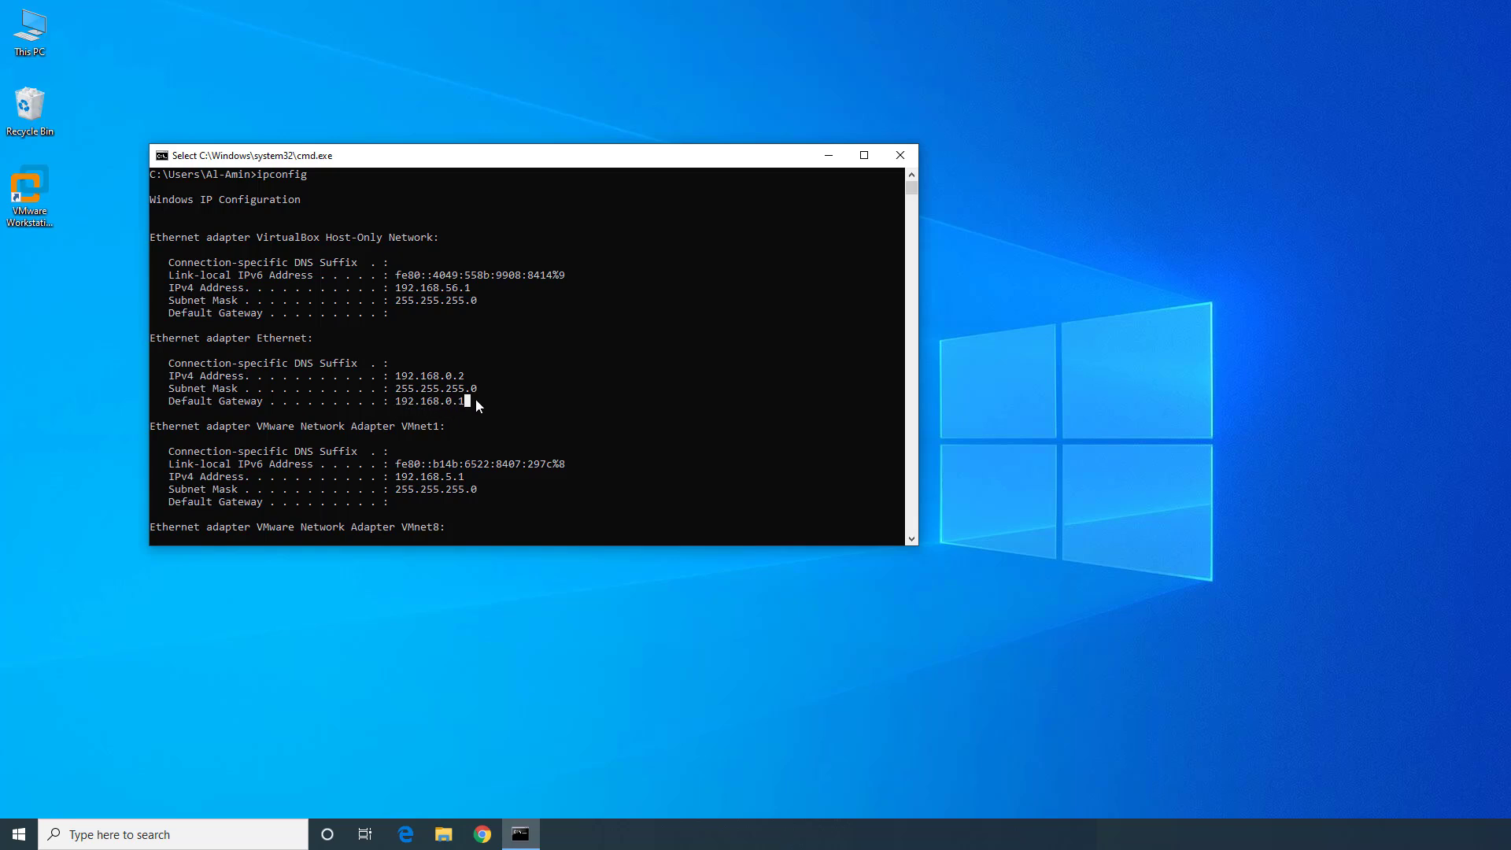
double_click(429, 401)
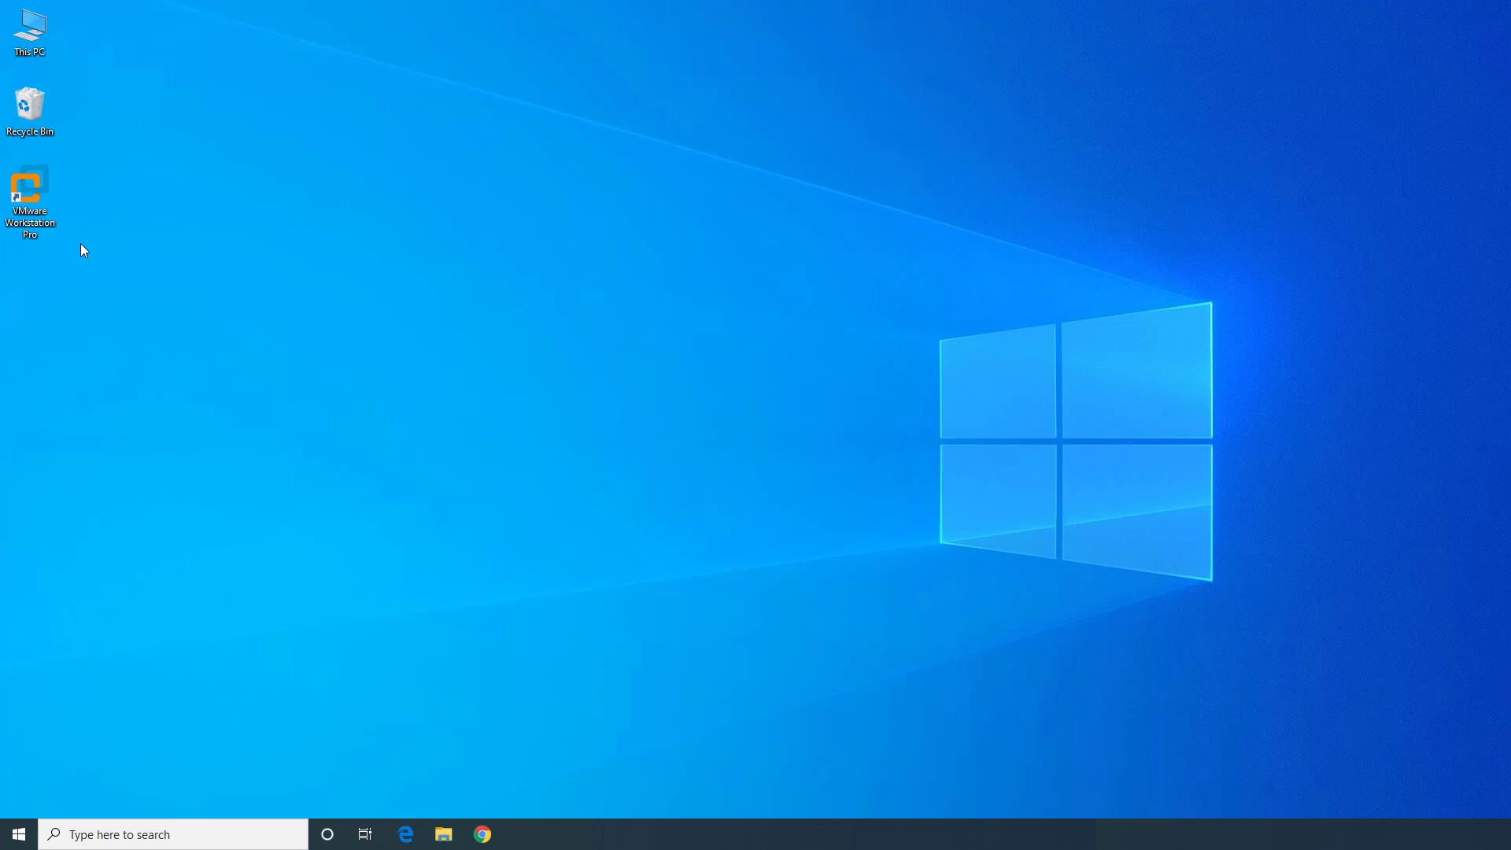
- Launch VMware Workstation Pro from its desktop shortcut
left_click(30, 198)
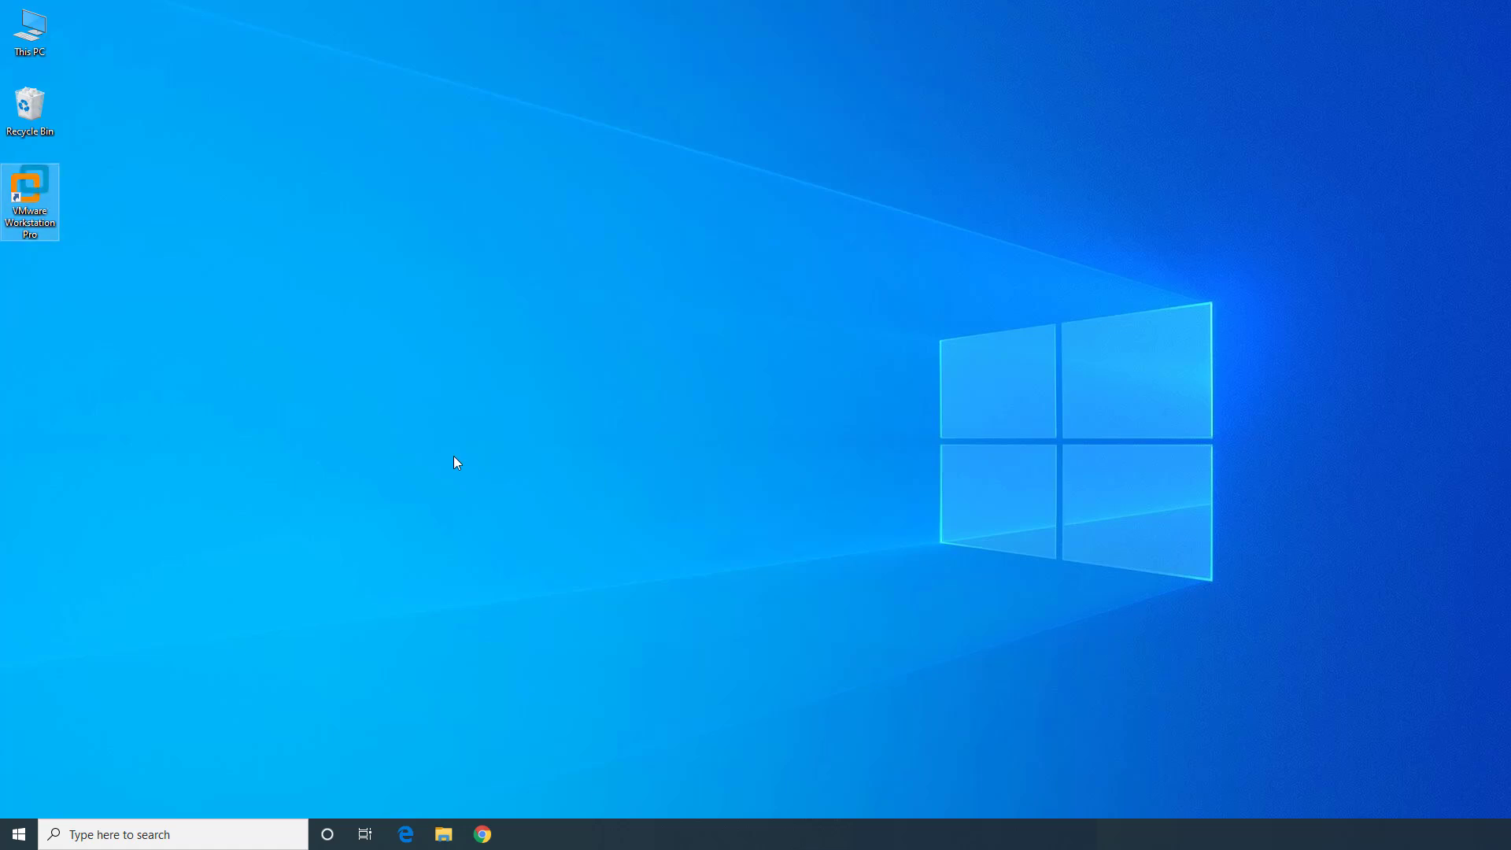
double_click(30, 203)
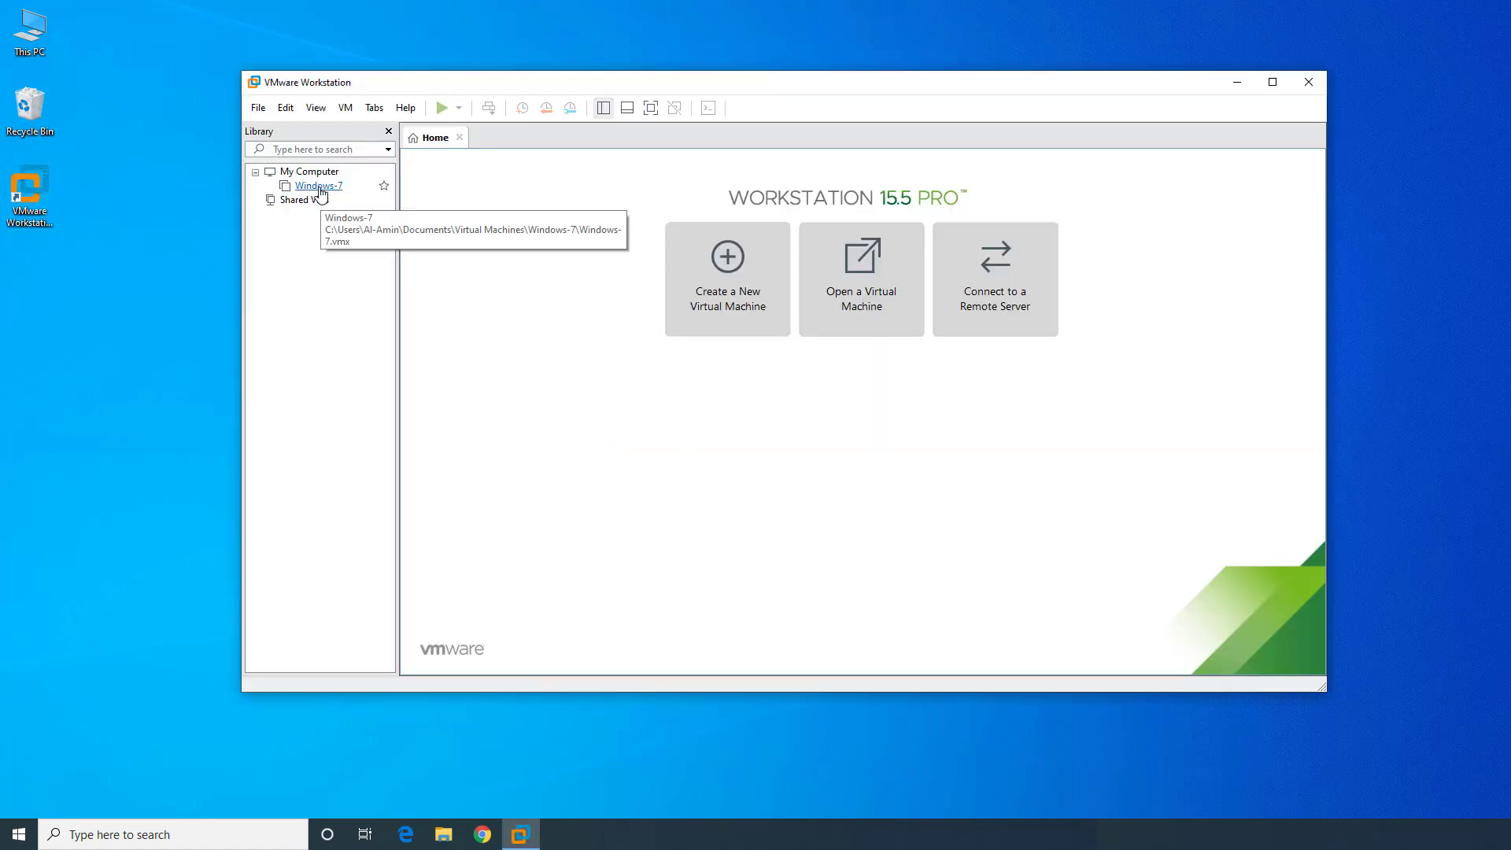
mouse_move(325, 195)
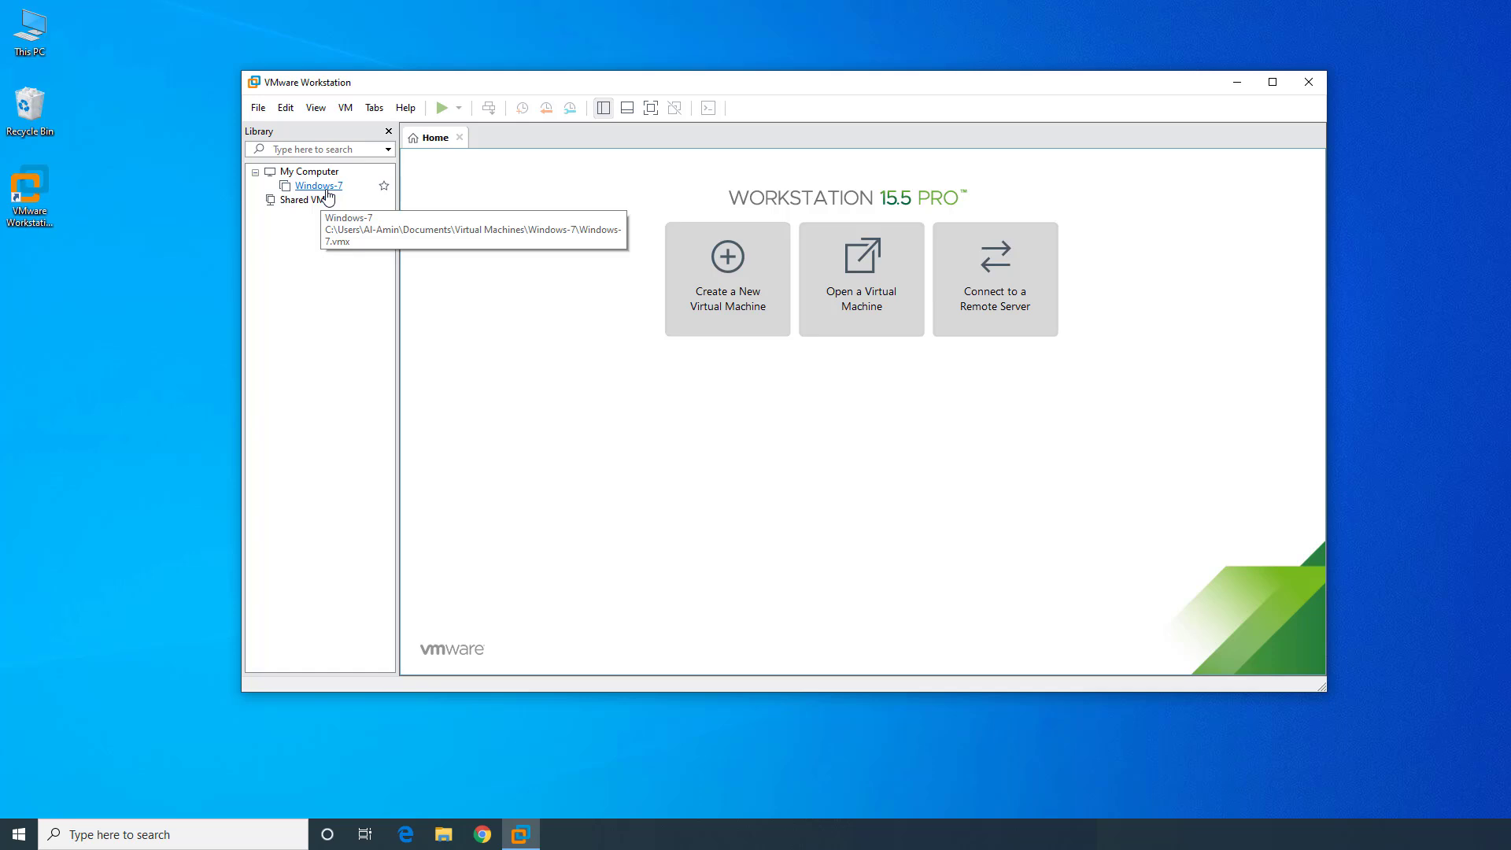
mouse_move(327, 199)
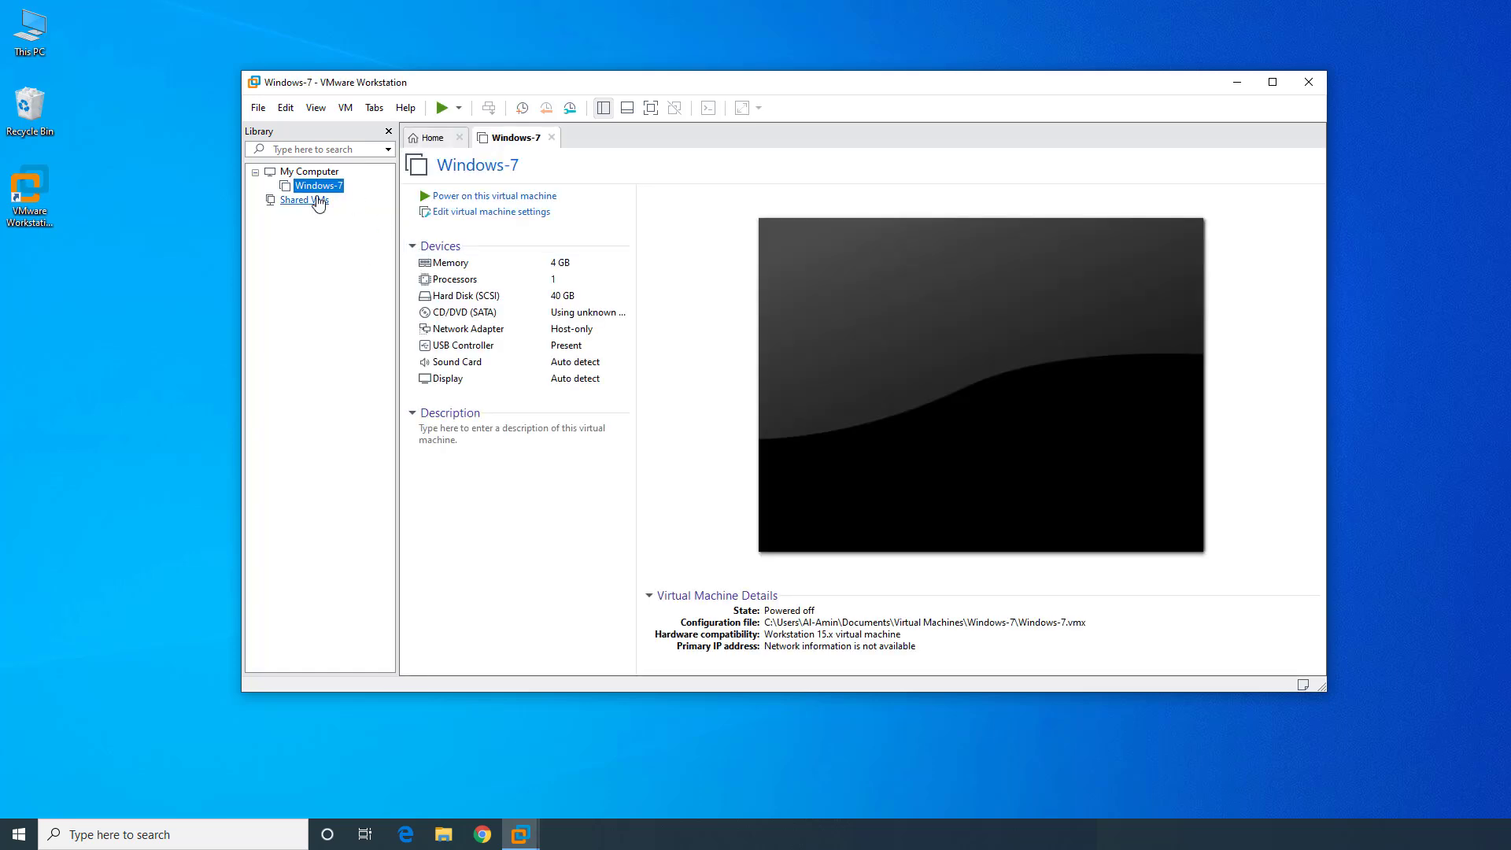
mouse_move(448, 217)
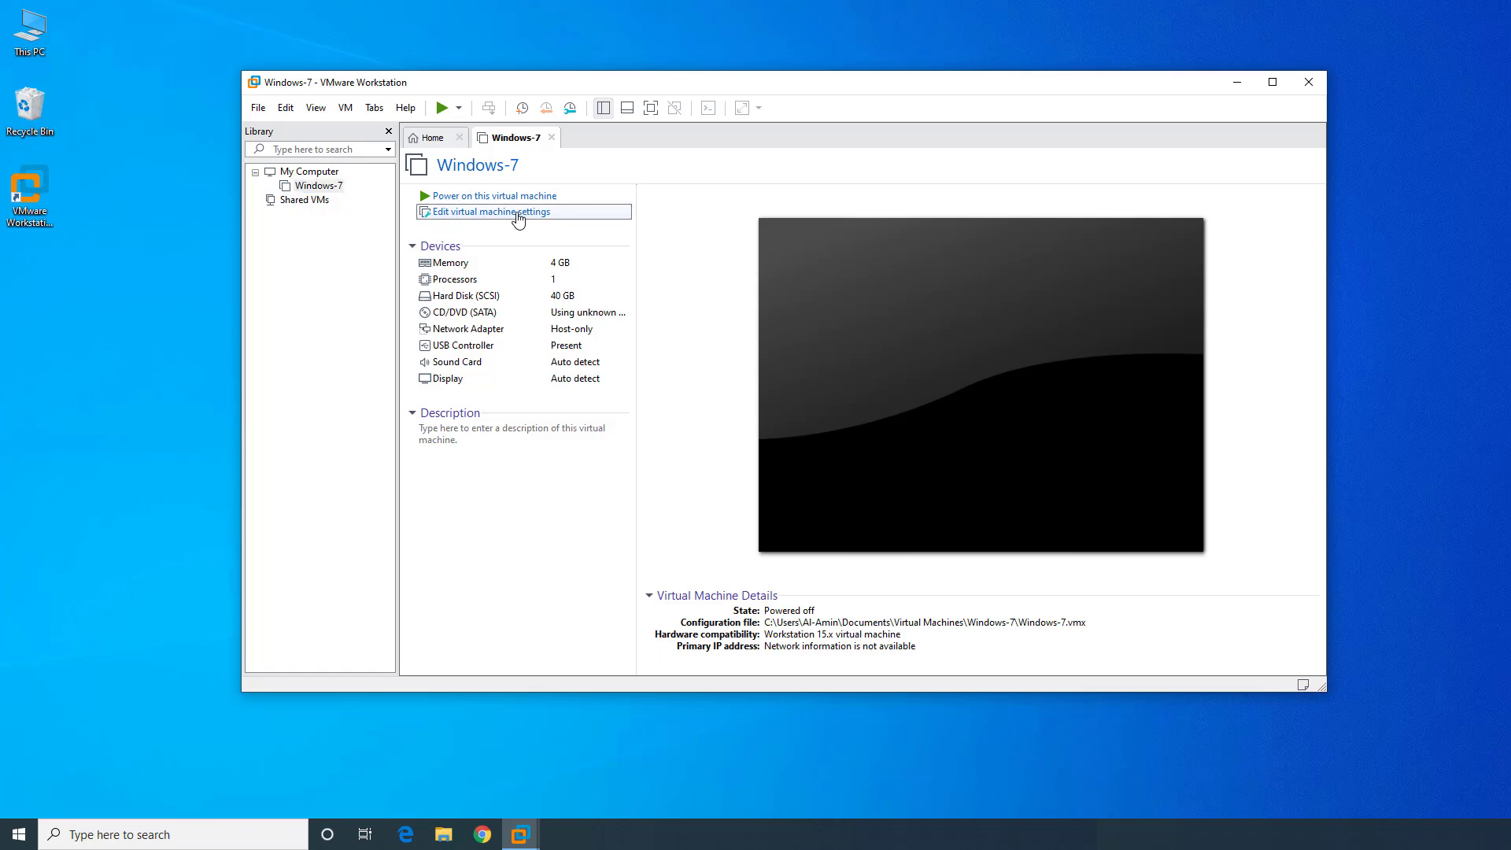
- Set the Windows-7 VM's network adapter to Bridged, connected directly to the physical network
left_click(491, 211)
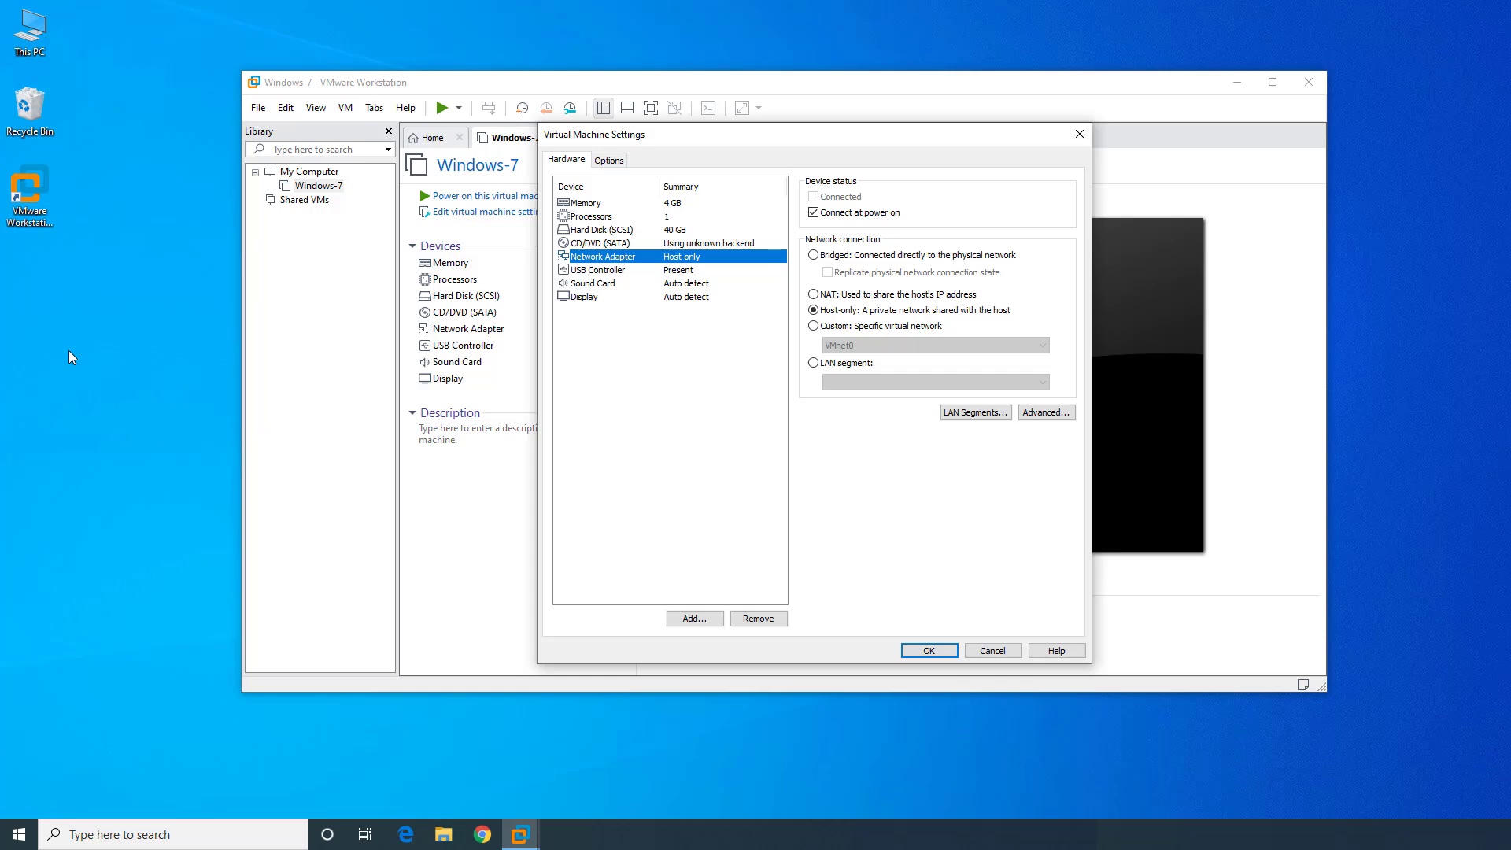
mouse_move(80, 355)
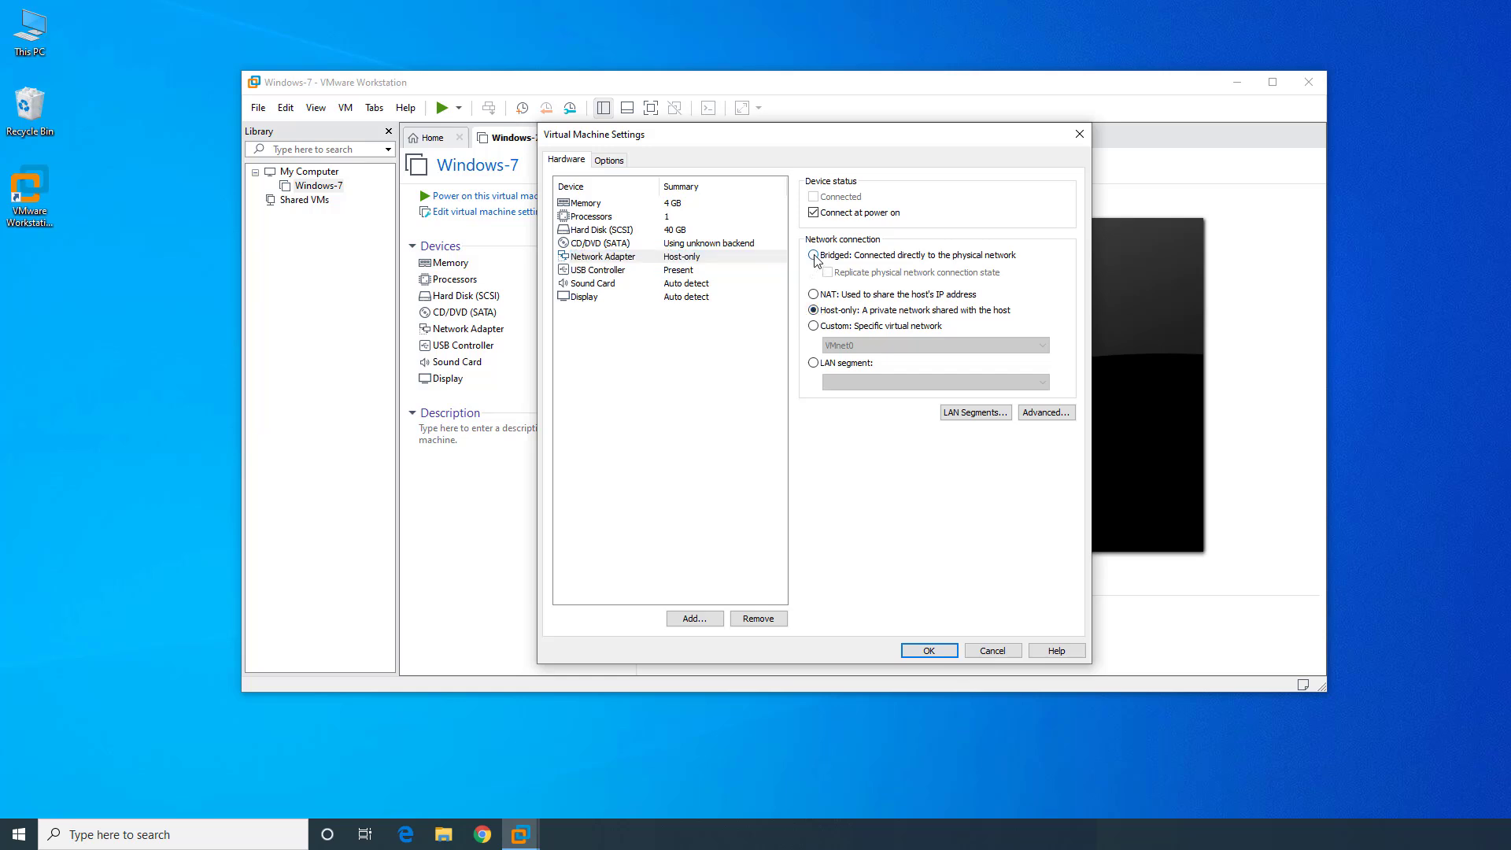
left_click(814, 255)
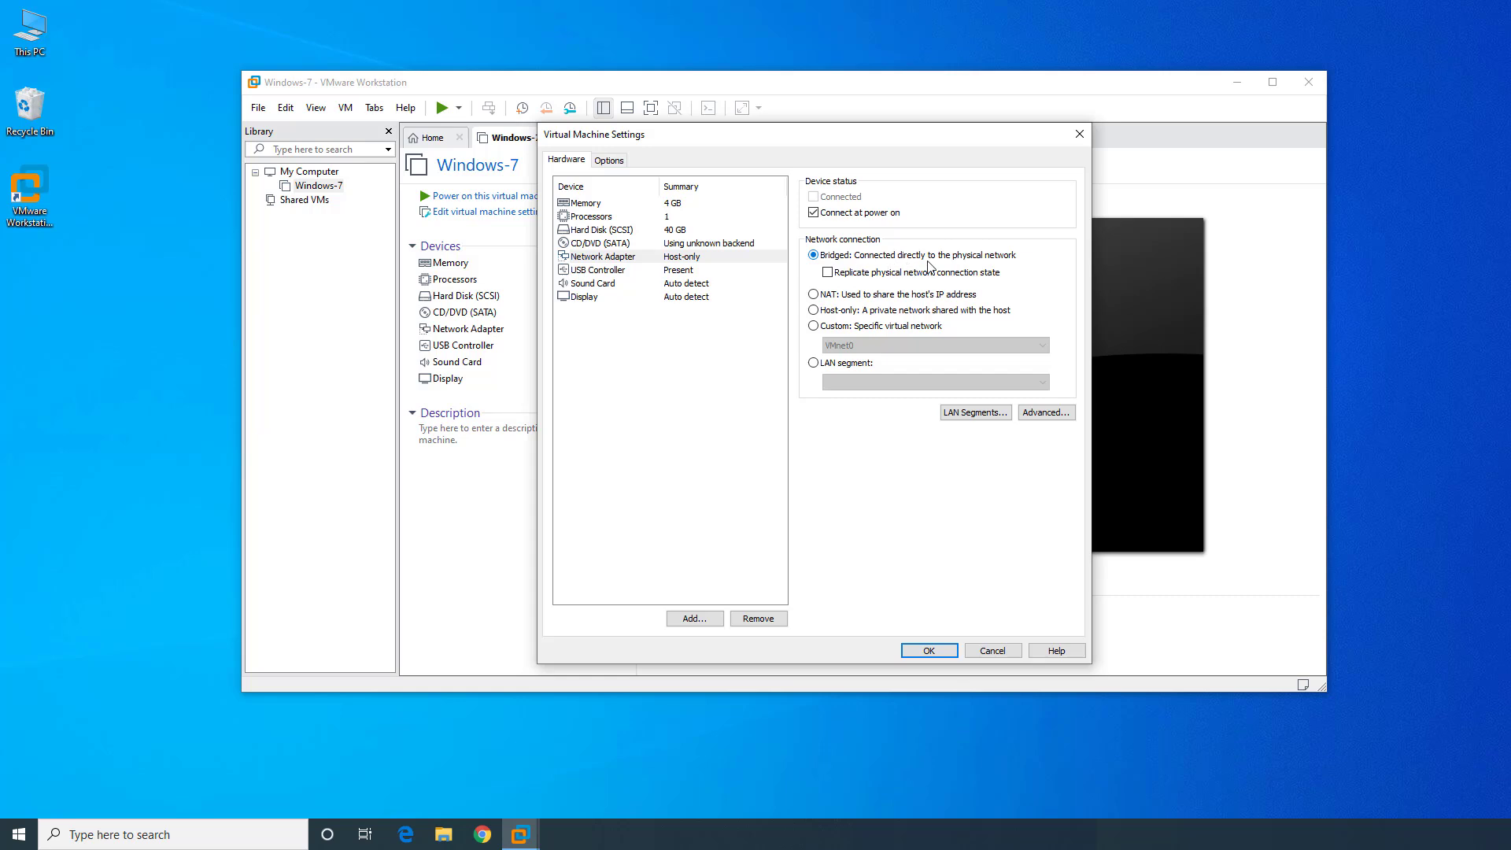
mouse_move(1018, 267)
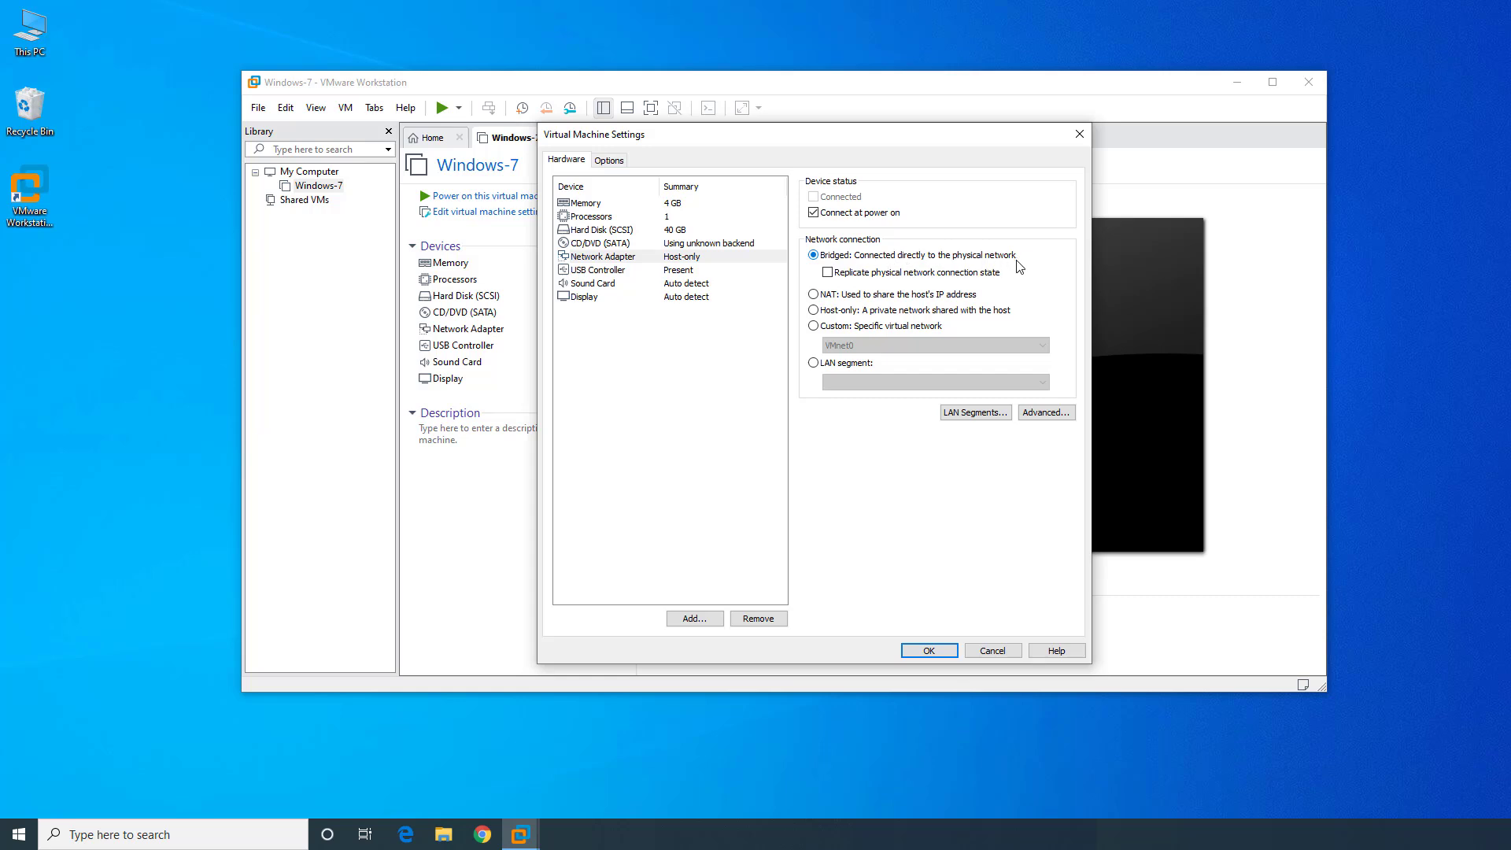
left_click(927, 650)
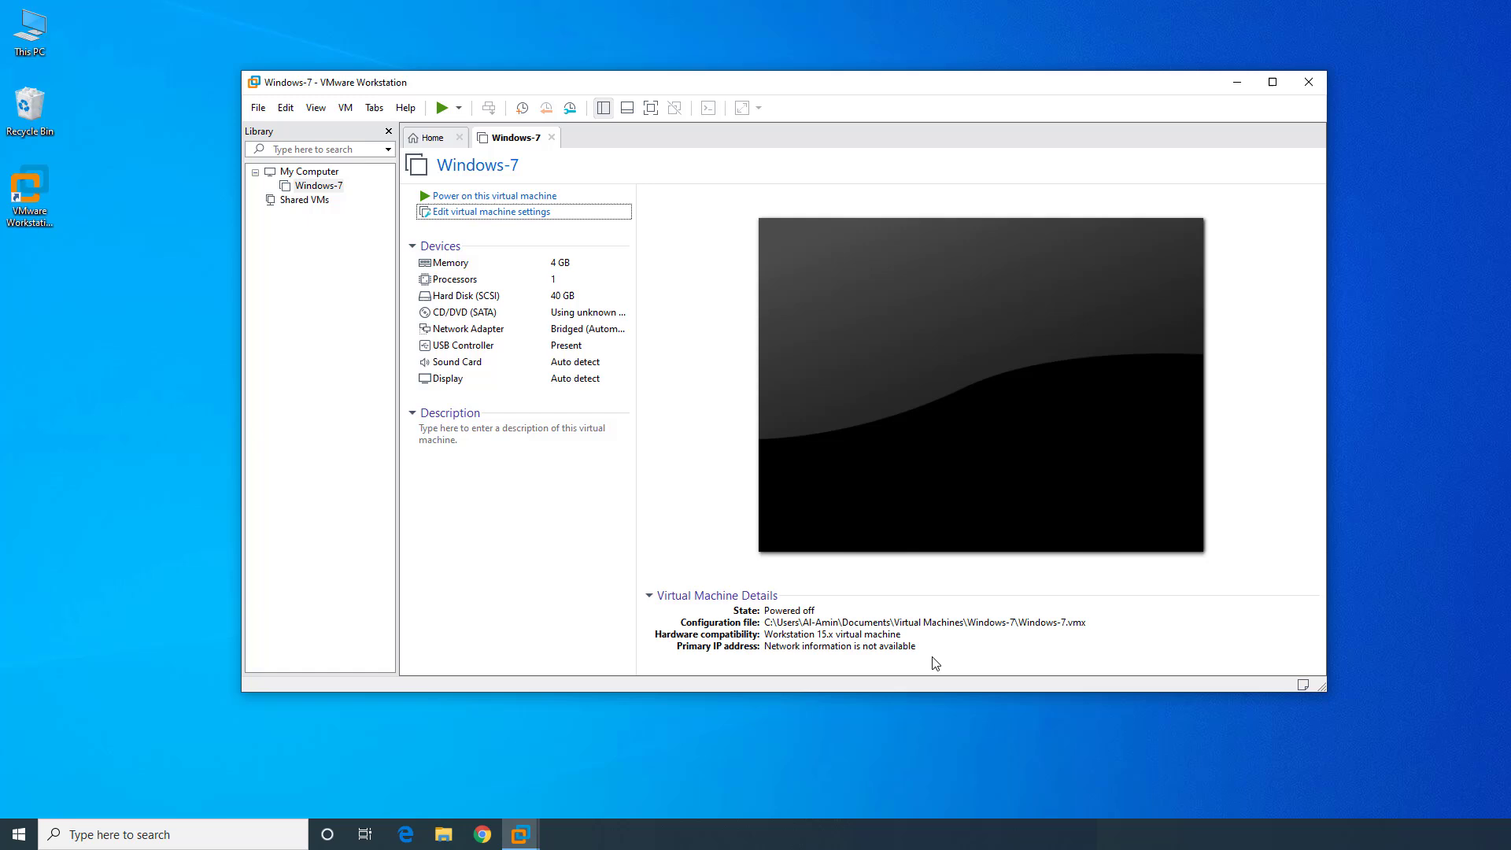
mouse_move(494, 195)
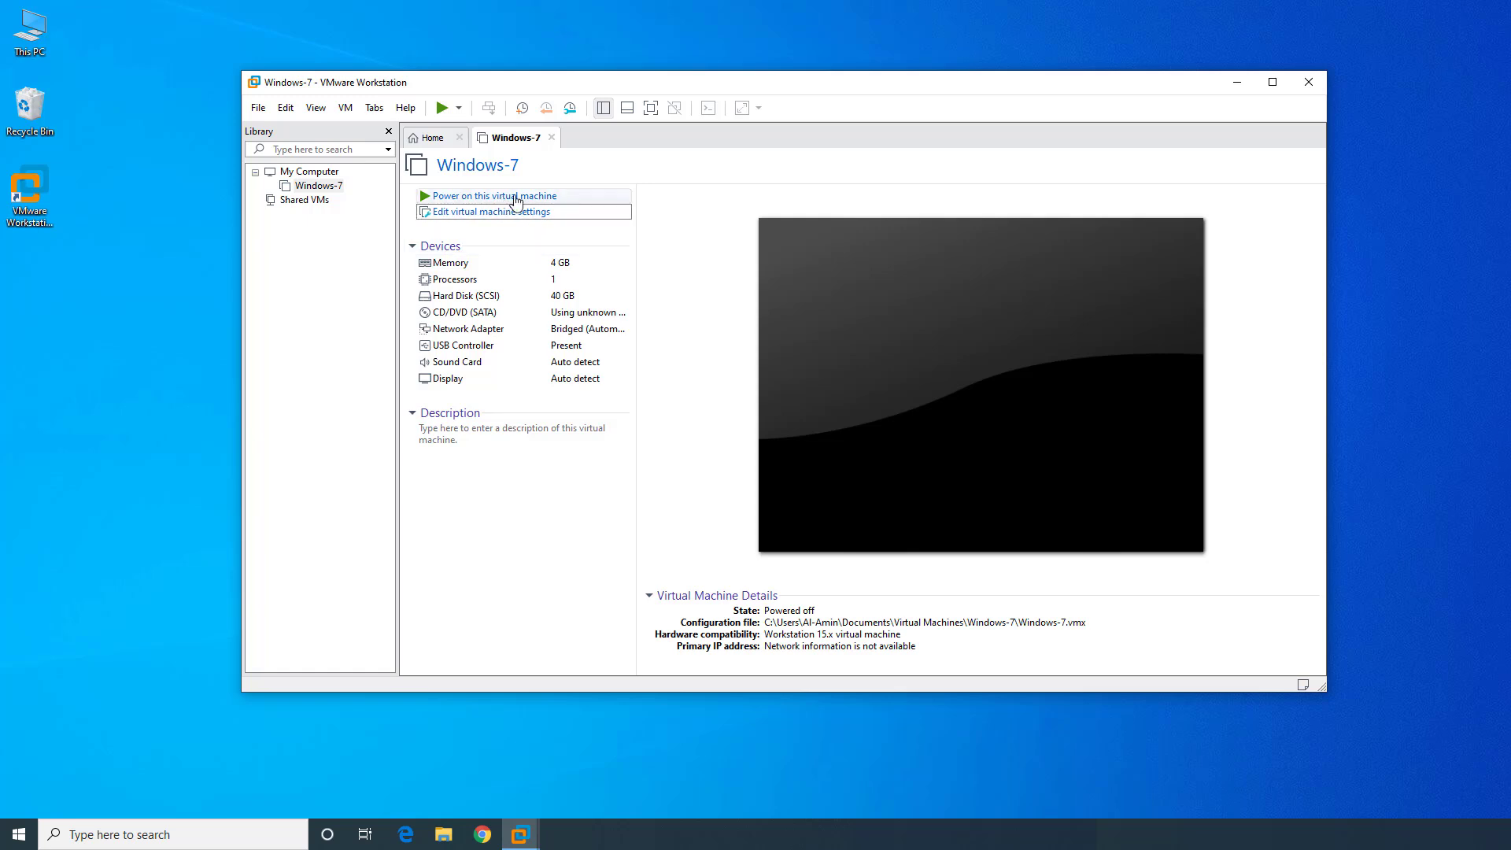
- Power on the Windows-7 virtual machine and let it boot to the desktop
left_click(496, 195)
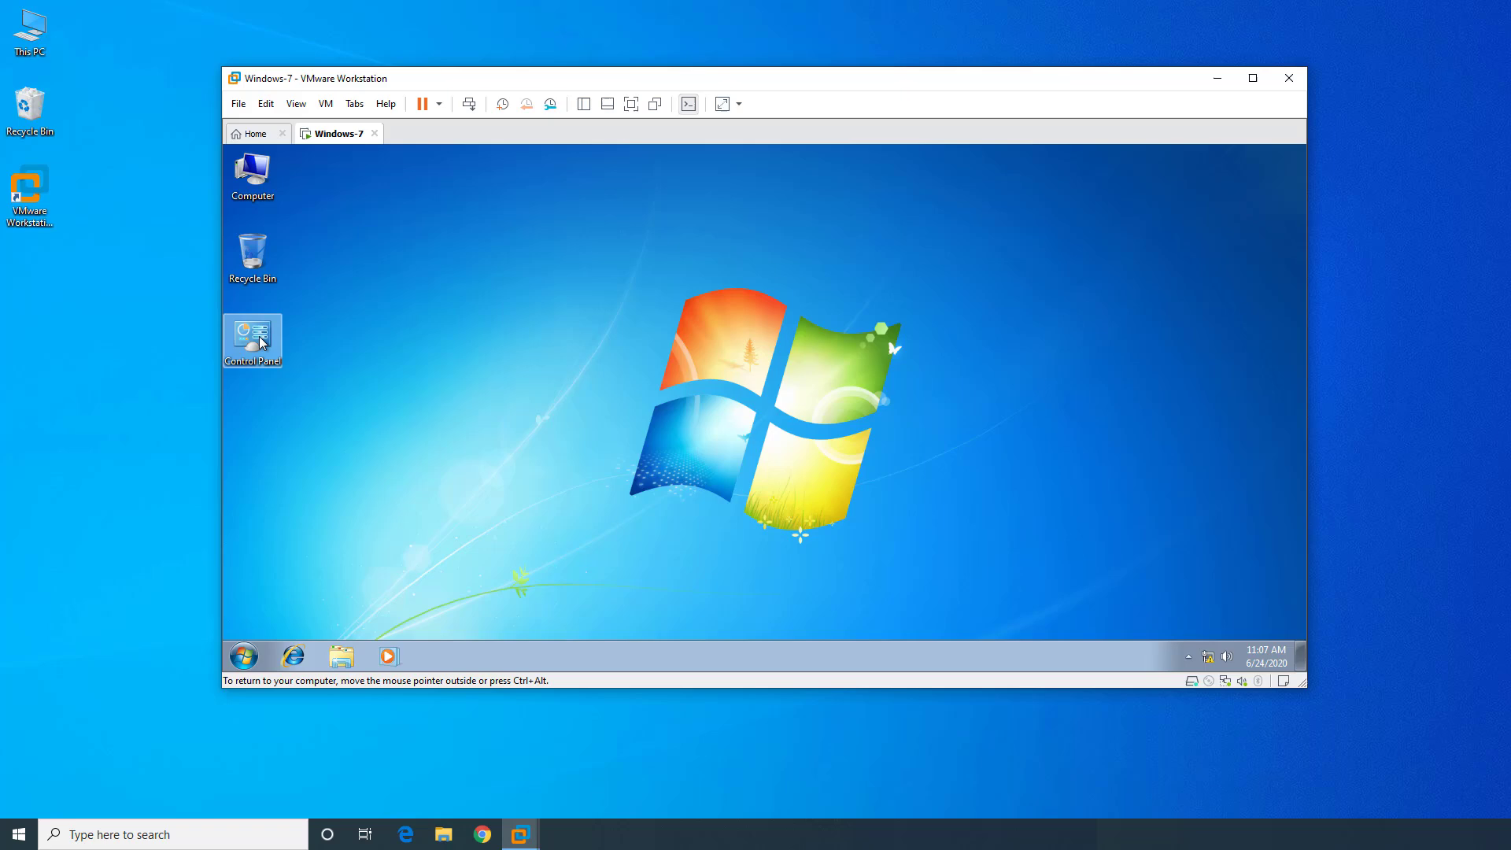
- Reach the Local Area Connection status via Control Panel's Network and Sharing Center
double_click(251, 336)
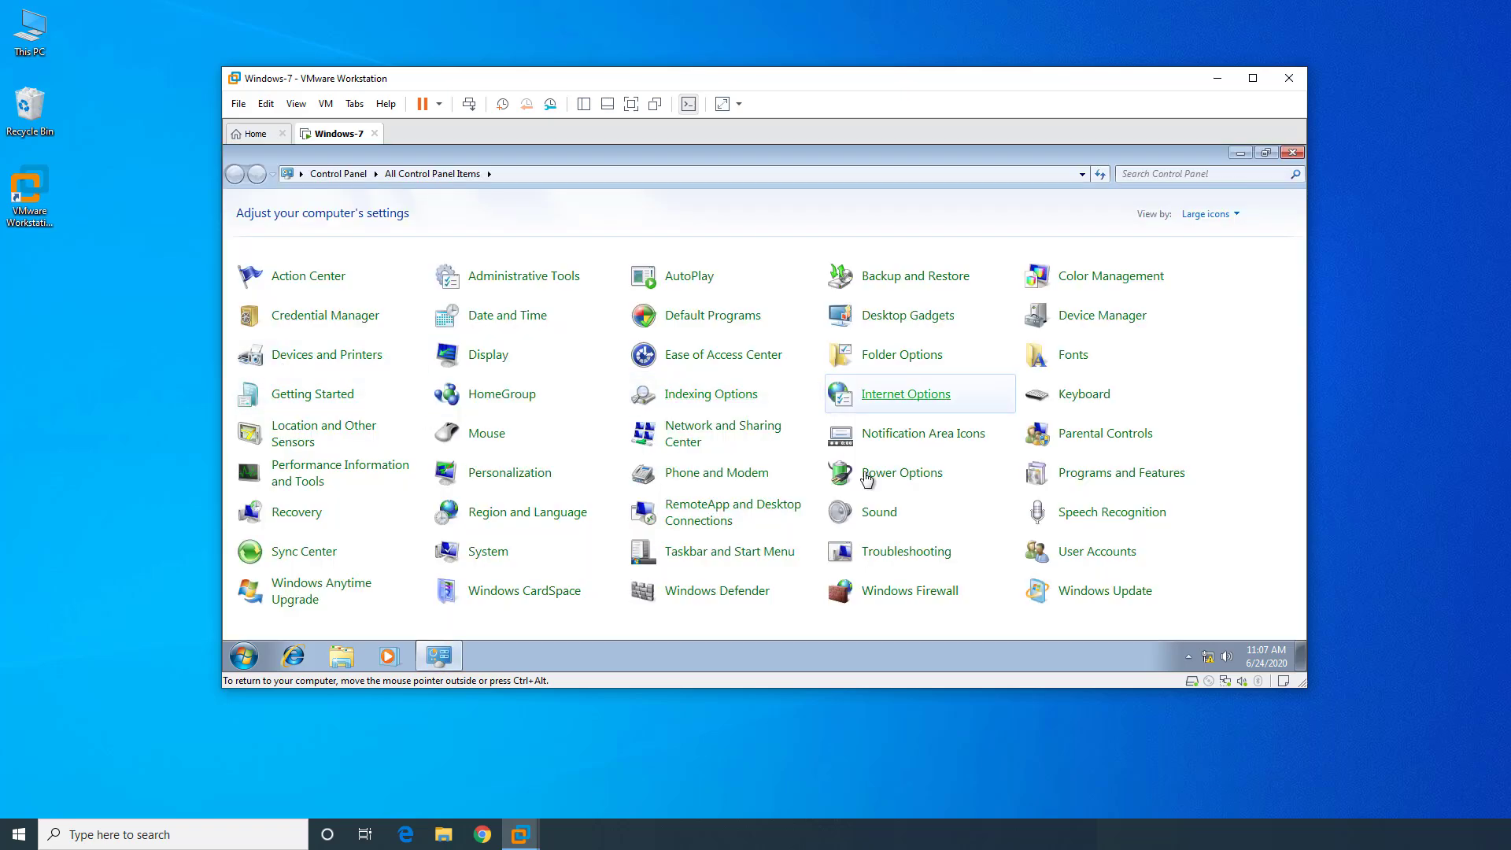
mouse_move(712, 433)
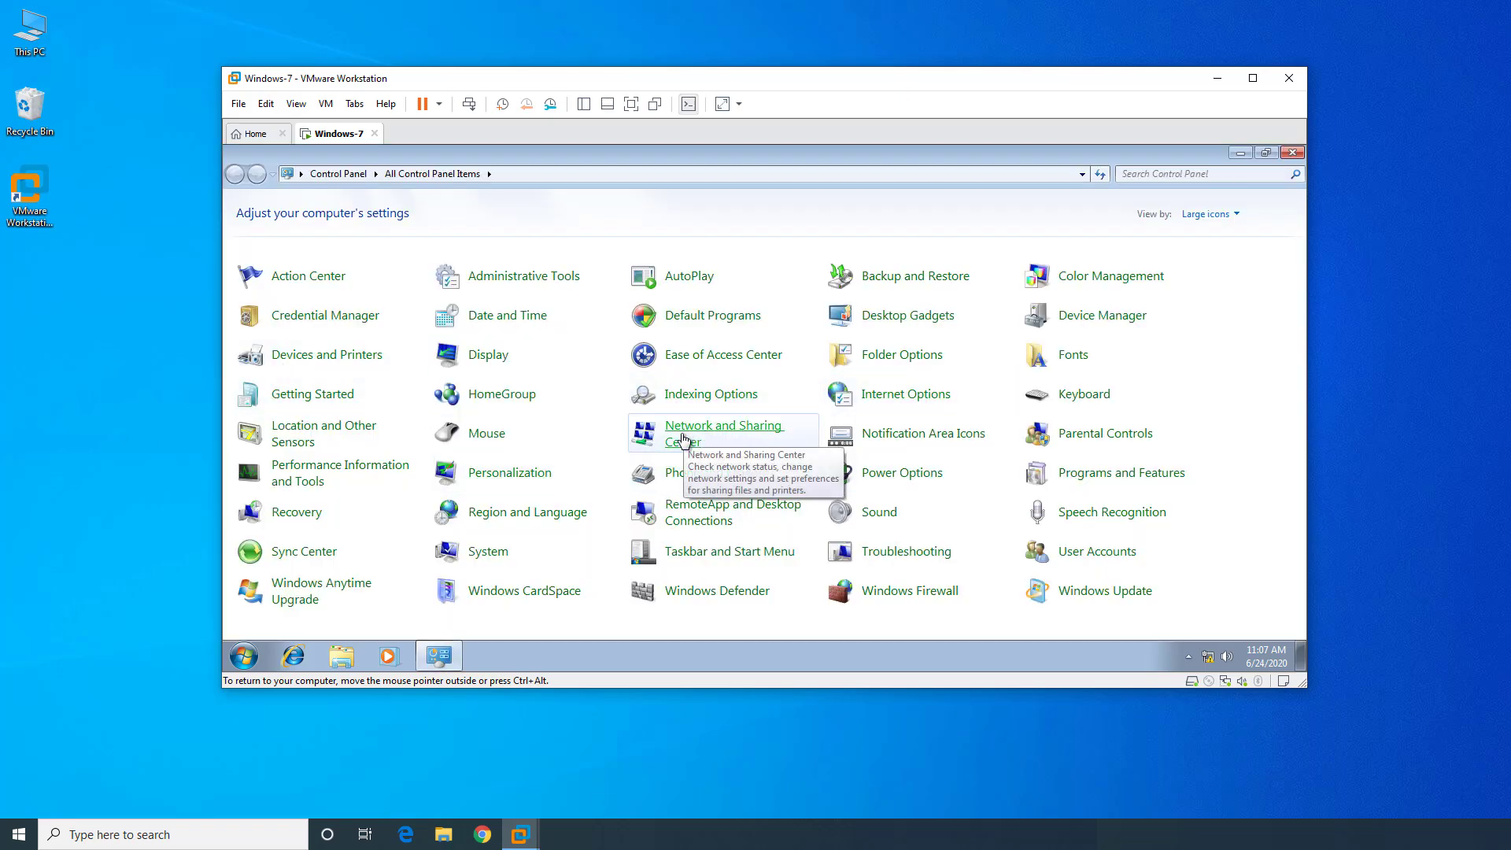
left_click(722, 433)
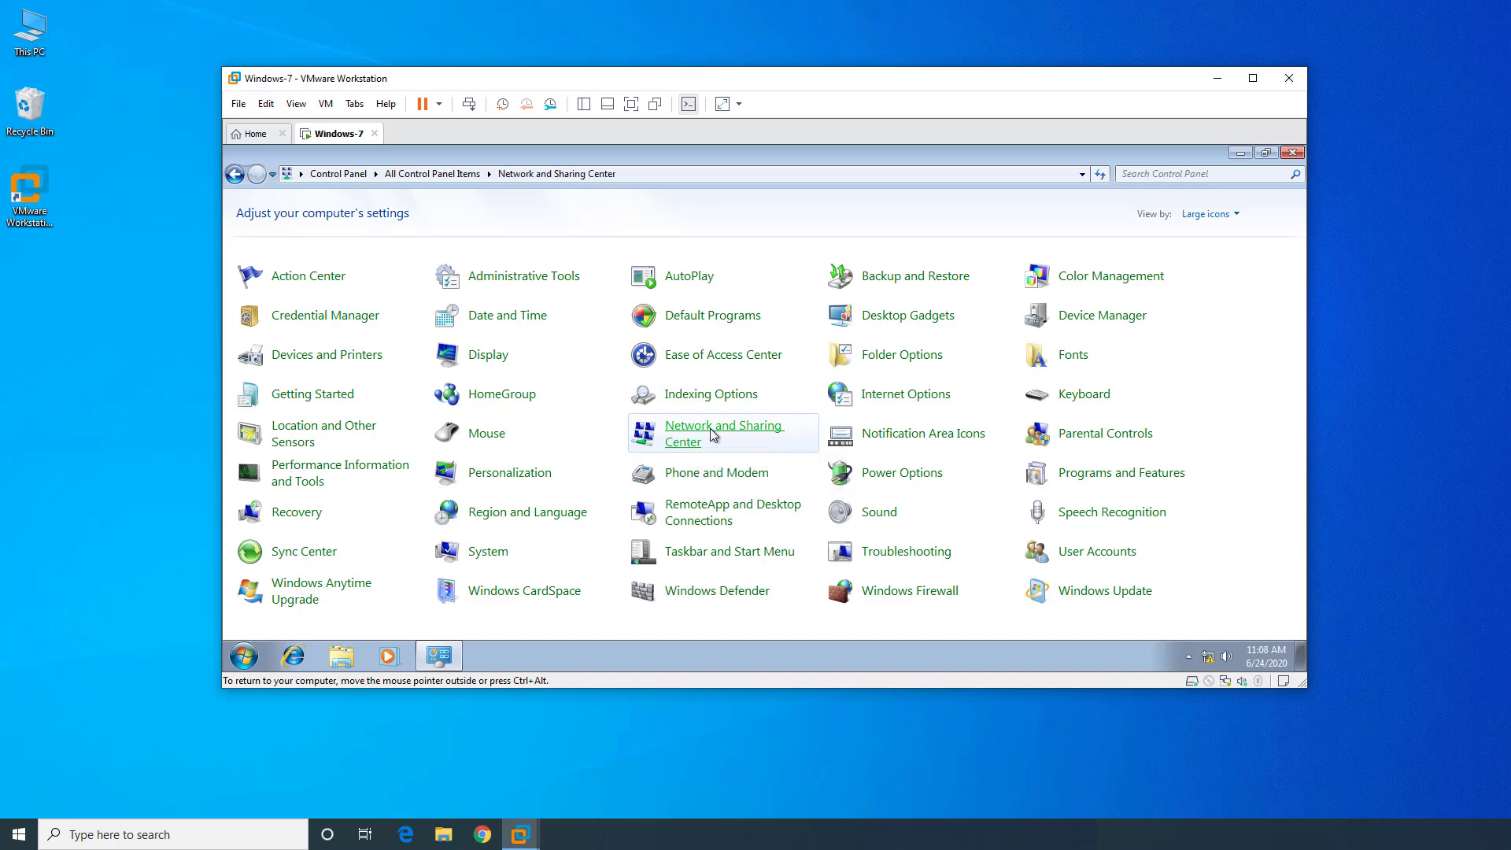
left_click(722, 433)
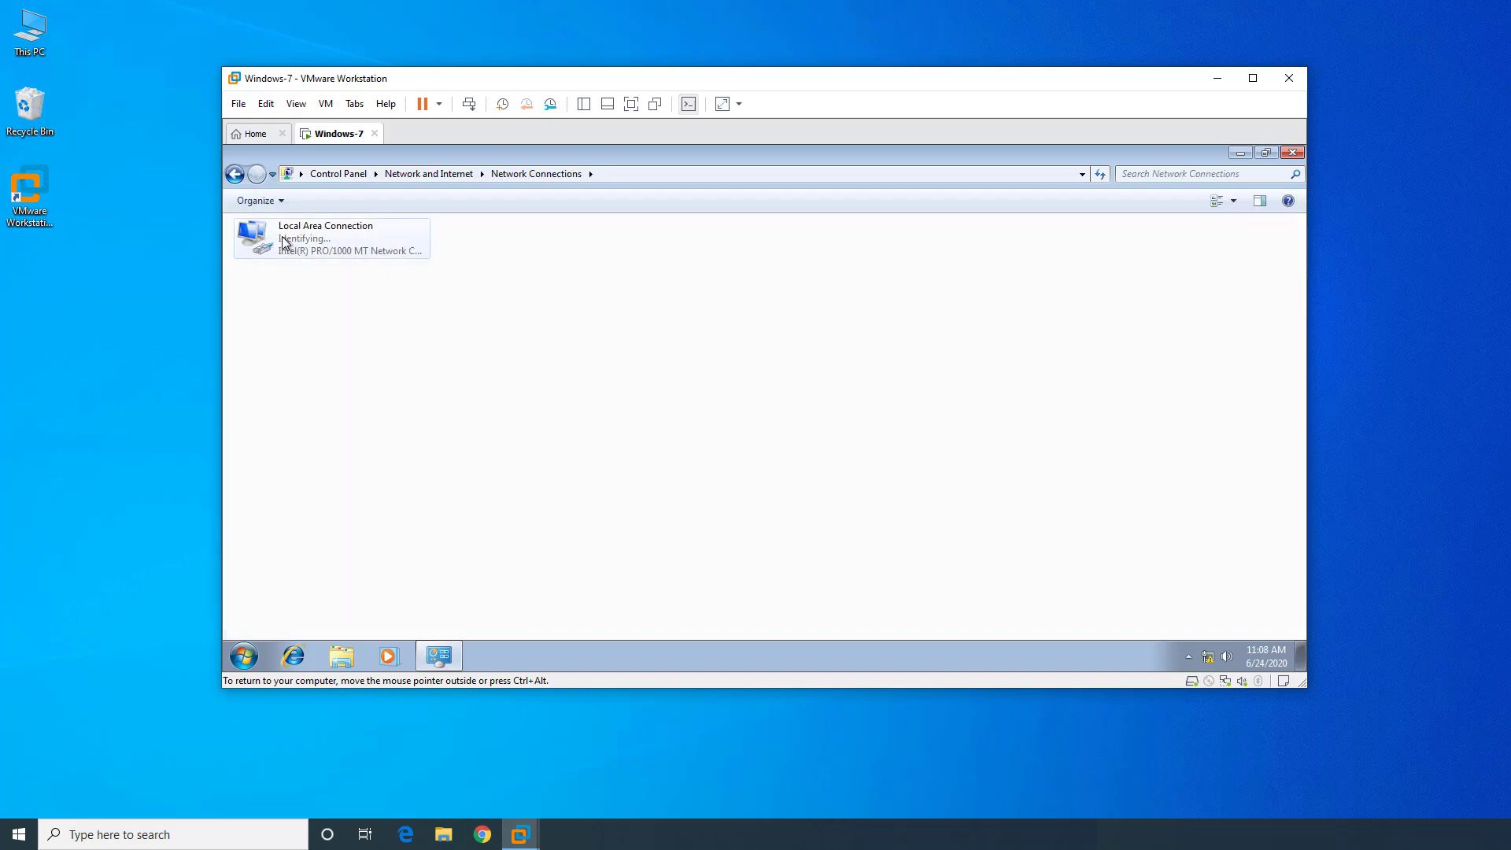
double_click(327, 236)
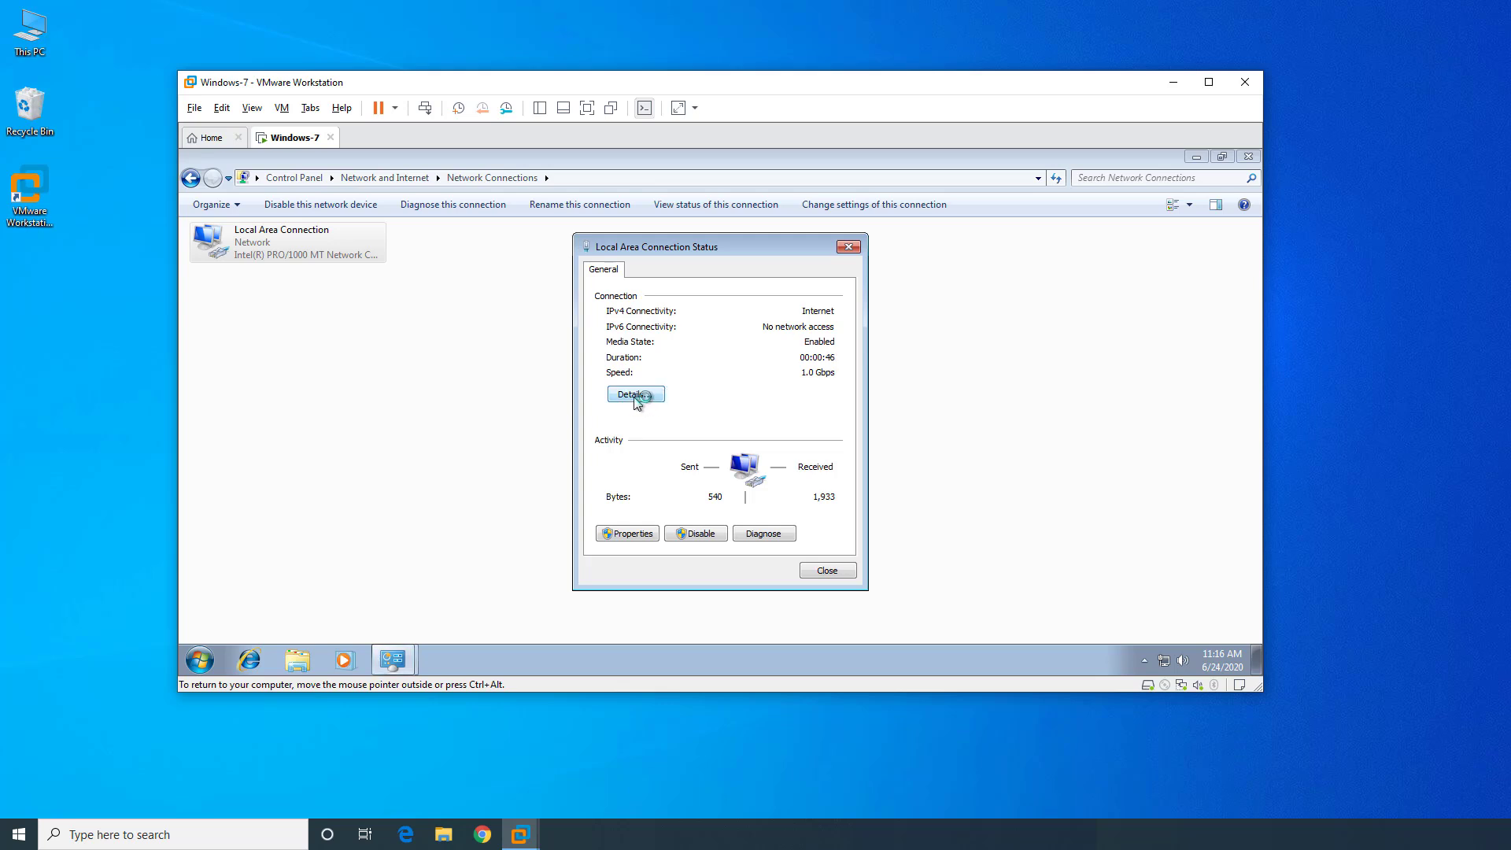
left_click(634, 393)
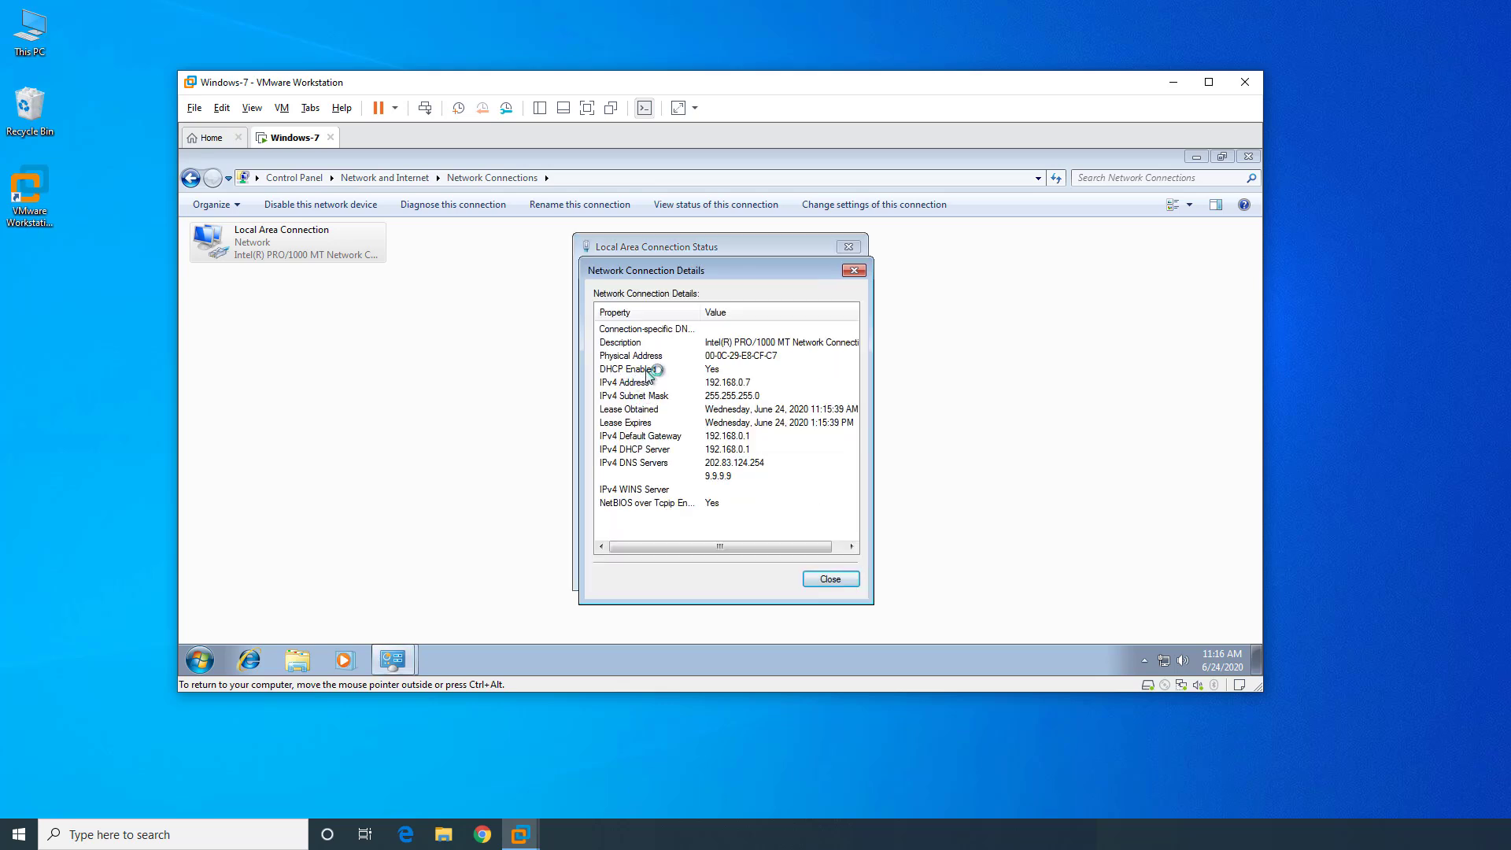
left_click(645, 368)
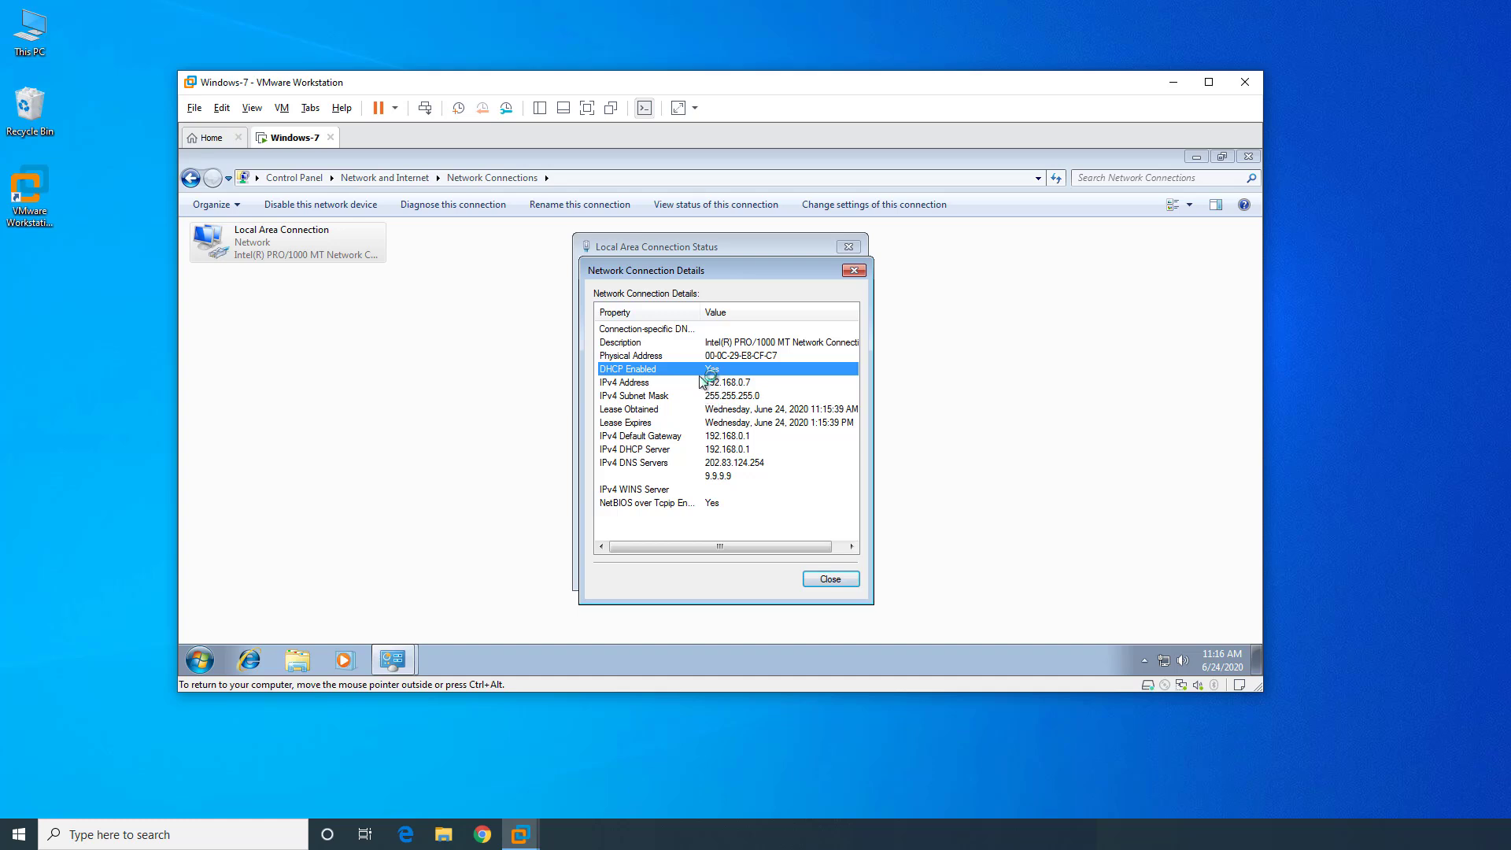
mouse_move(671, 384)
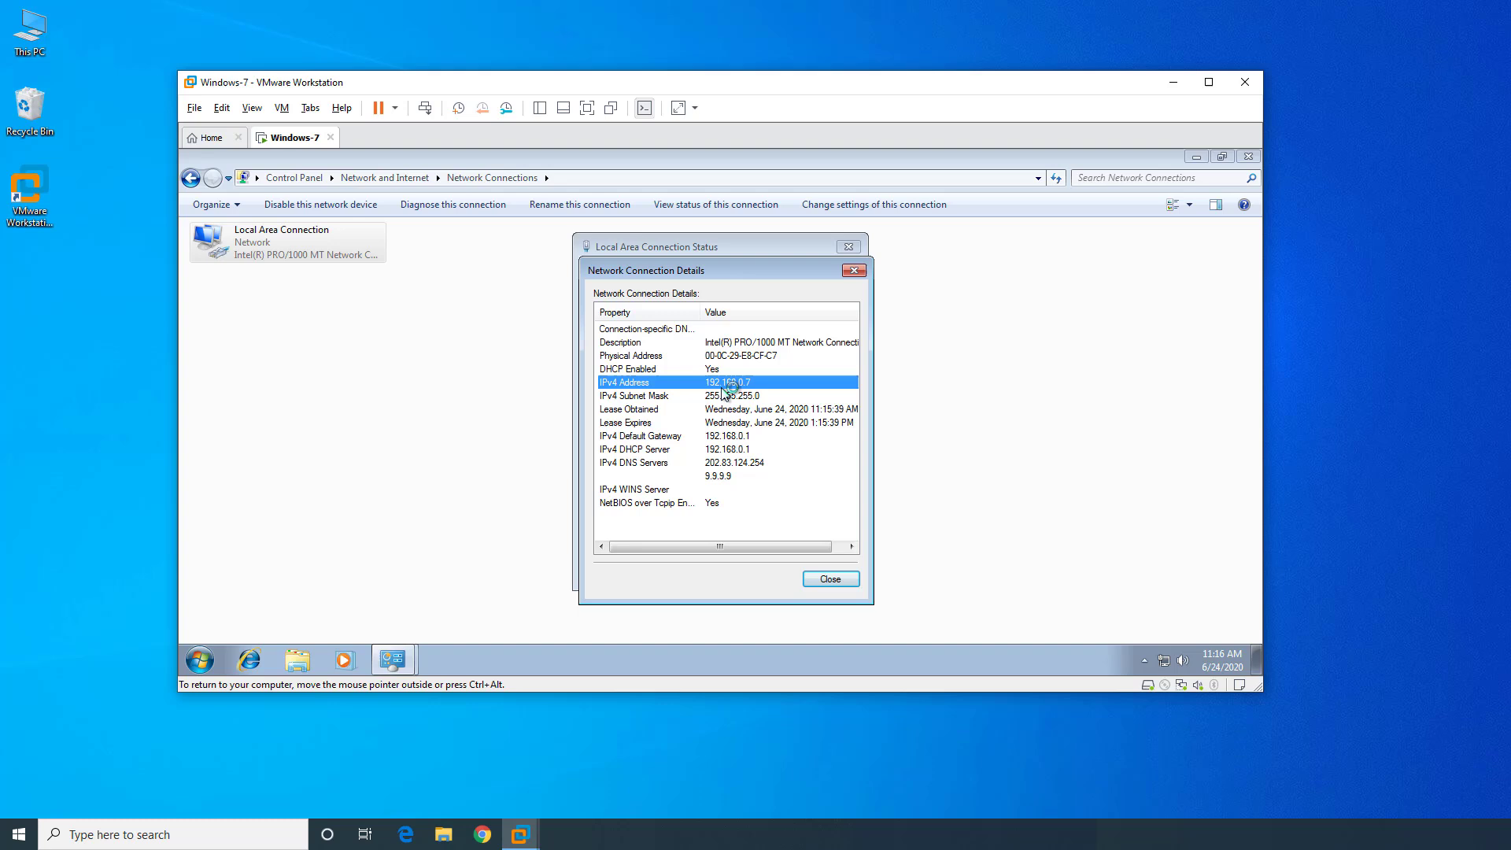
mouse_move(765, 386)
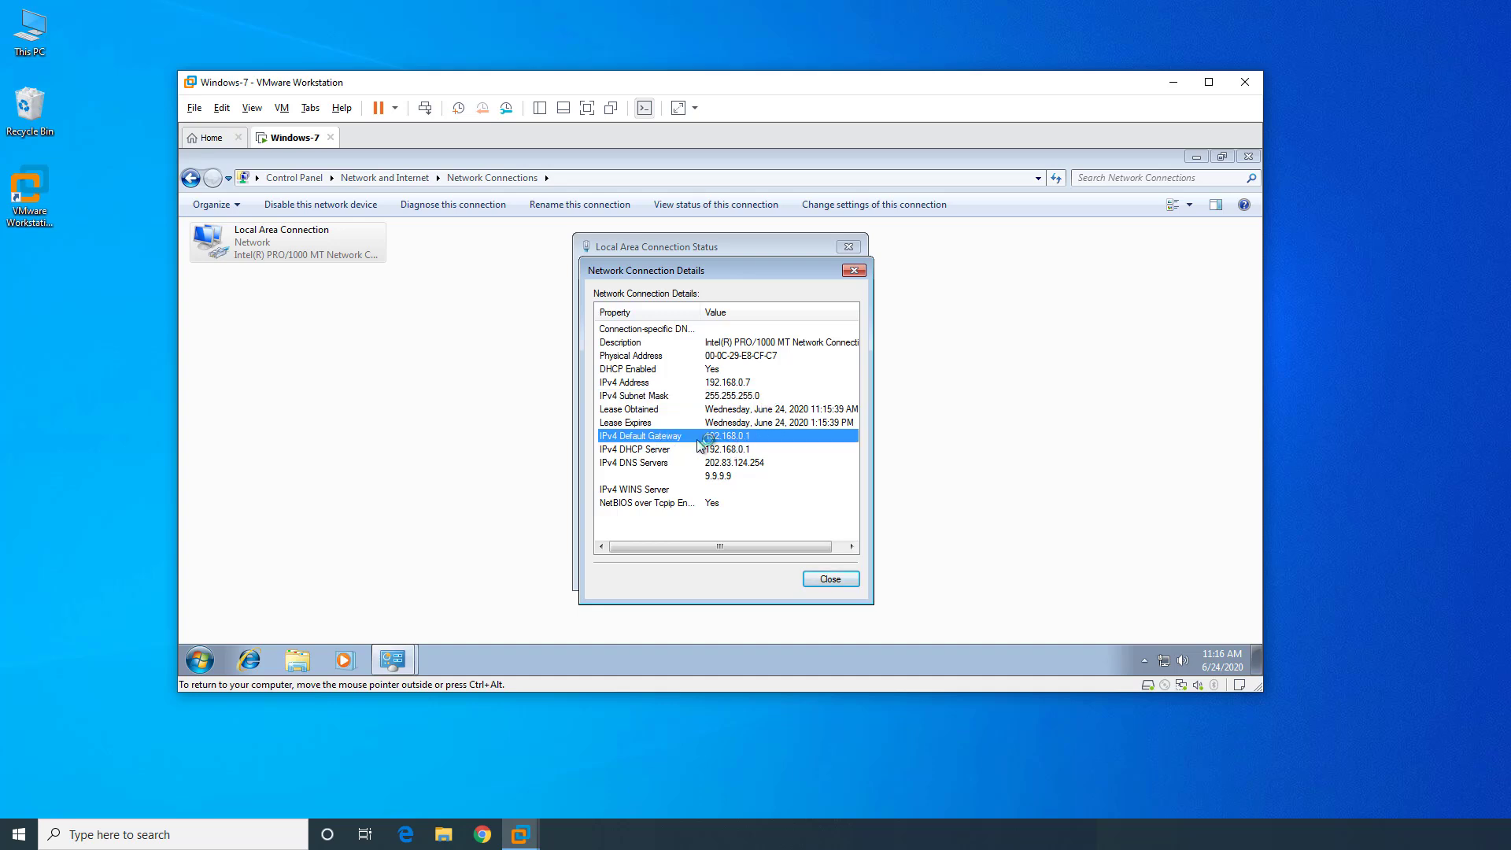
left_click(829, 578)
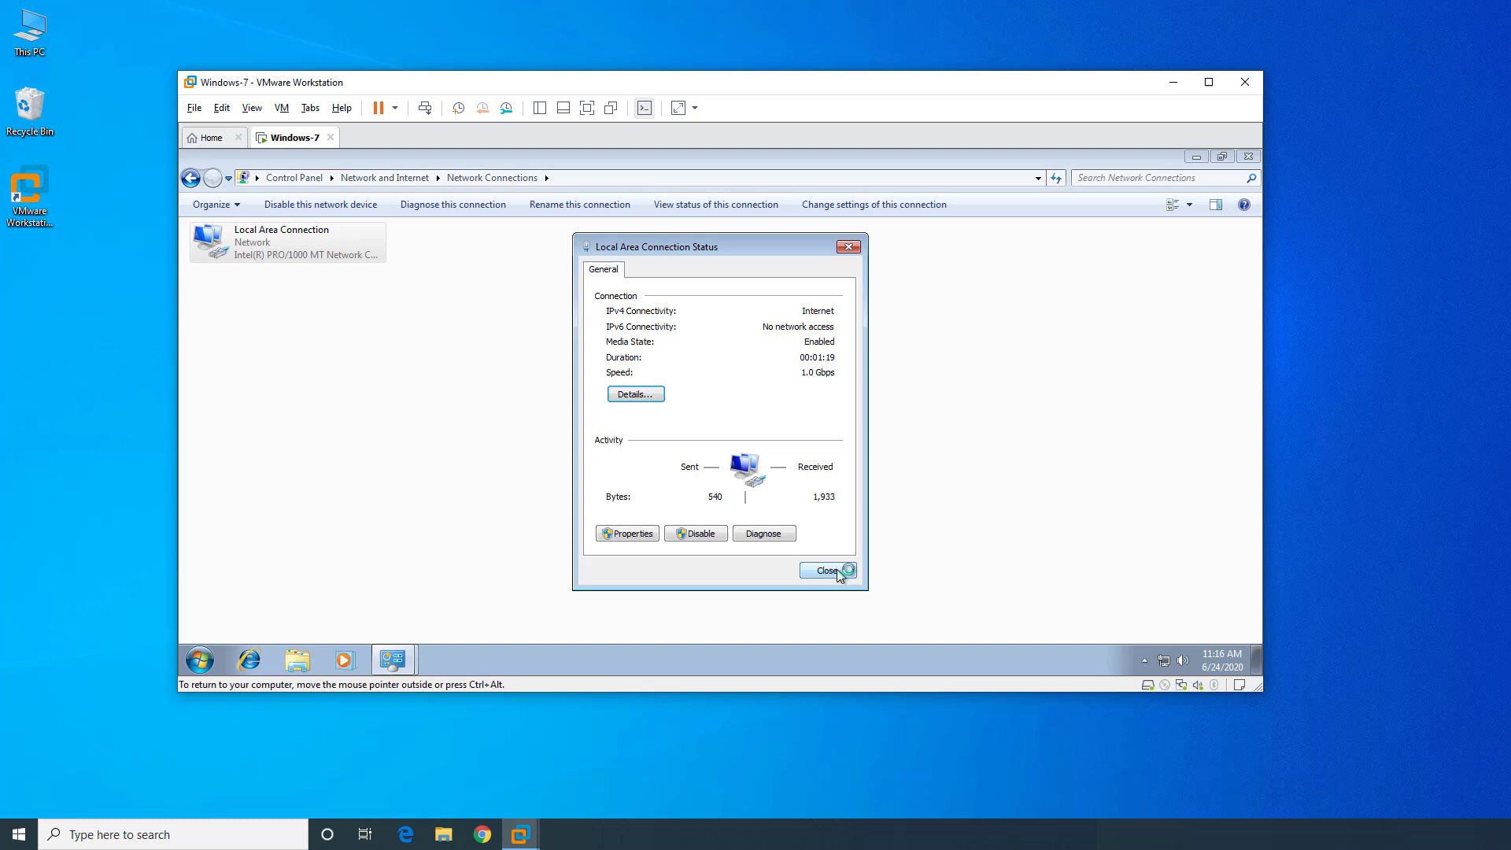
mouse_move(511, 659)
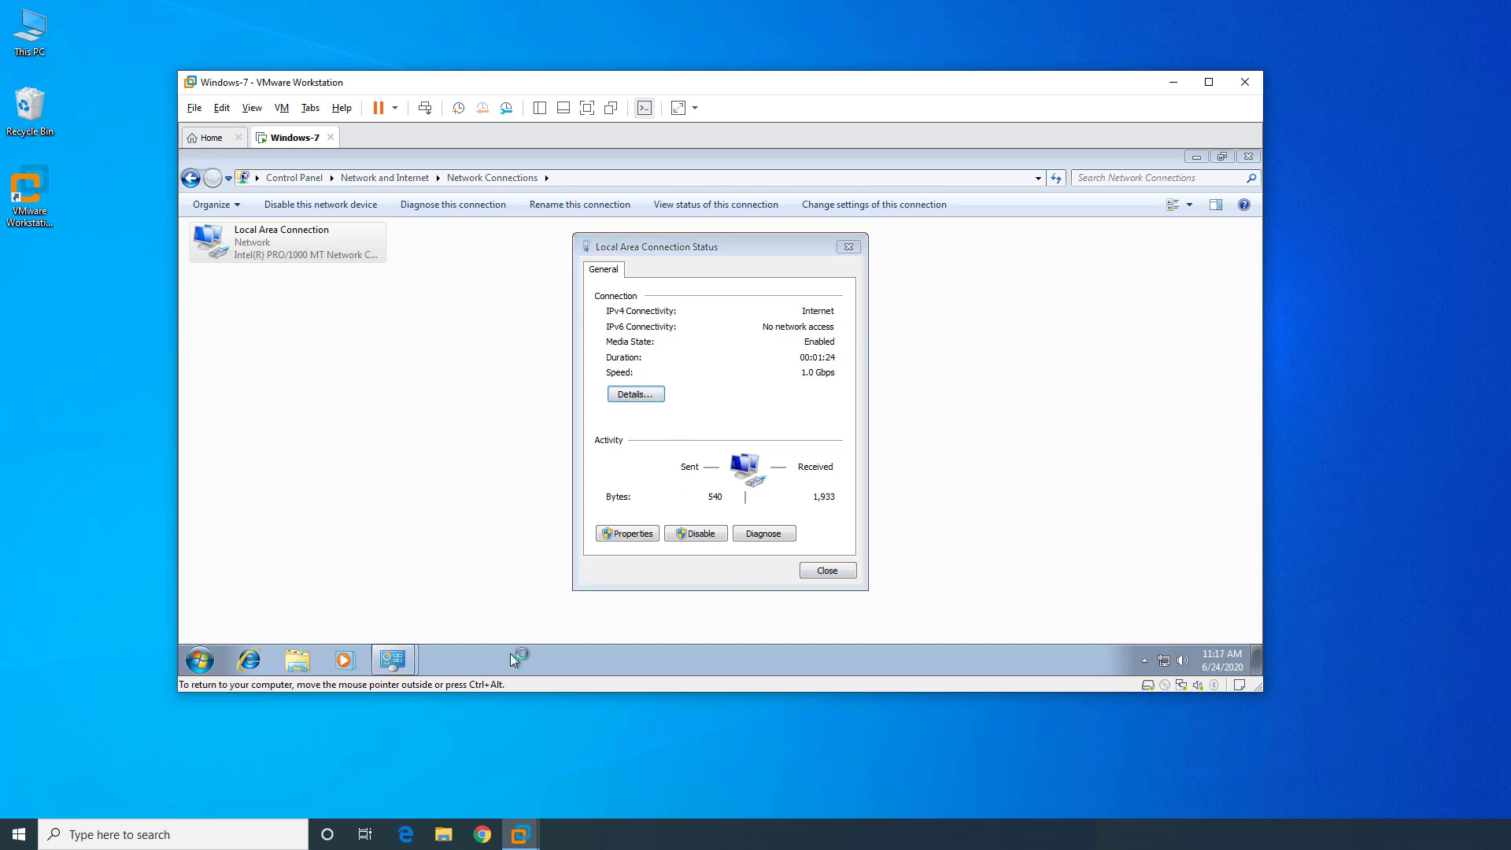
- From a Windows 7 command prompt, ping the gateway 192.168.0.1
key("Win+r")
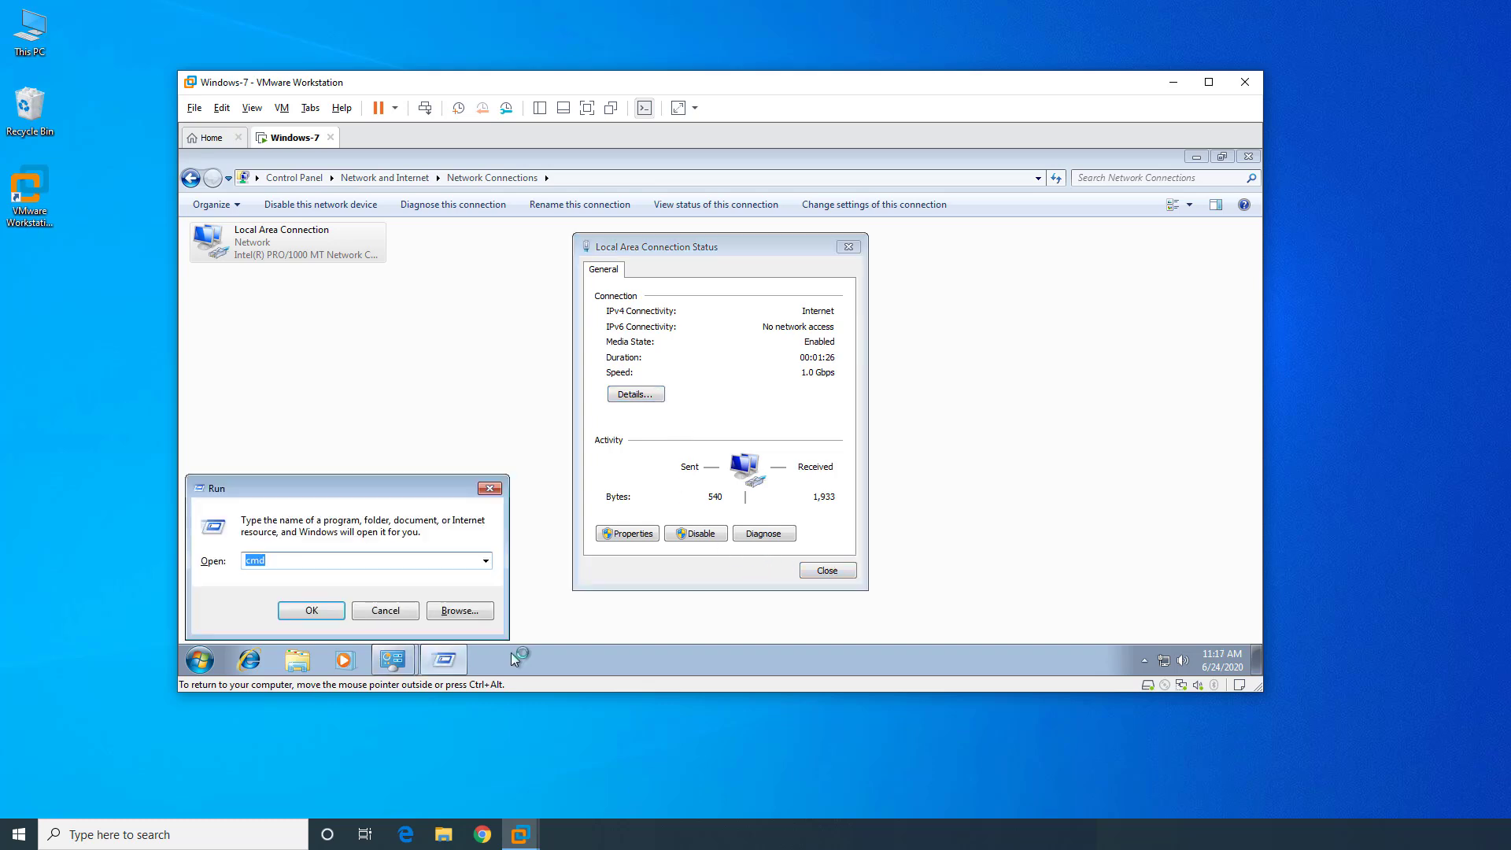
left_click(310, 611)
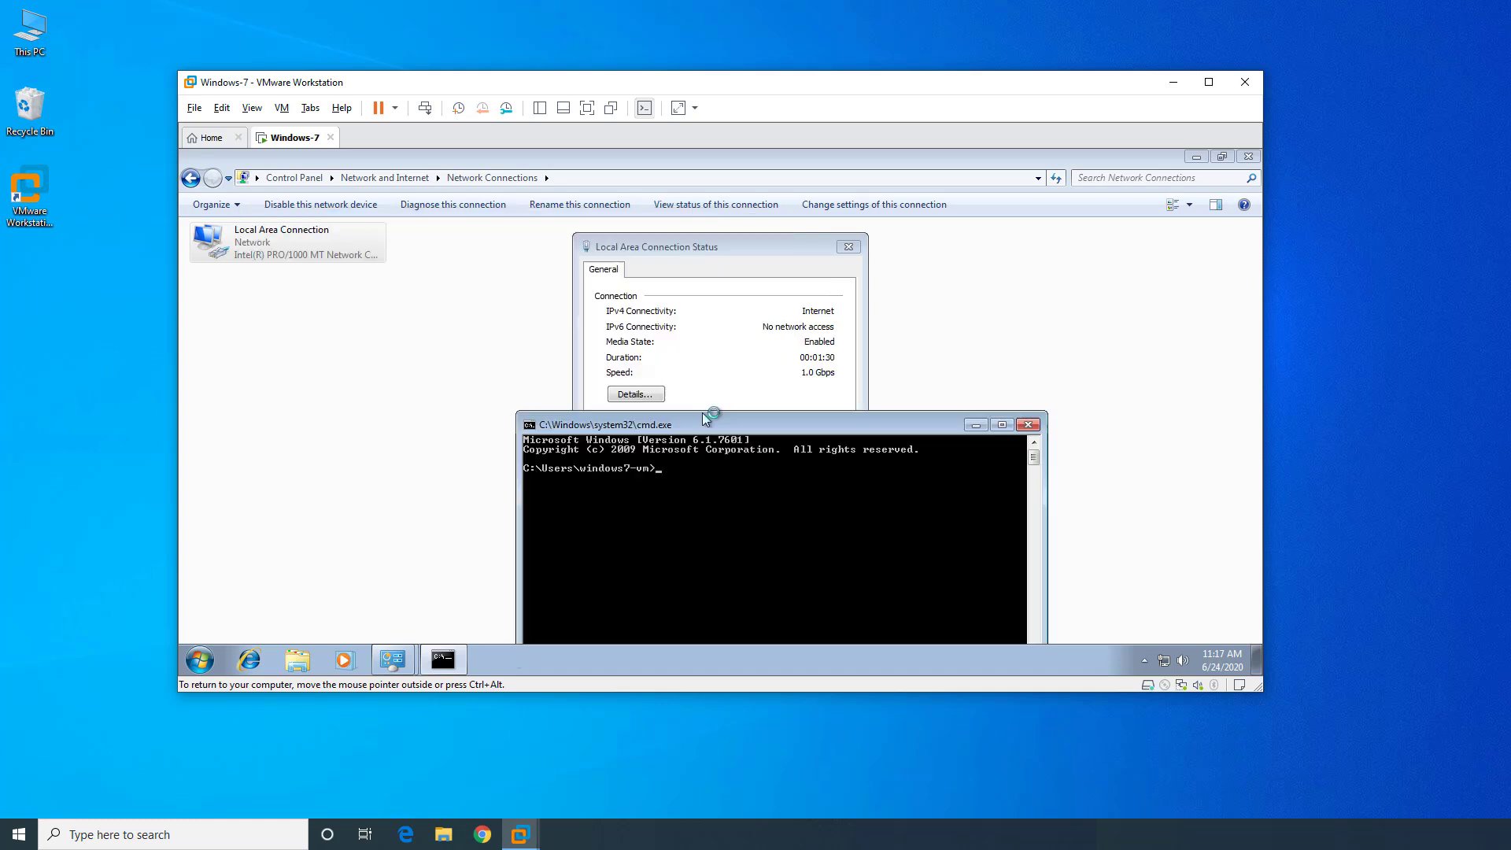
type("ping 19")
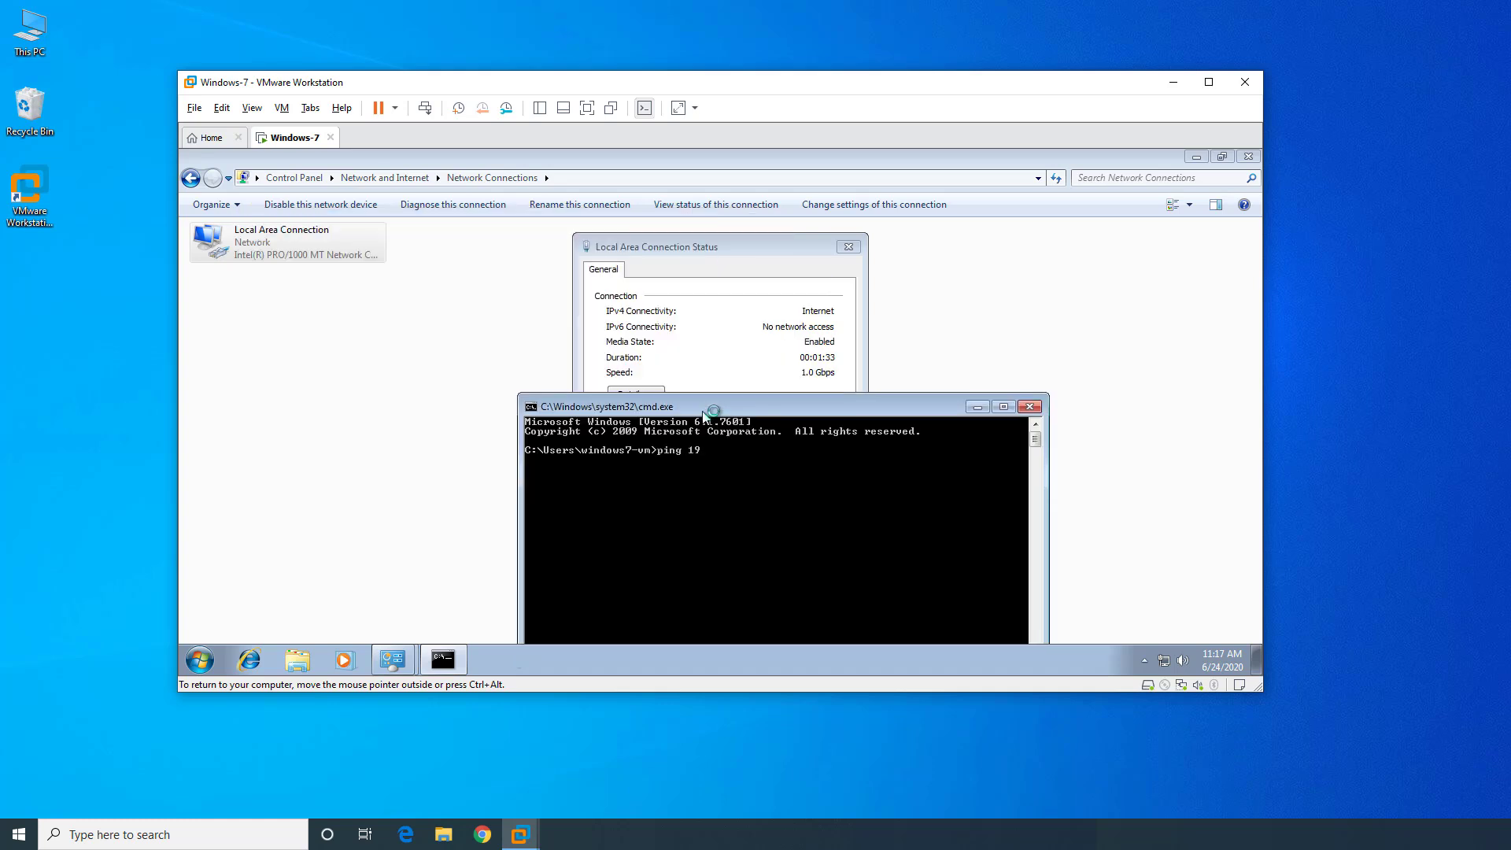
type("2.168.0.")
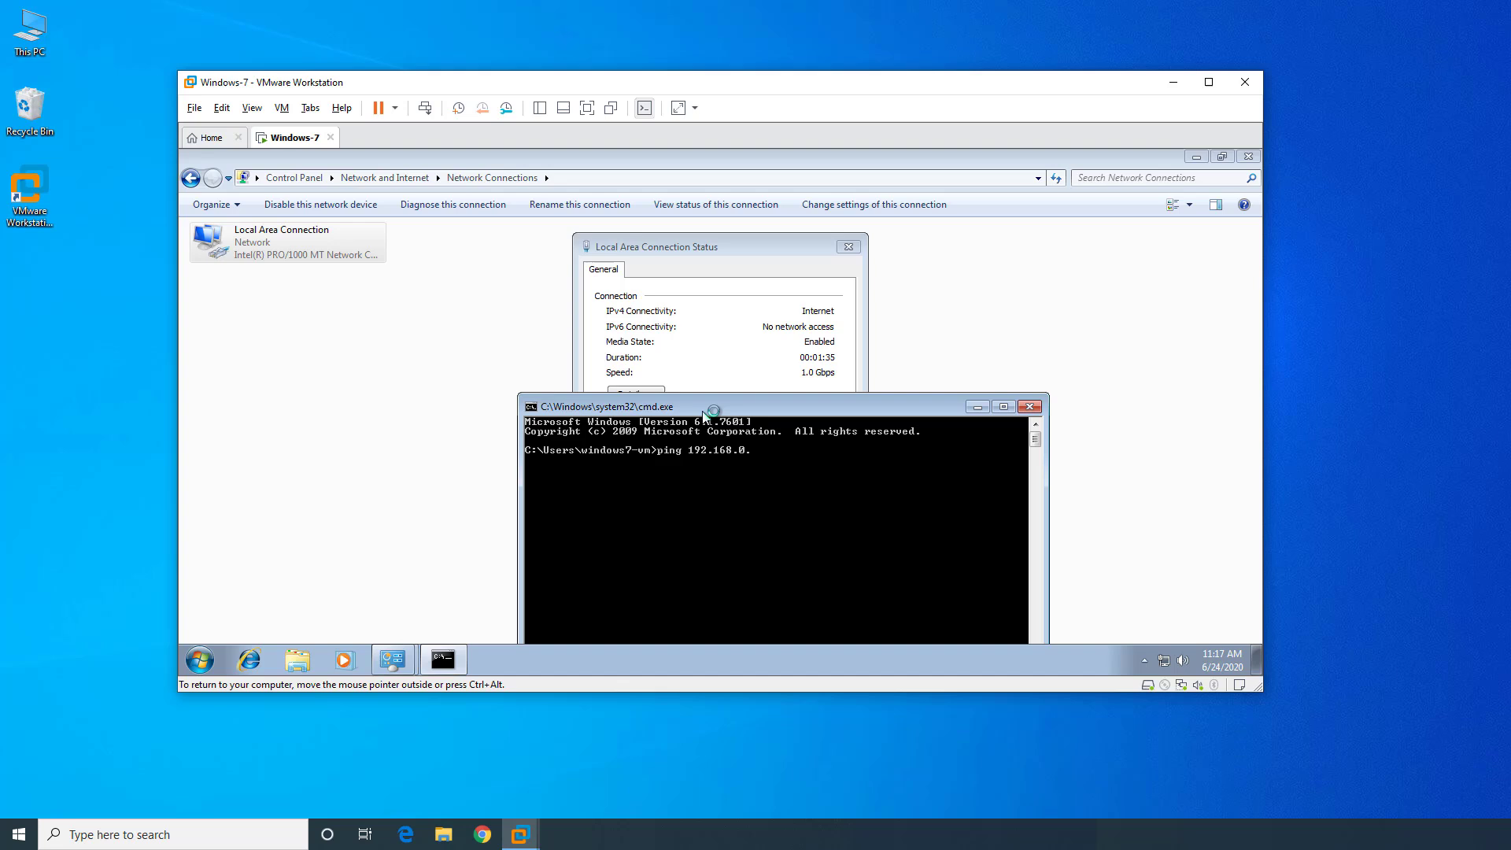
key("Return")
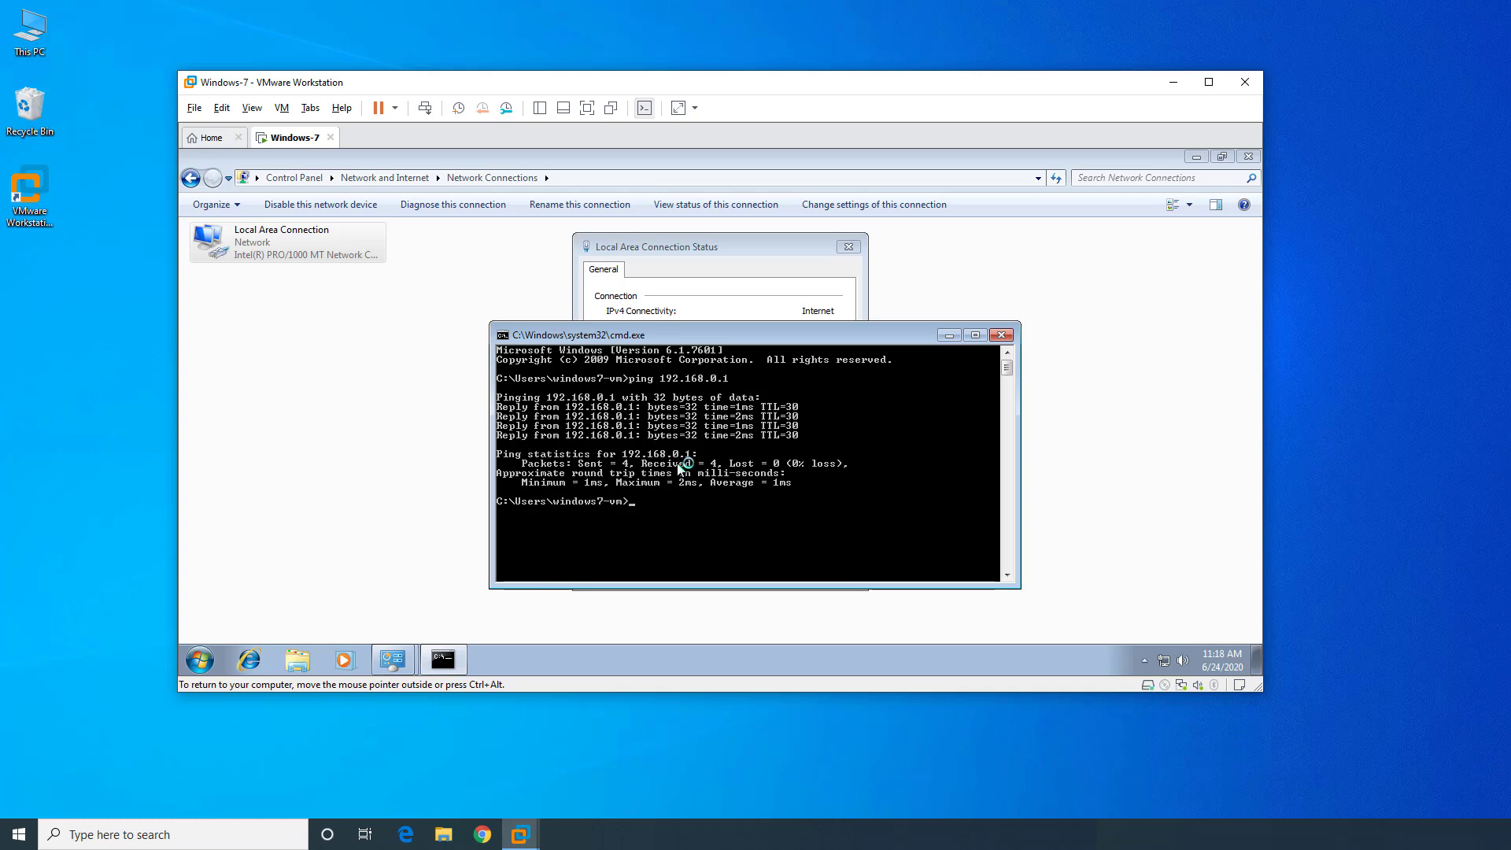
- Close the command prompt and open the Local Area Connection's properties toward IPv4 settings
left_click(1001, 334)
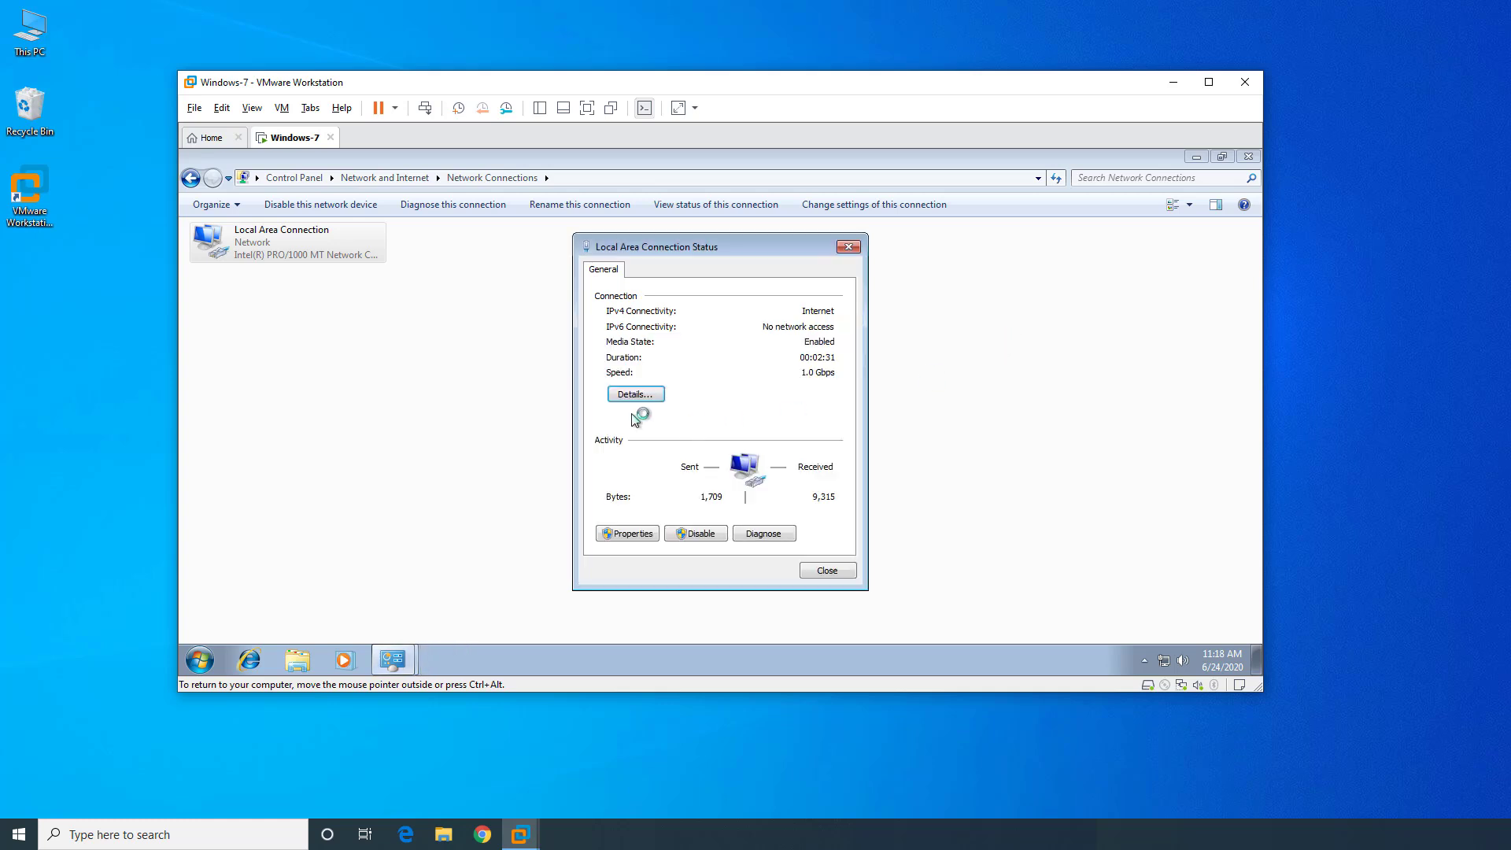
mouse_move(686, 401)
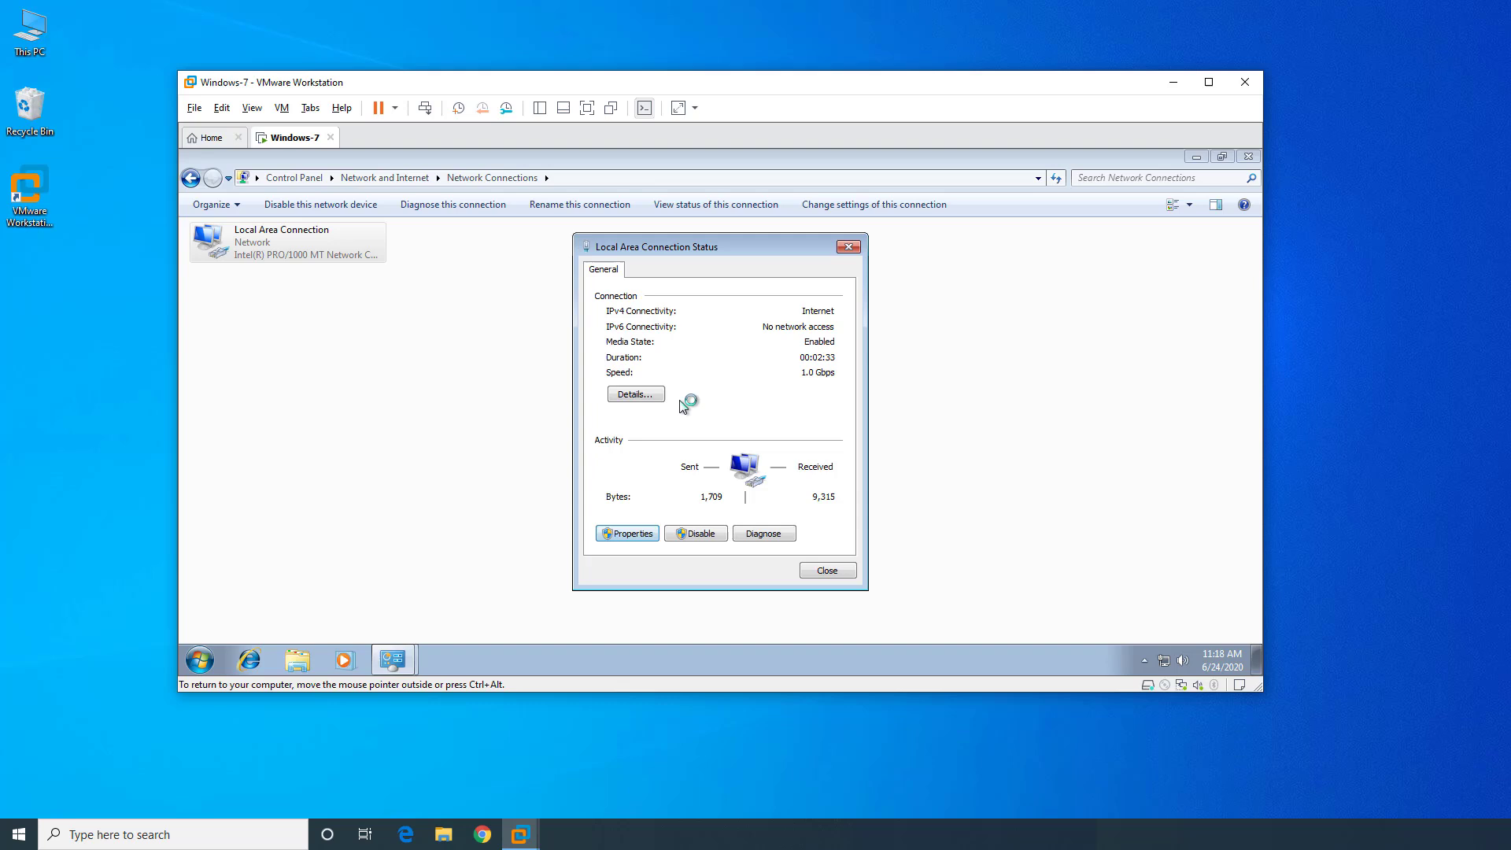
left_click(626, 533)
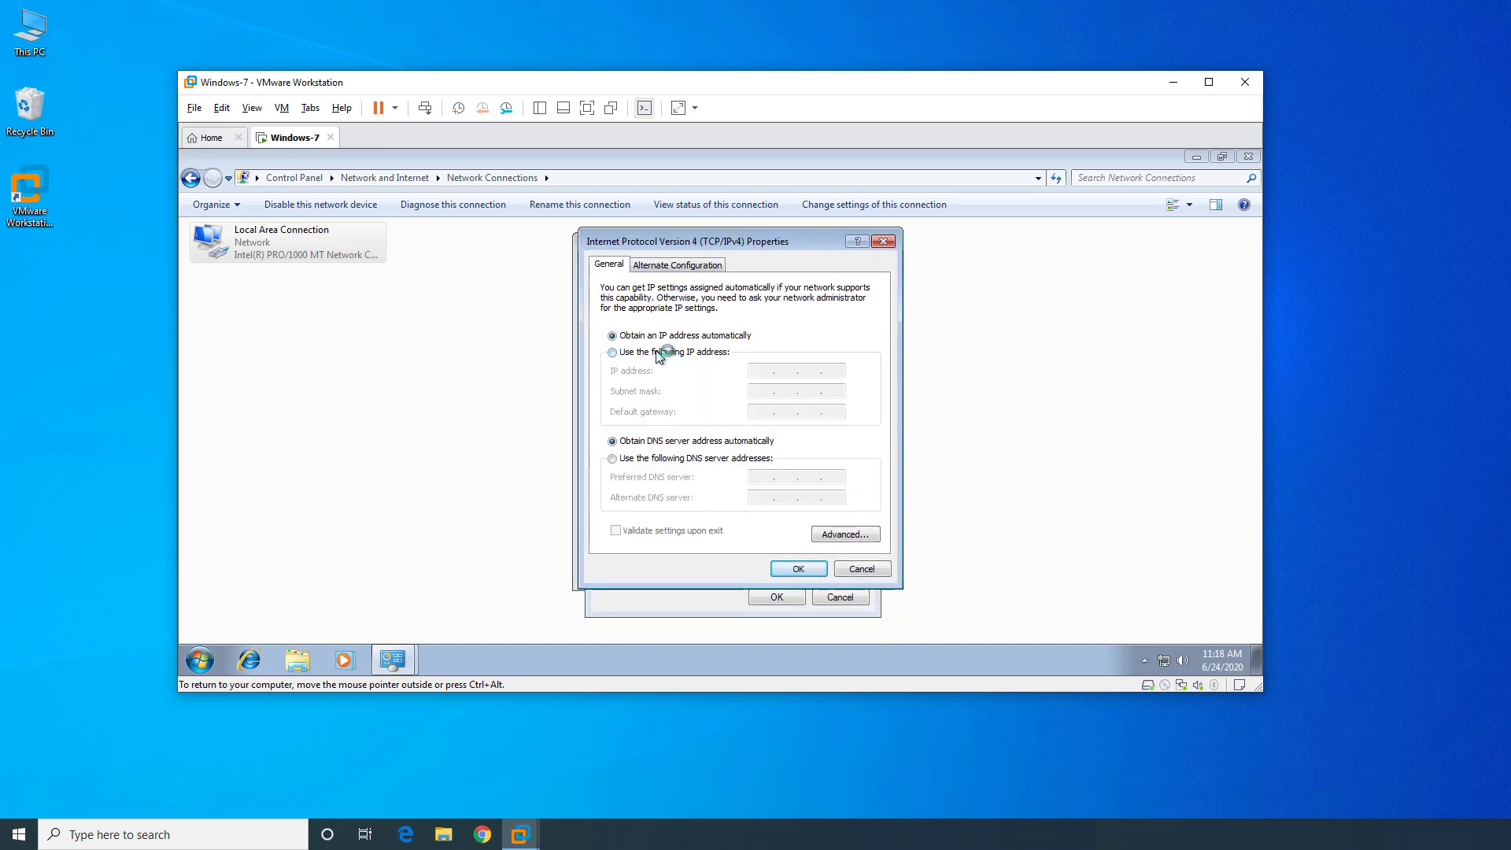
- Assign static IP 192.168.0.254, mask 255.255.255.0, gateway 192.168.0.1 and DNS 9.9.9.9
left_click(612, 351)
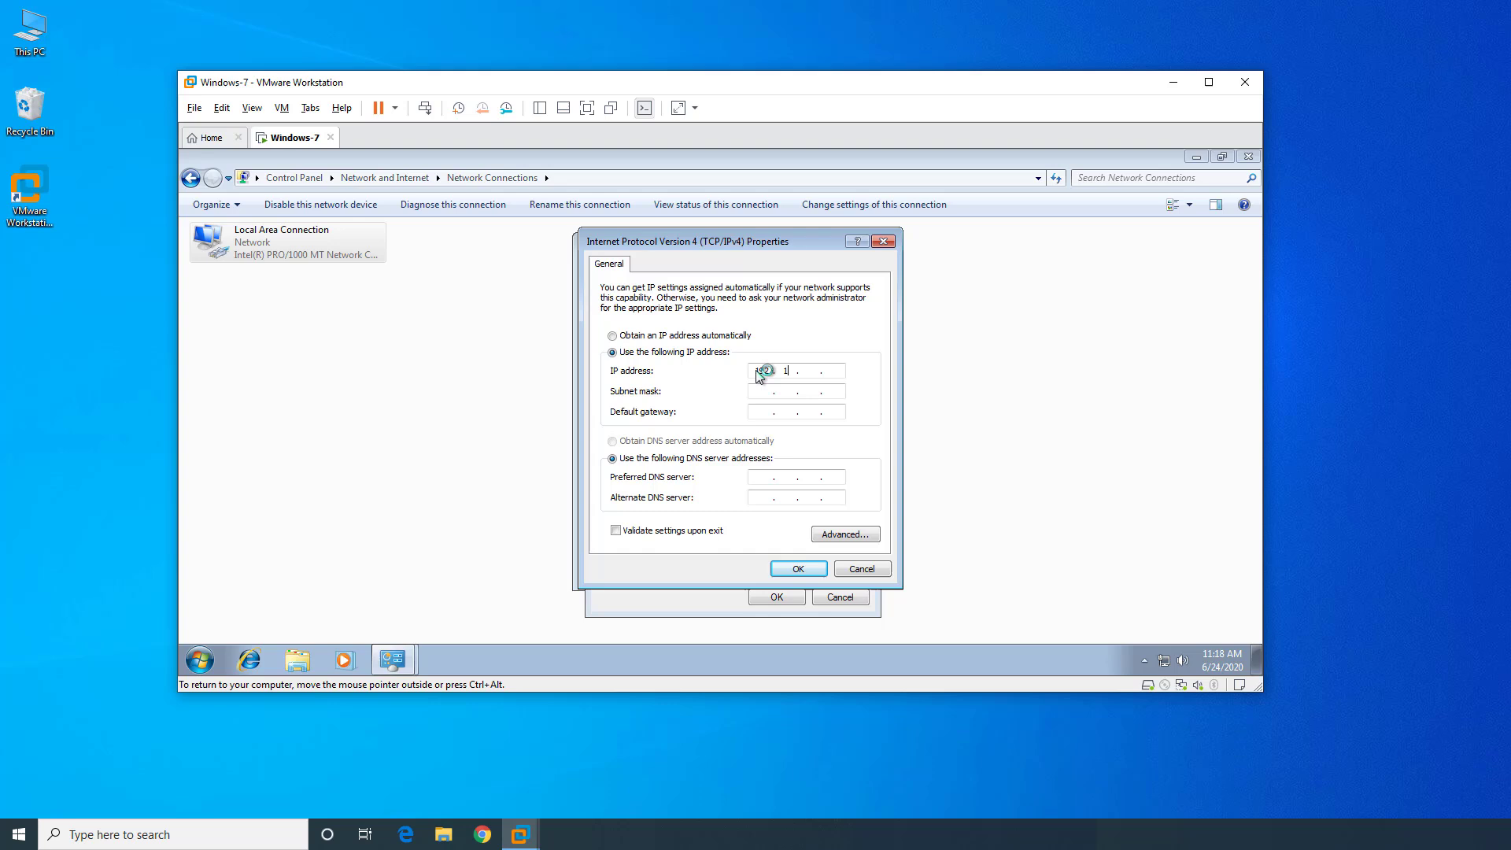
type("192.168.0")
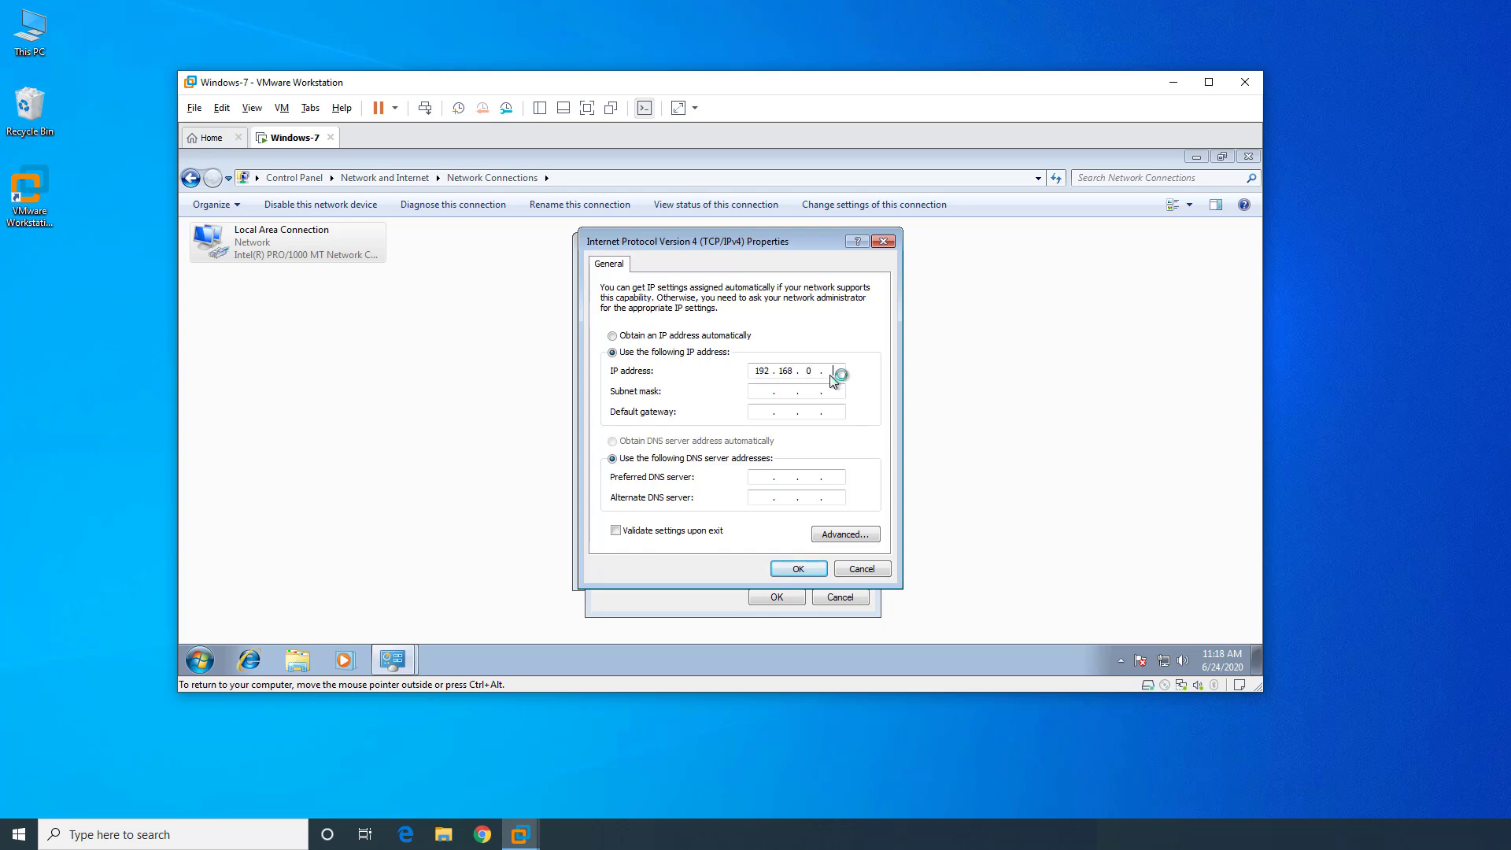
mouse_move(867, 354)
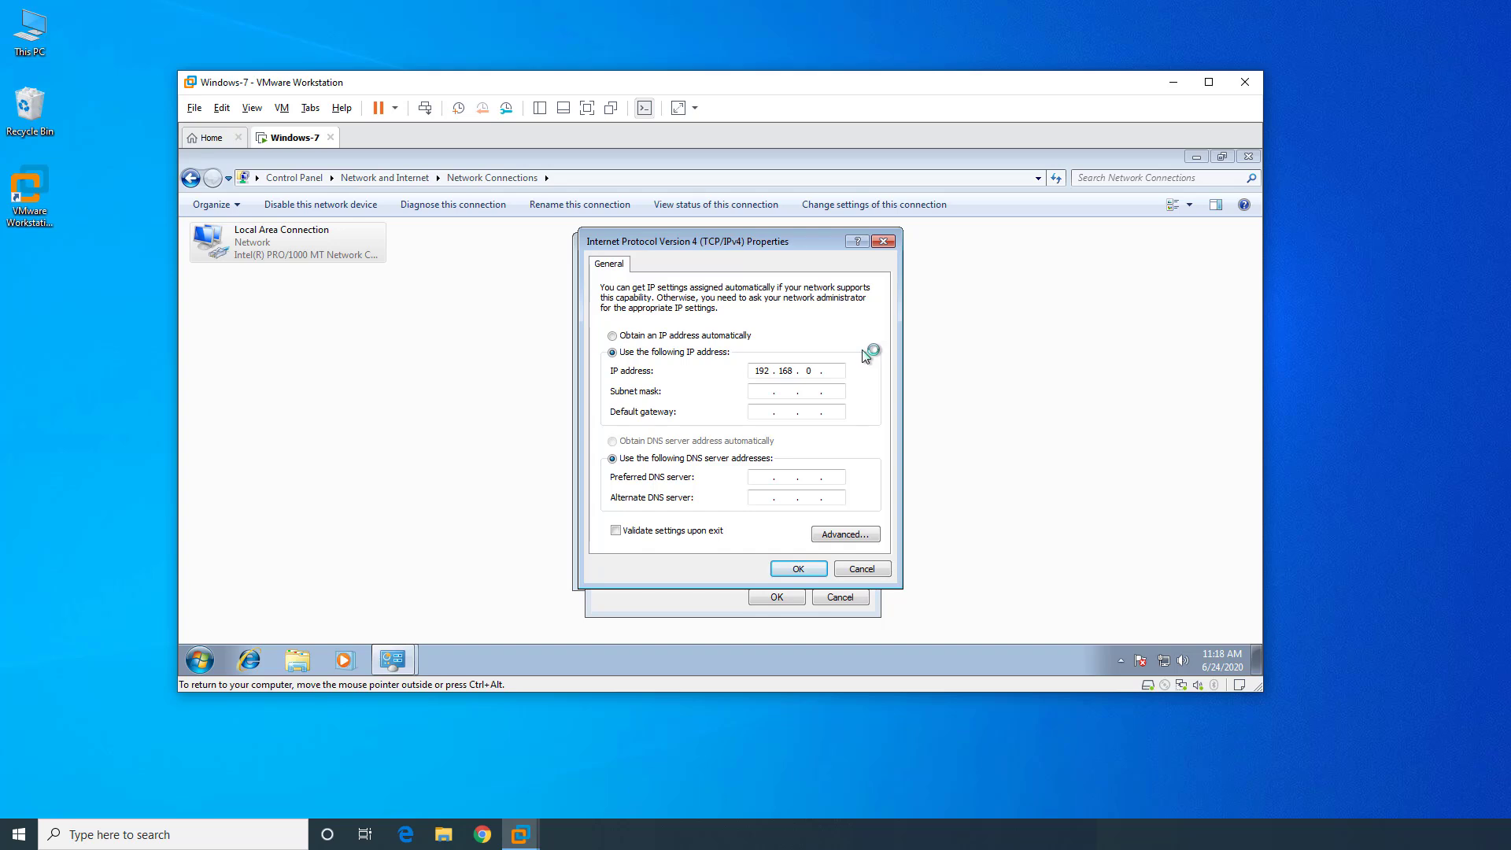
type("254")
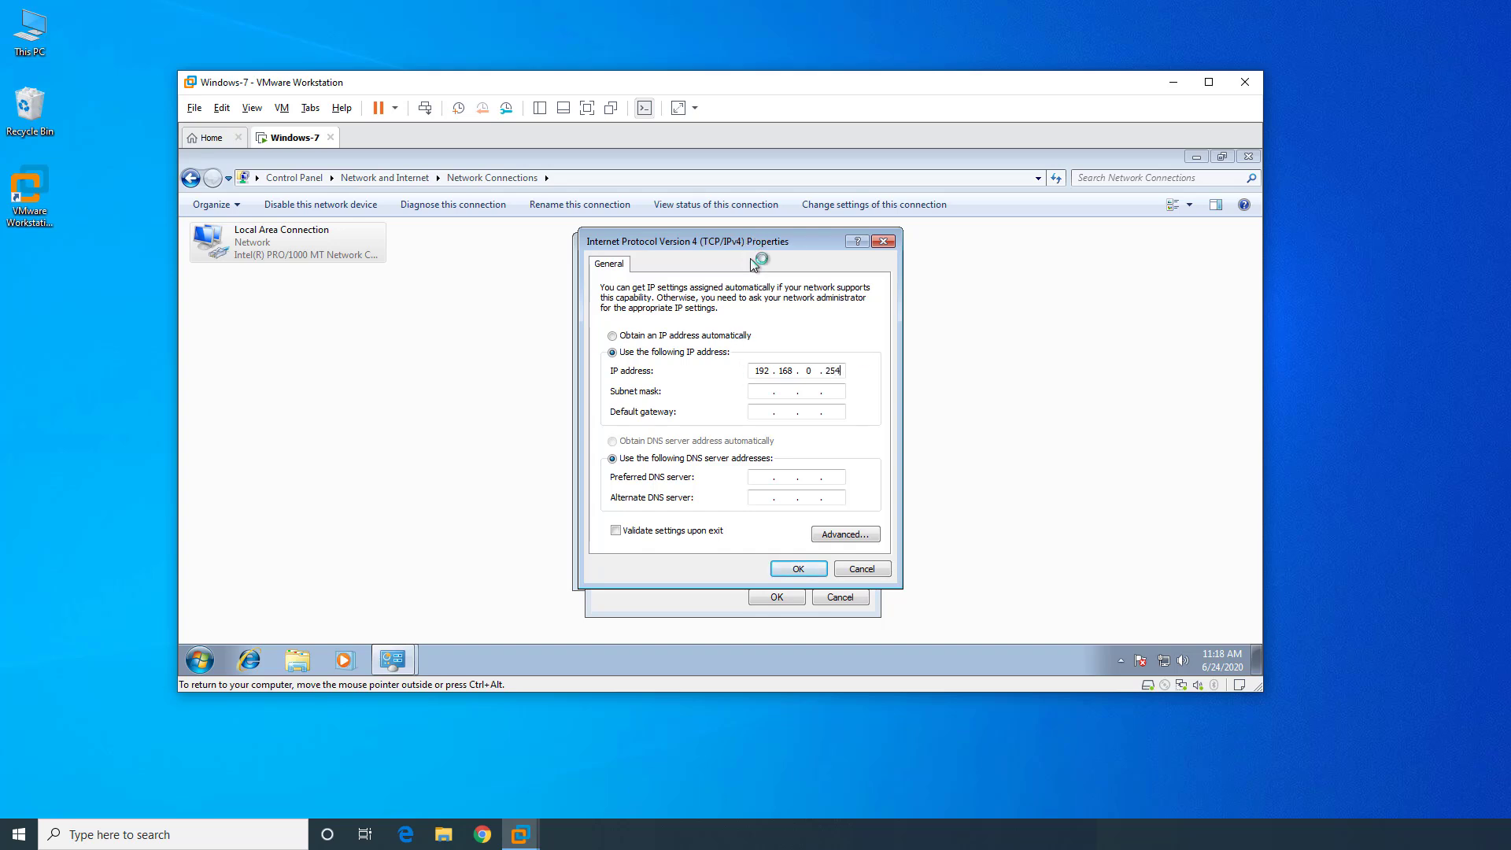
mouse_move(840, 380)
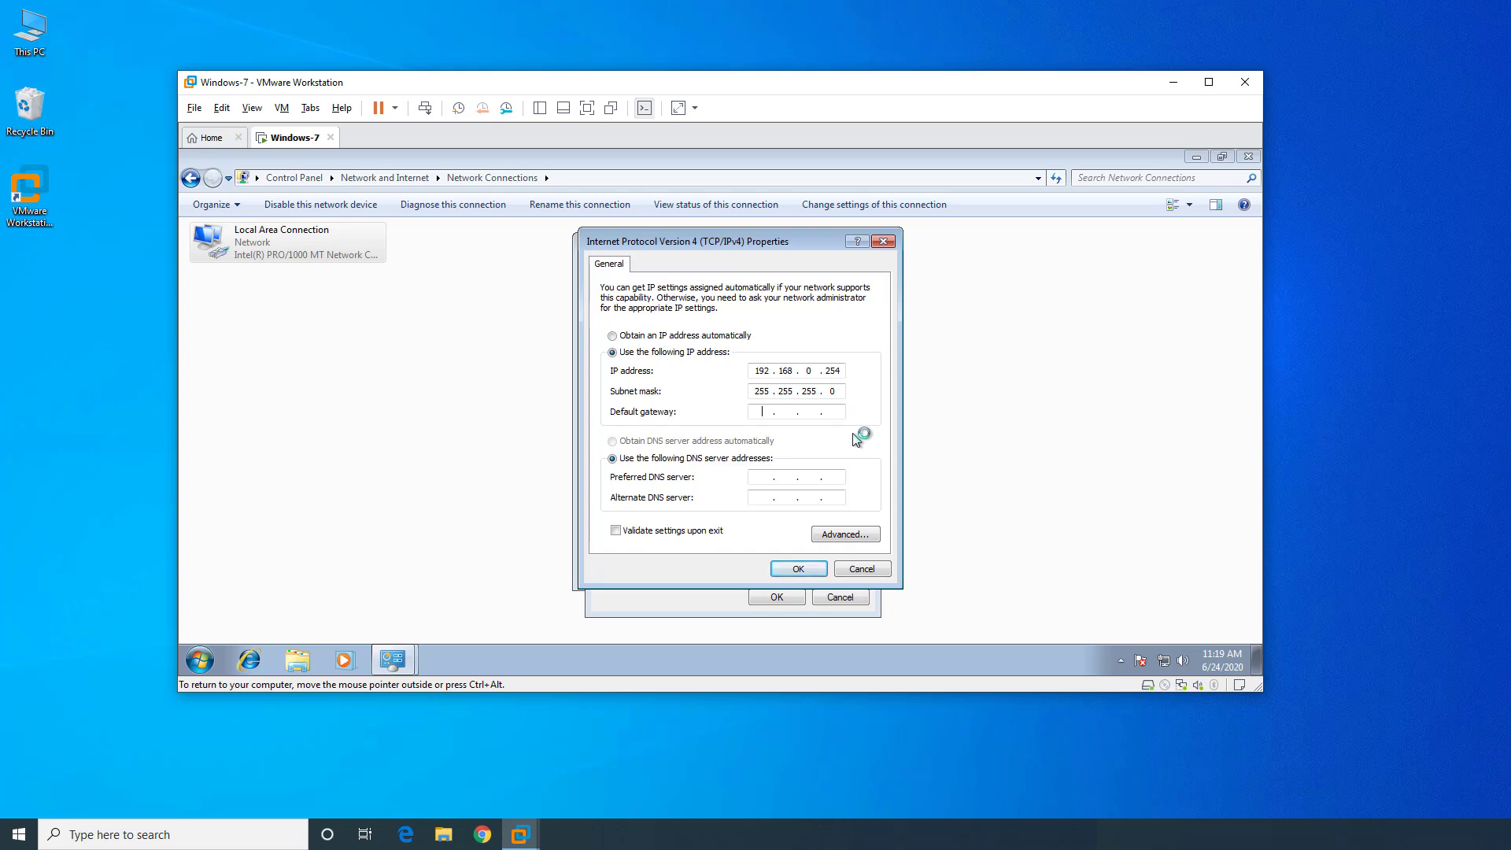
type("192")
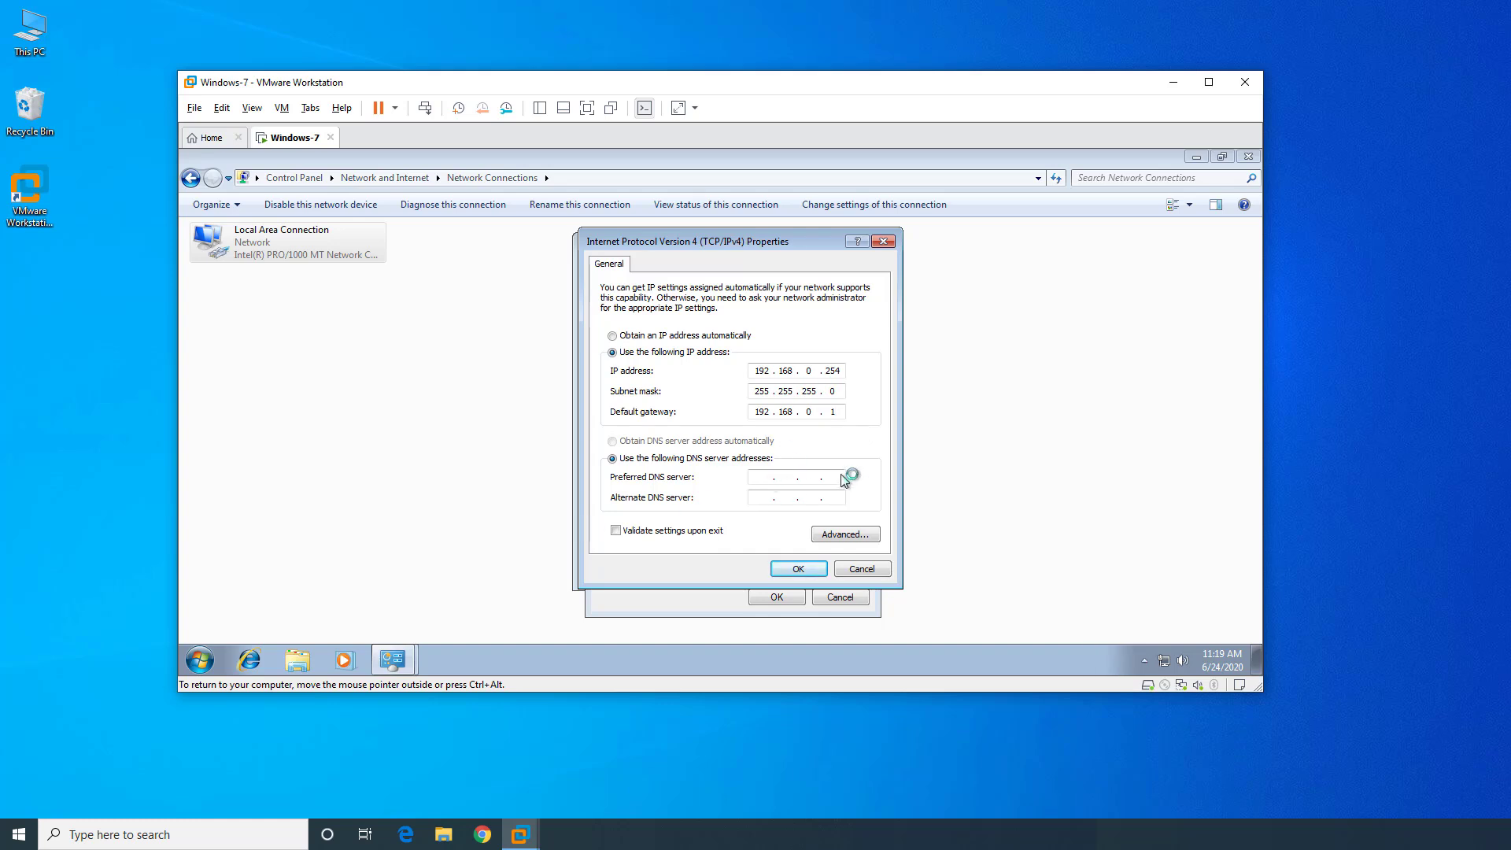
type("9.9.9")
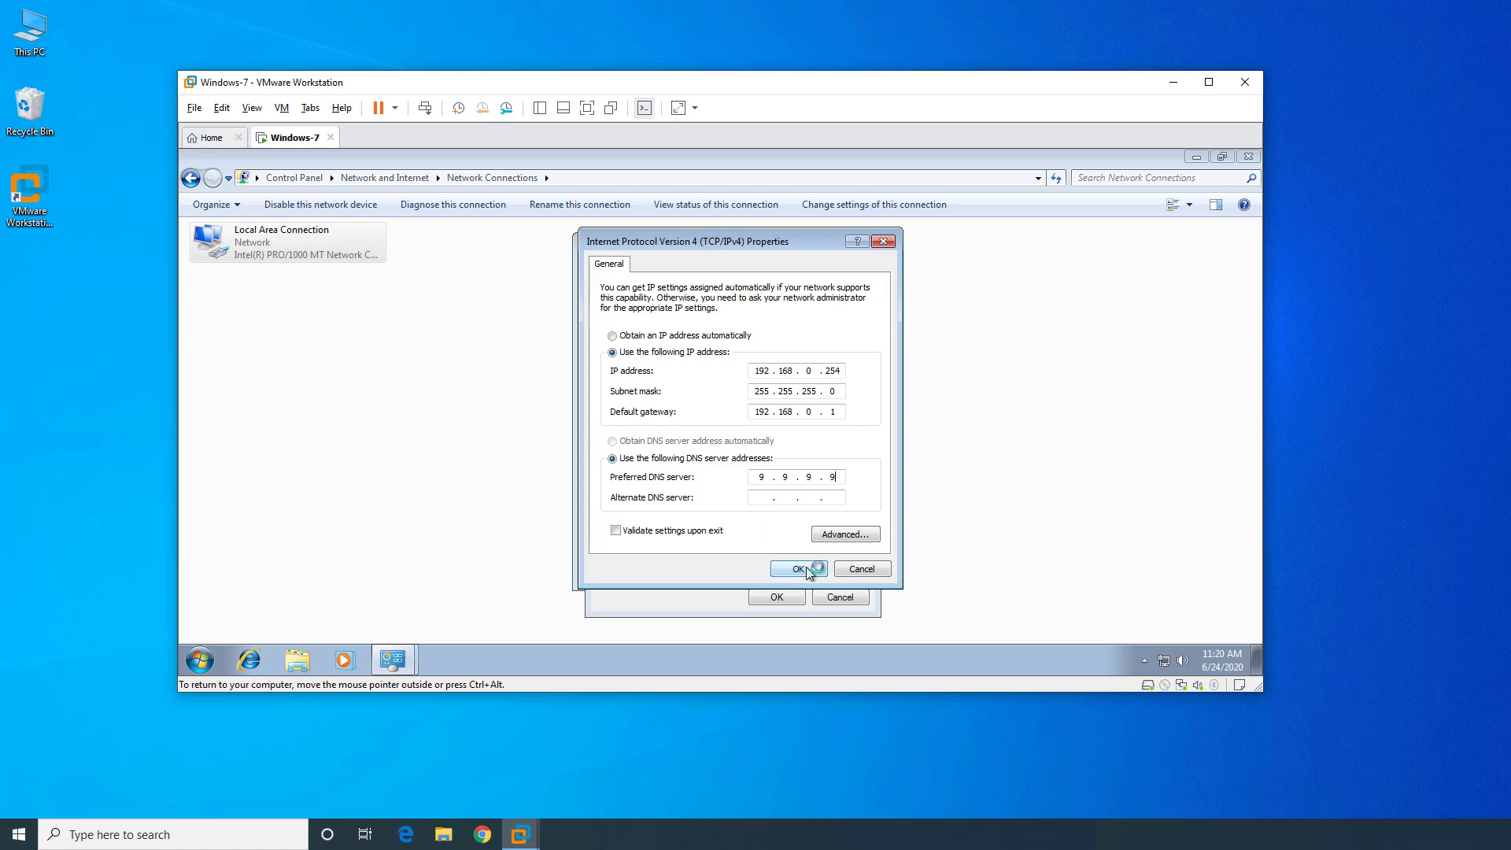
left_click(796, 568)
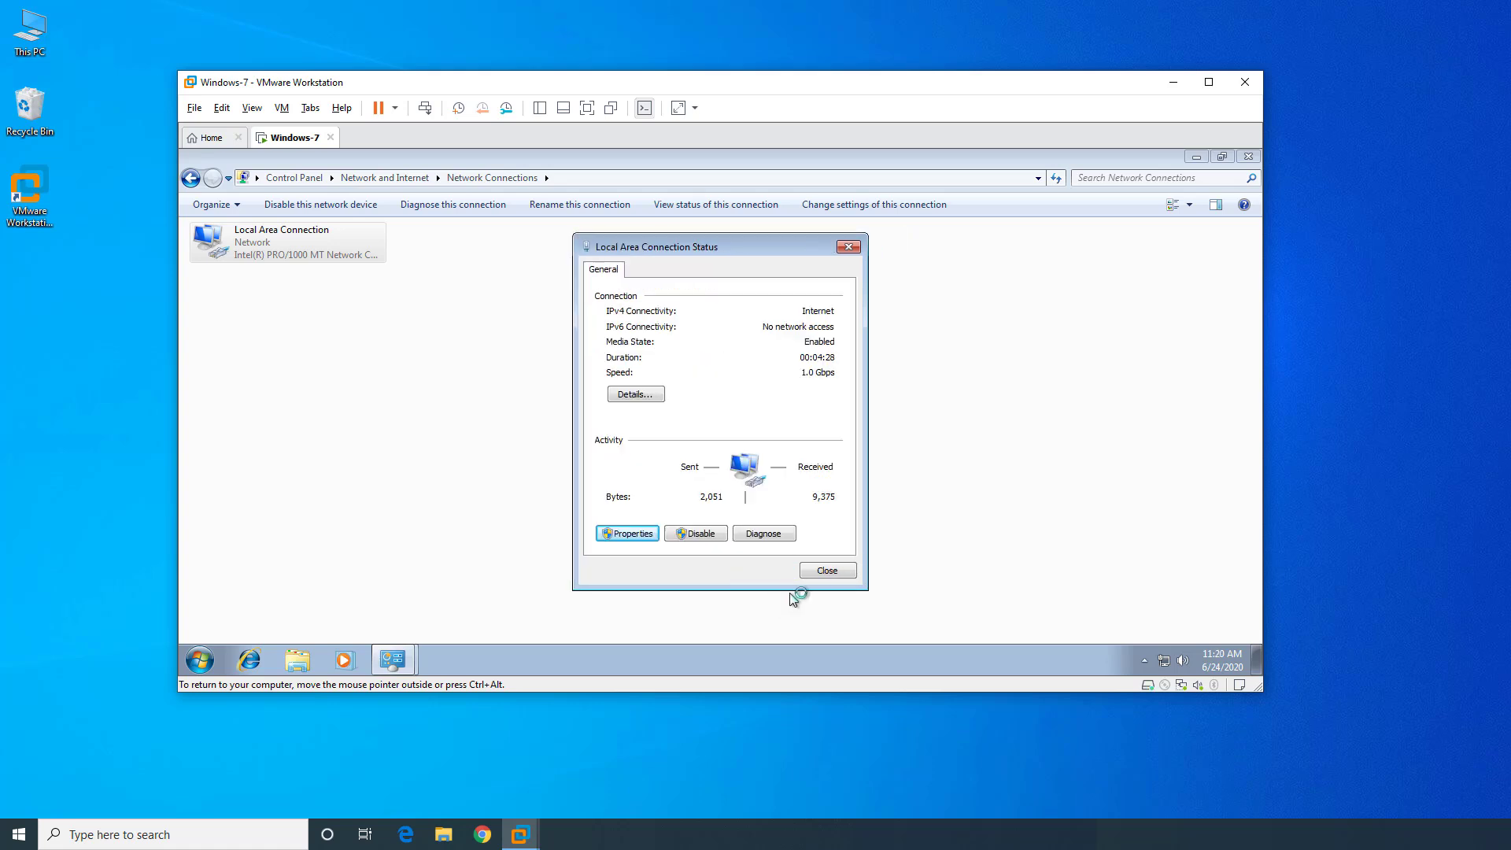
- Close the connection status and Network Connections windows
left_click(827, 570)
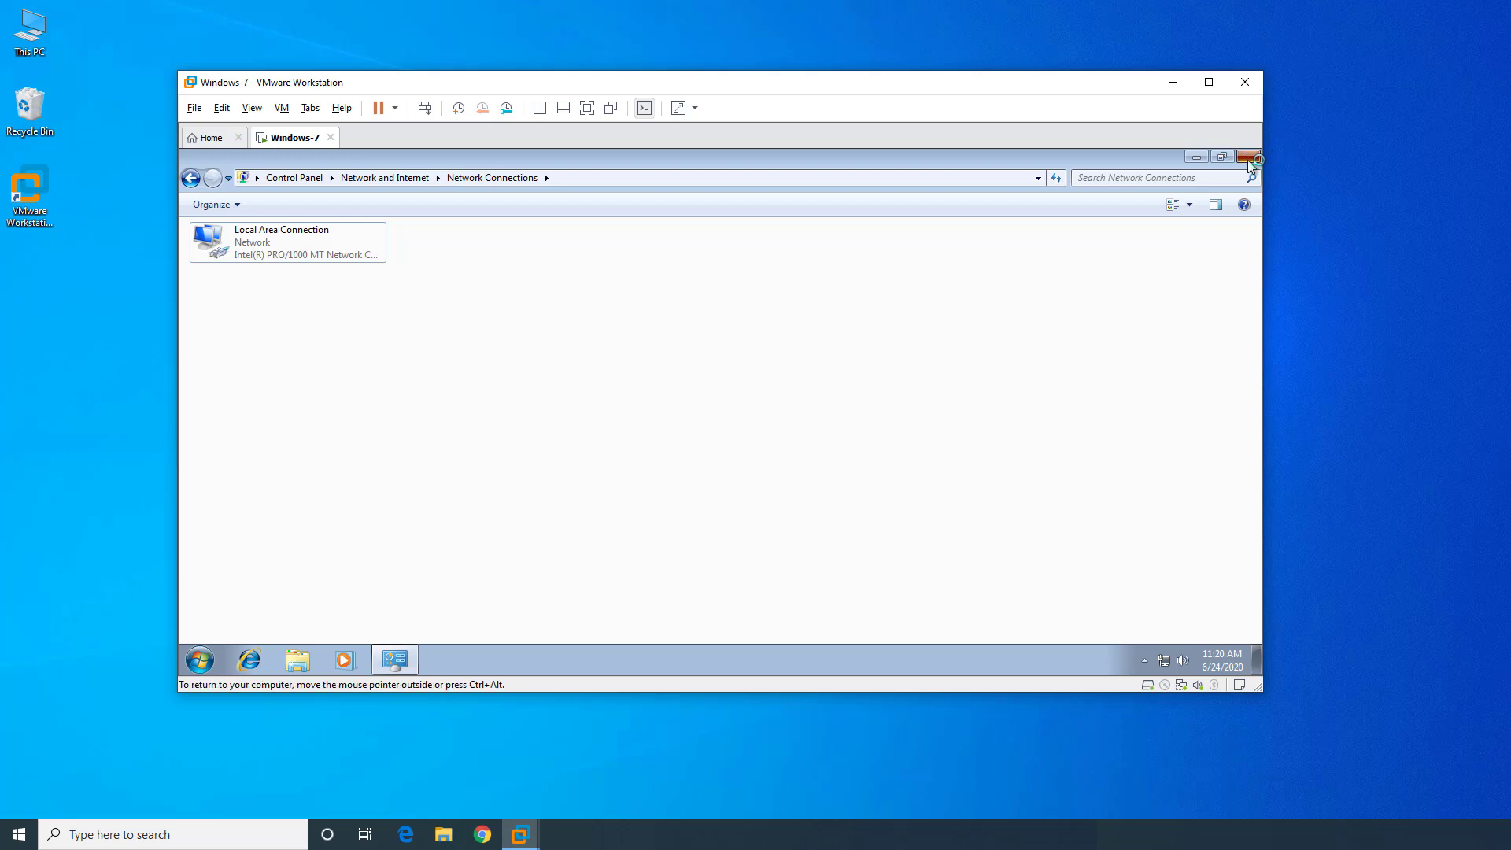
left_click(1250, 155)
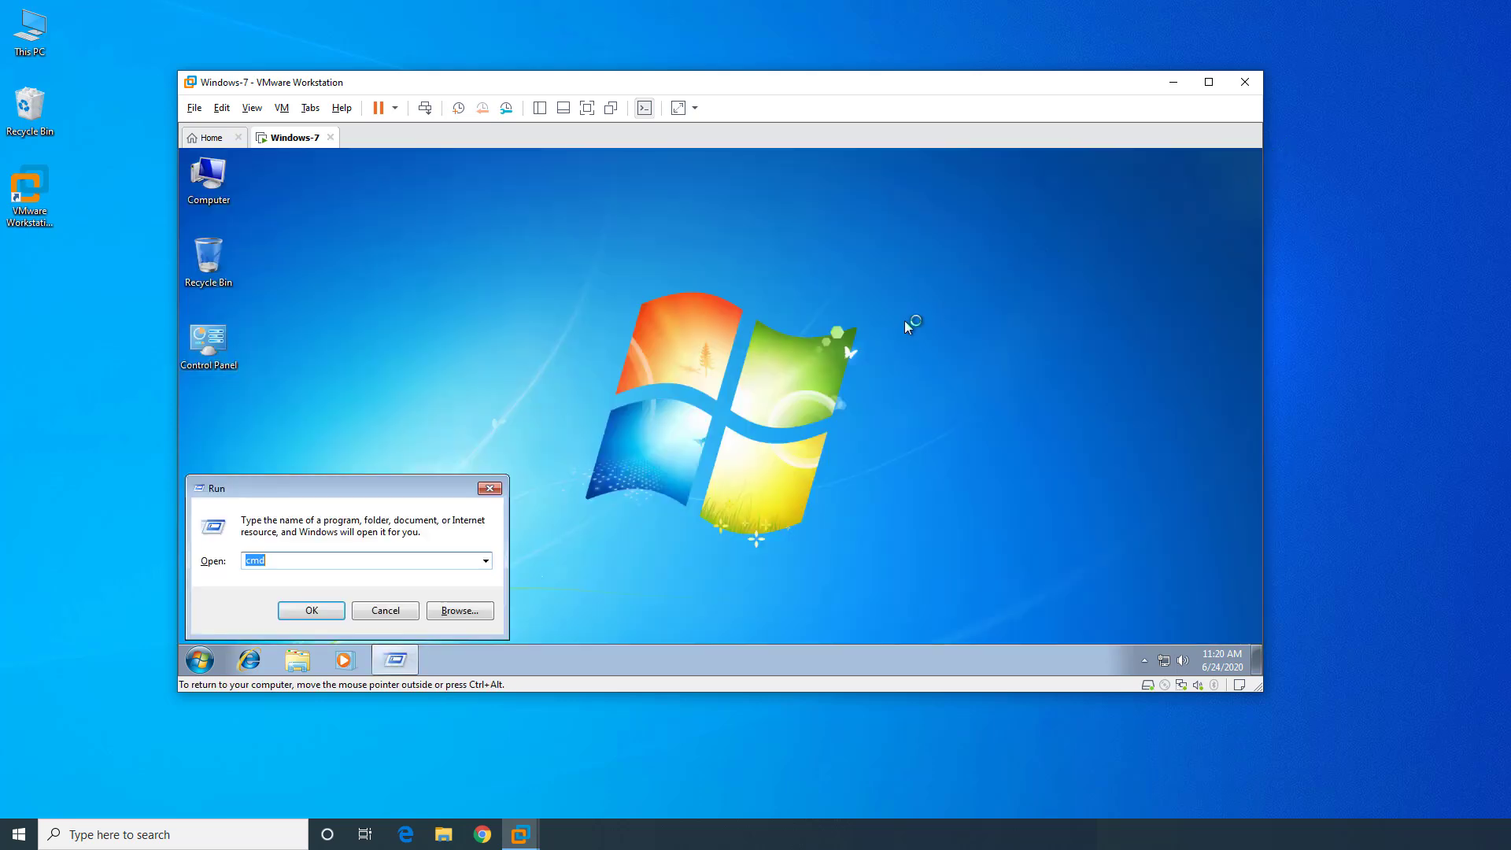
- Run ipconfig in the VM confirming IPv4 192.168.0.254, mask 255.255.255.0, gateway 192.168.0.1
left_click(310, 610)
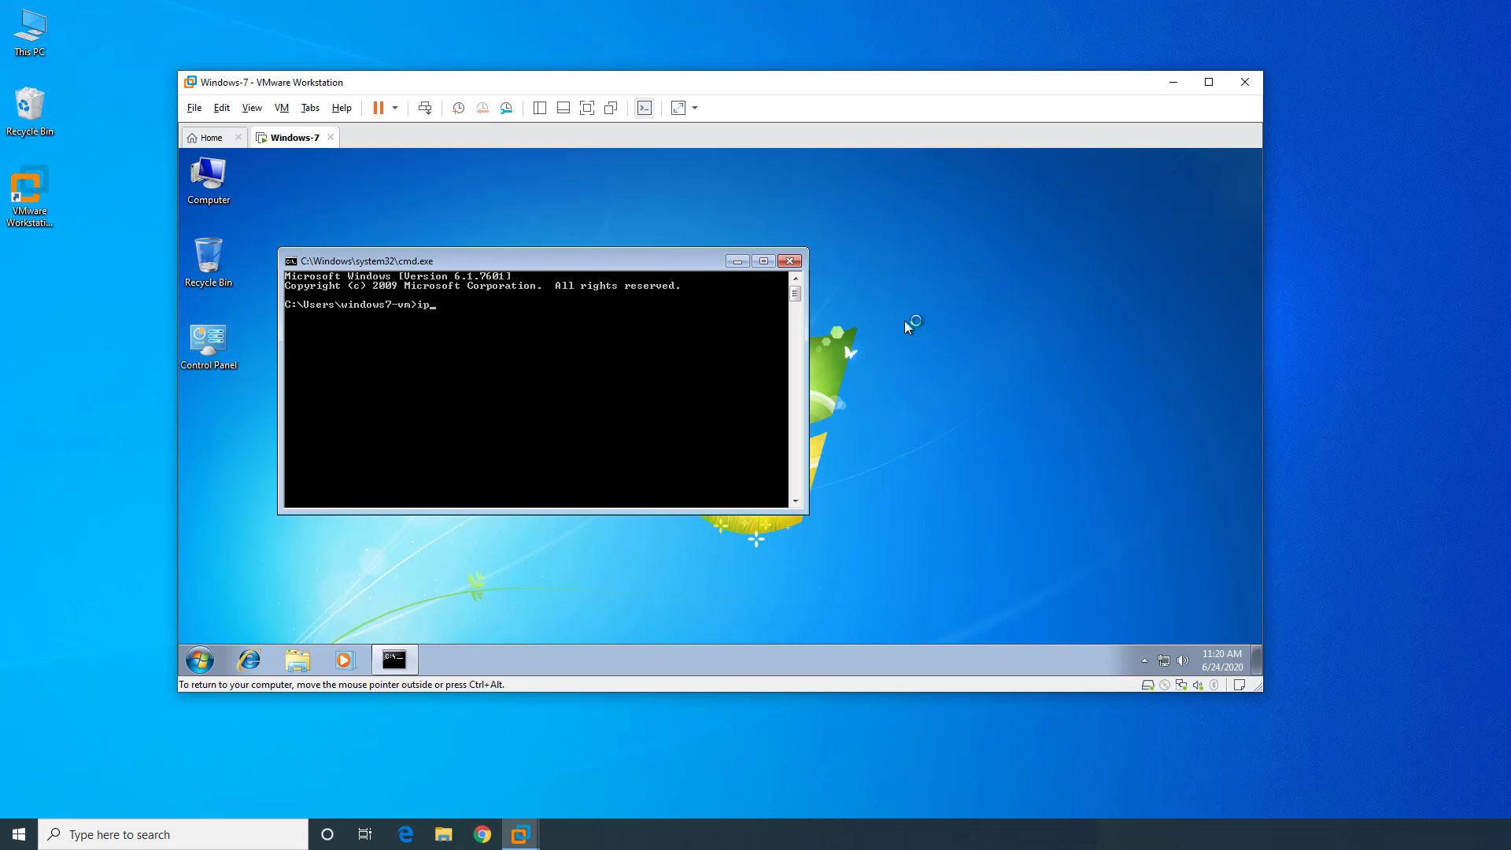
key("Return")
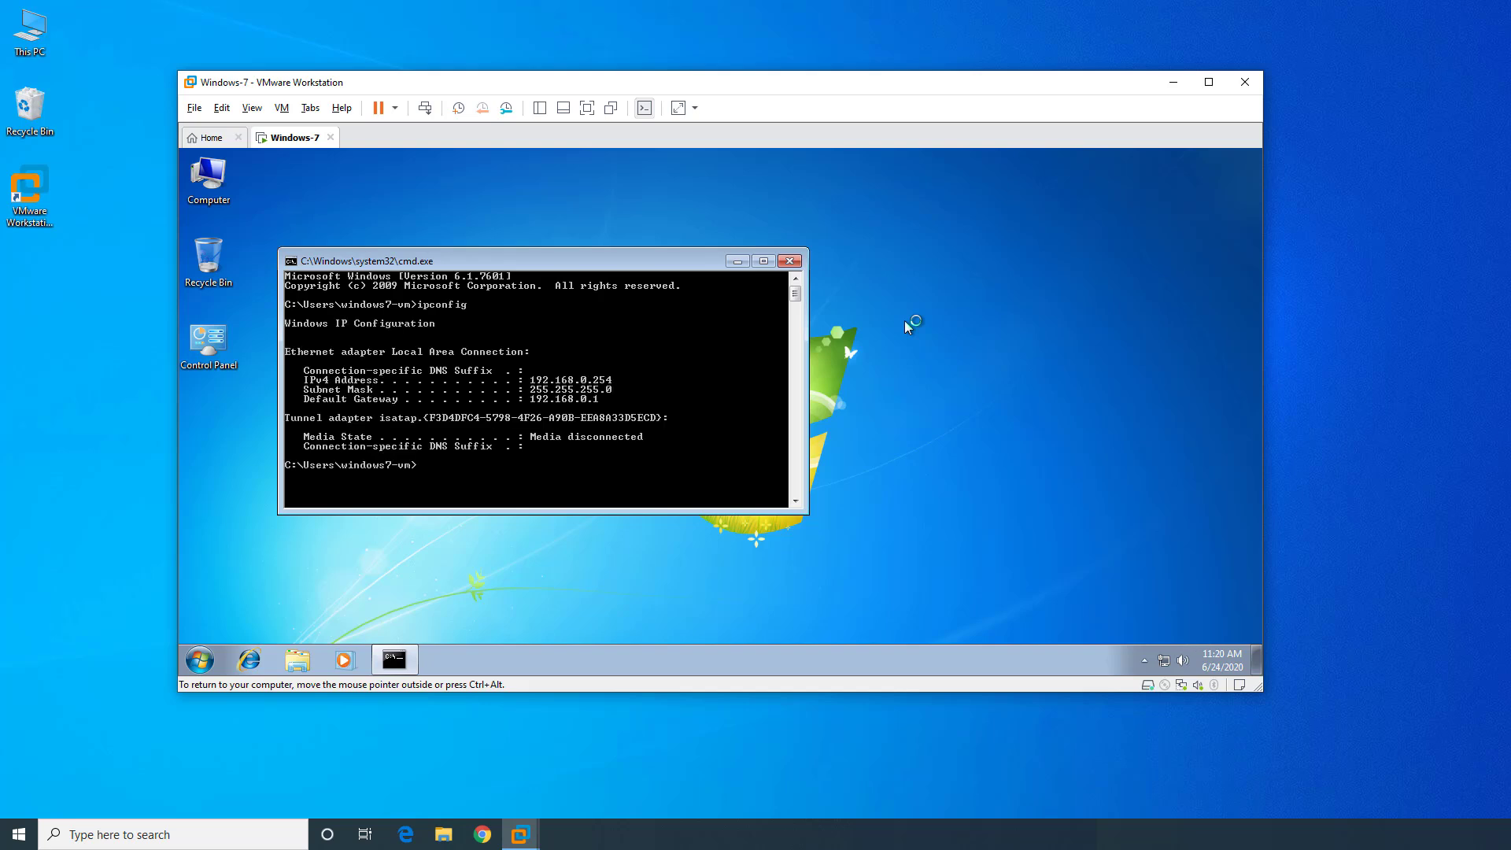
mouse_move(304, 387)
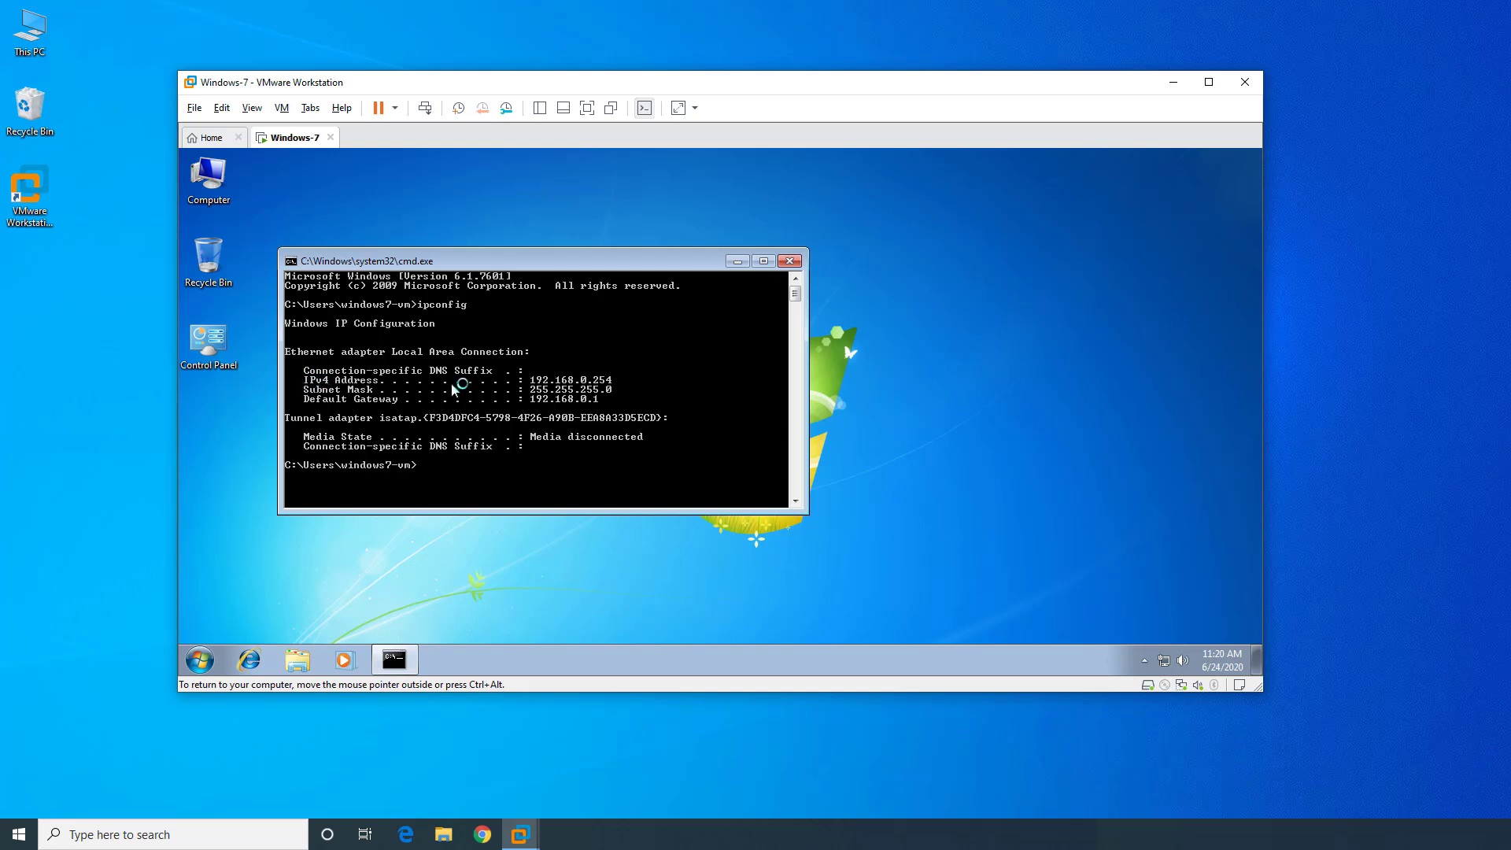
mouse_move(621, 377)
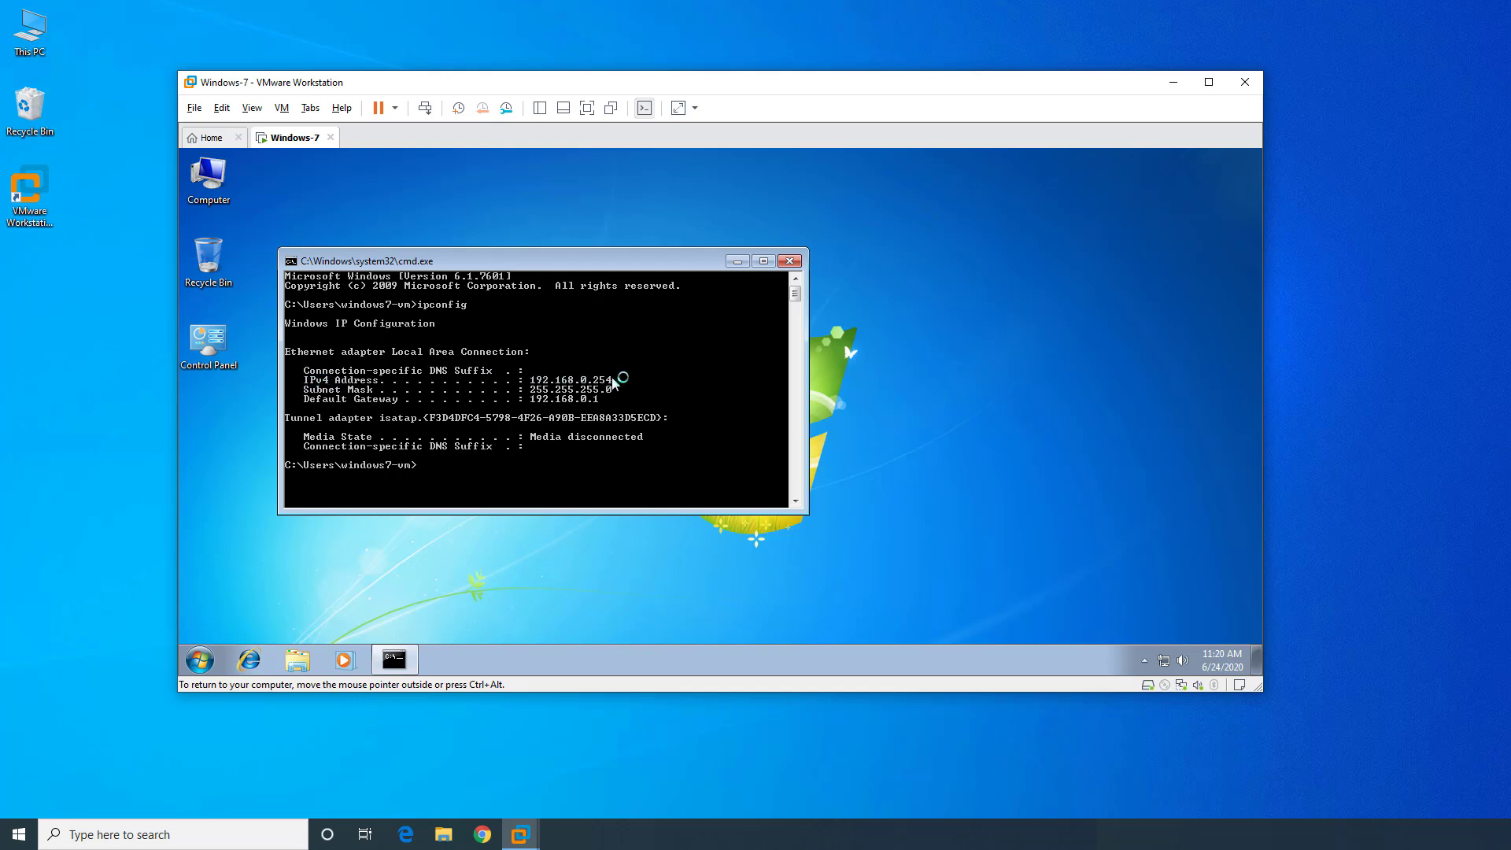
mouse_move(544, 401)
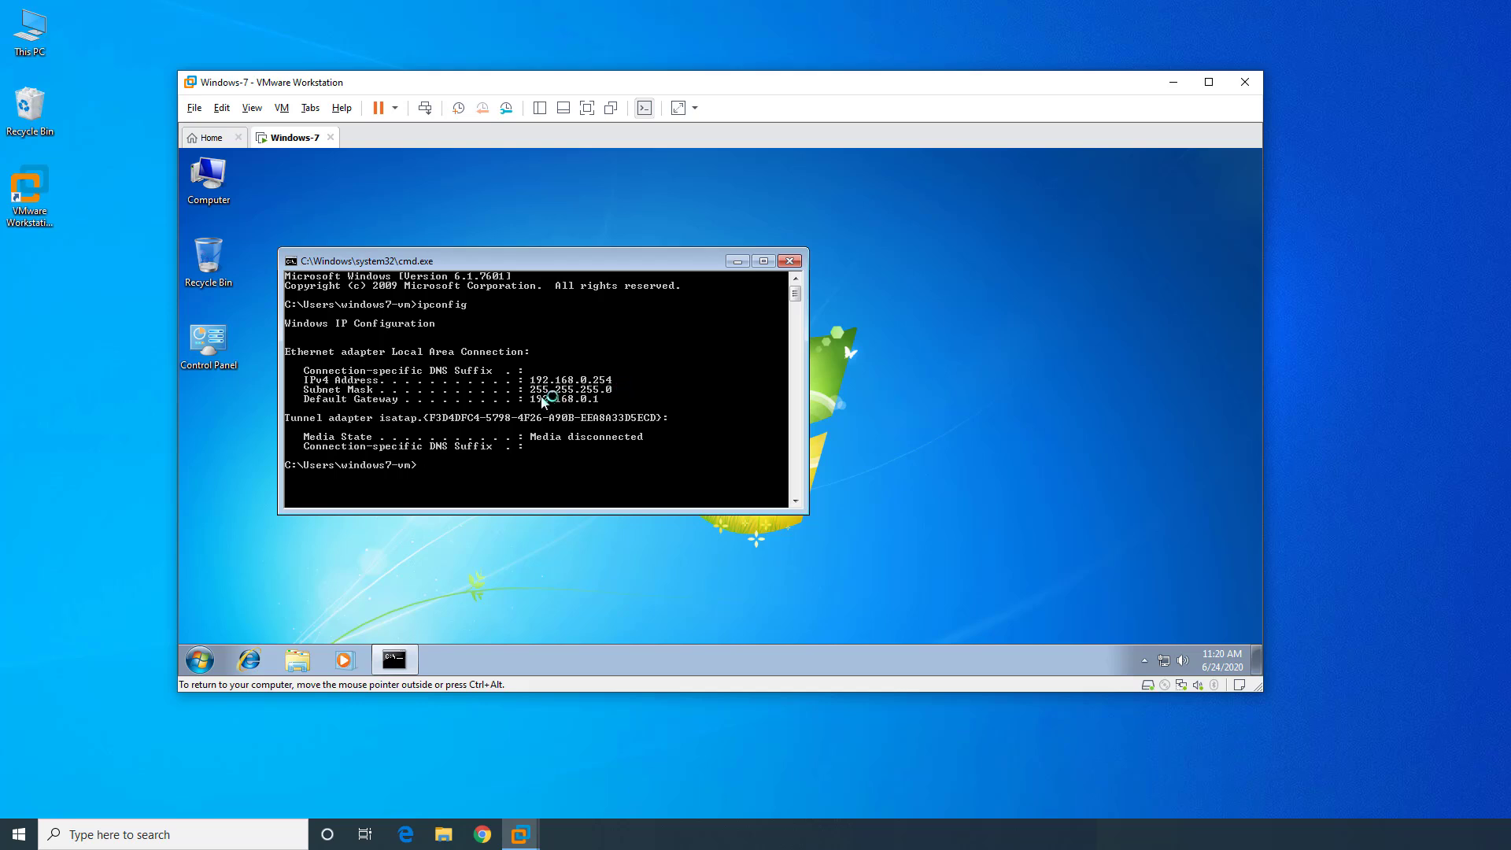
mouse_move(565, 395)
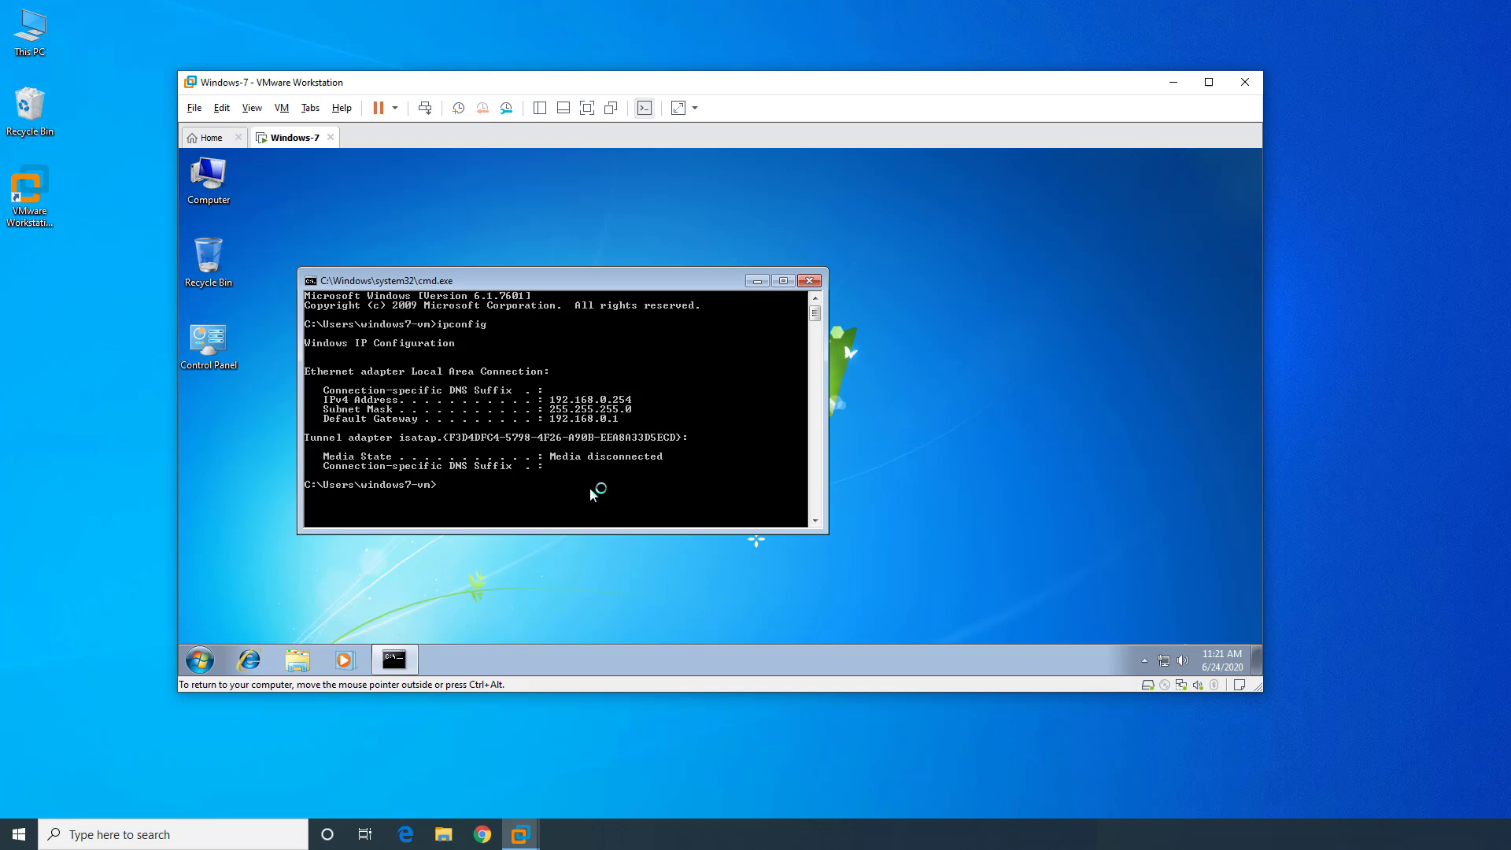
- Ping 192.168.0.1 from the static address, receive all four replies, then close the command prompt
type("ping")
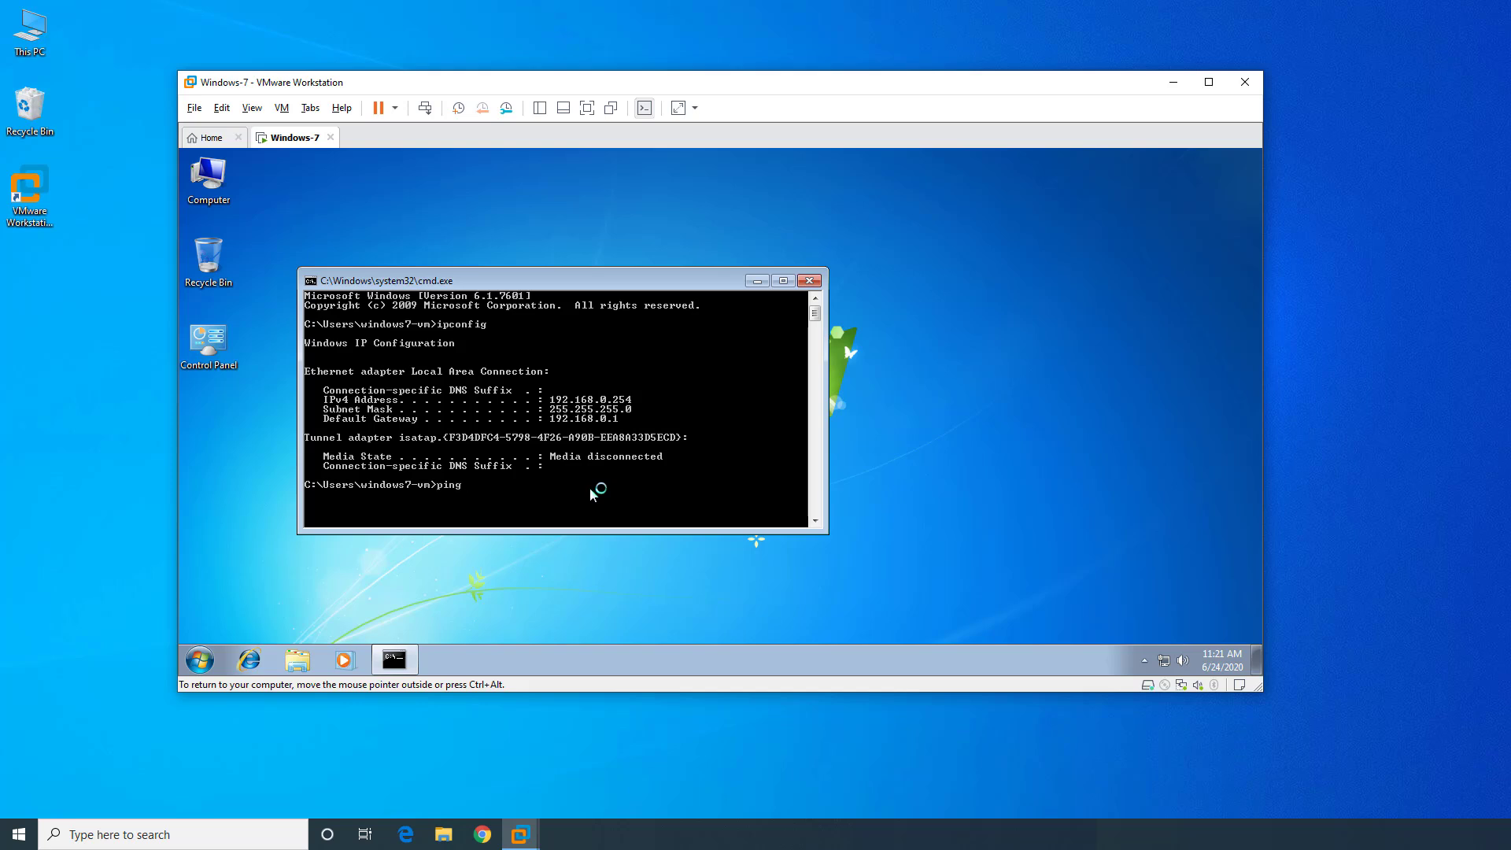
type("192.16")
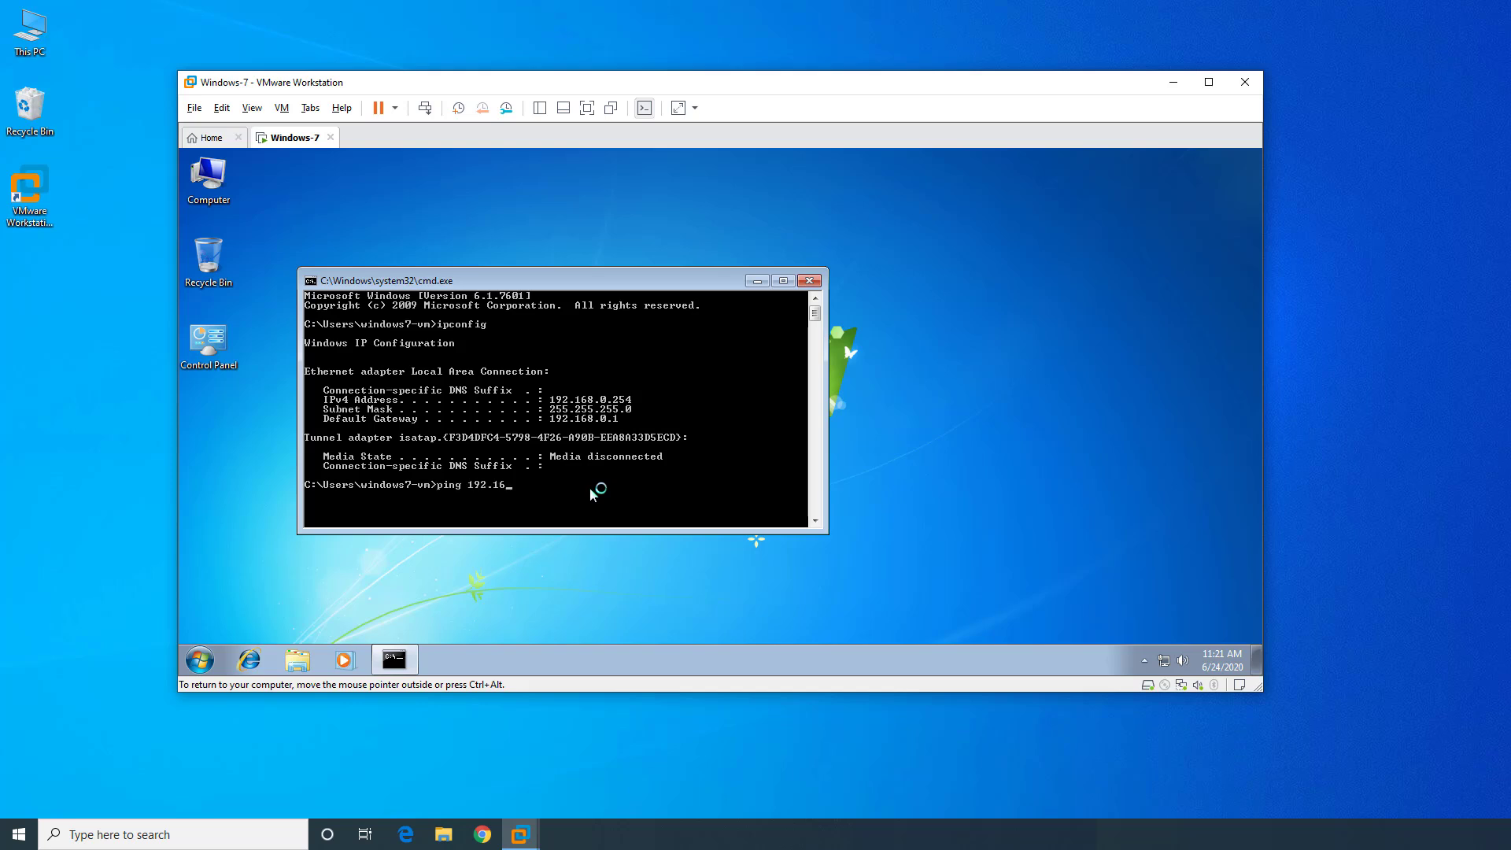
type("8.0.1")
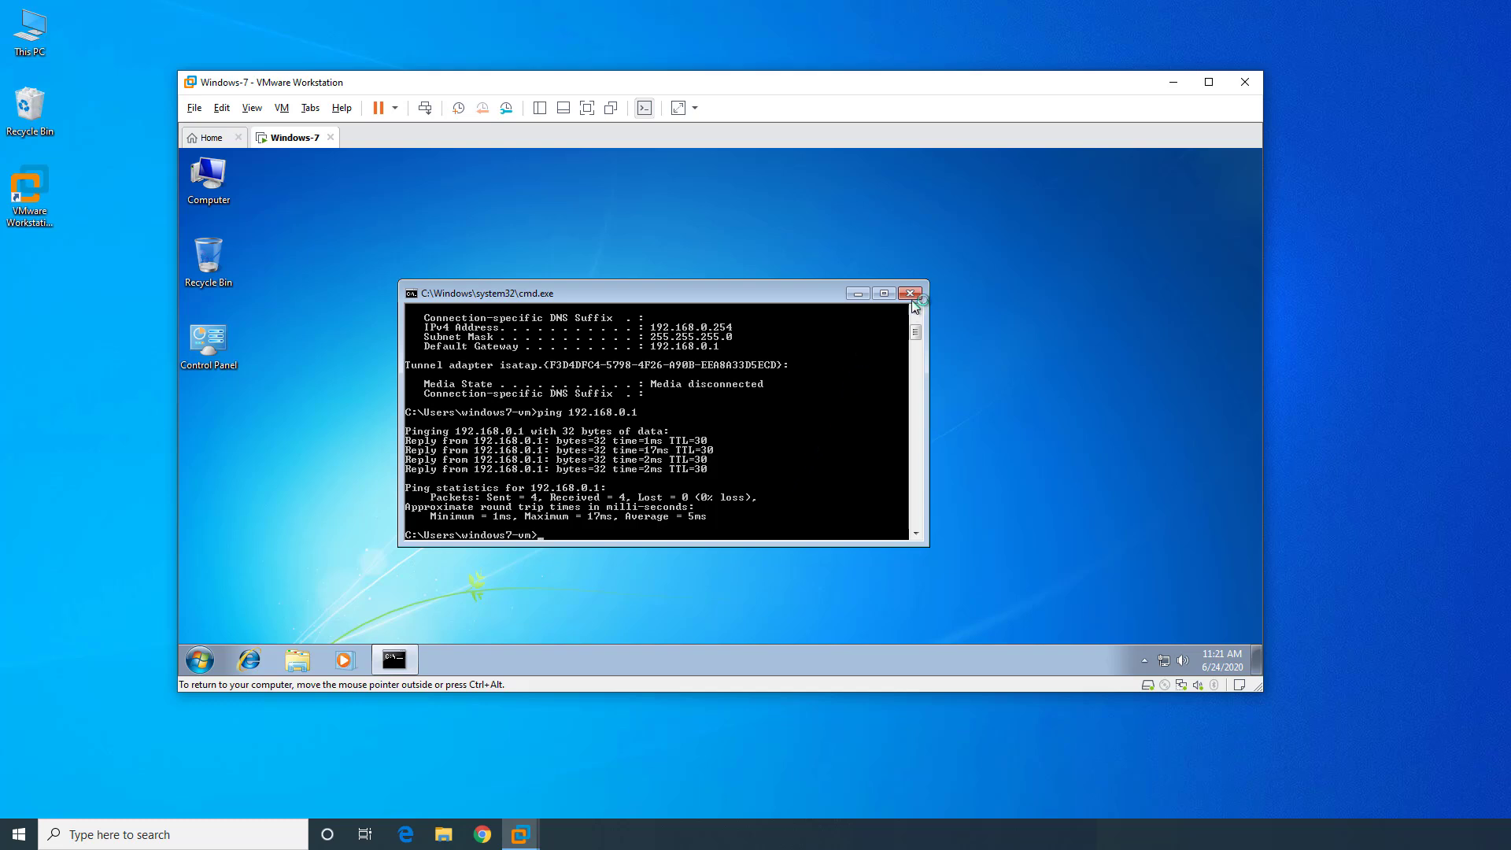
left_click(908, 292)
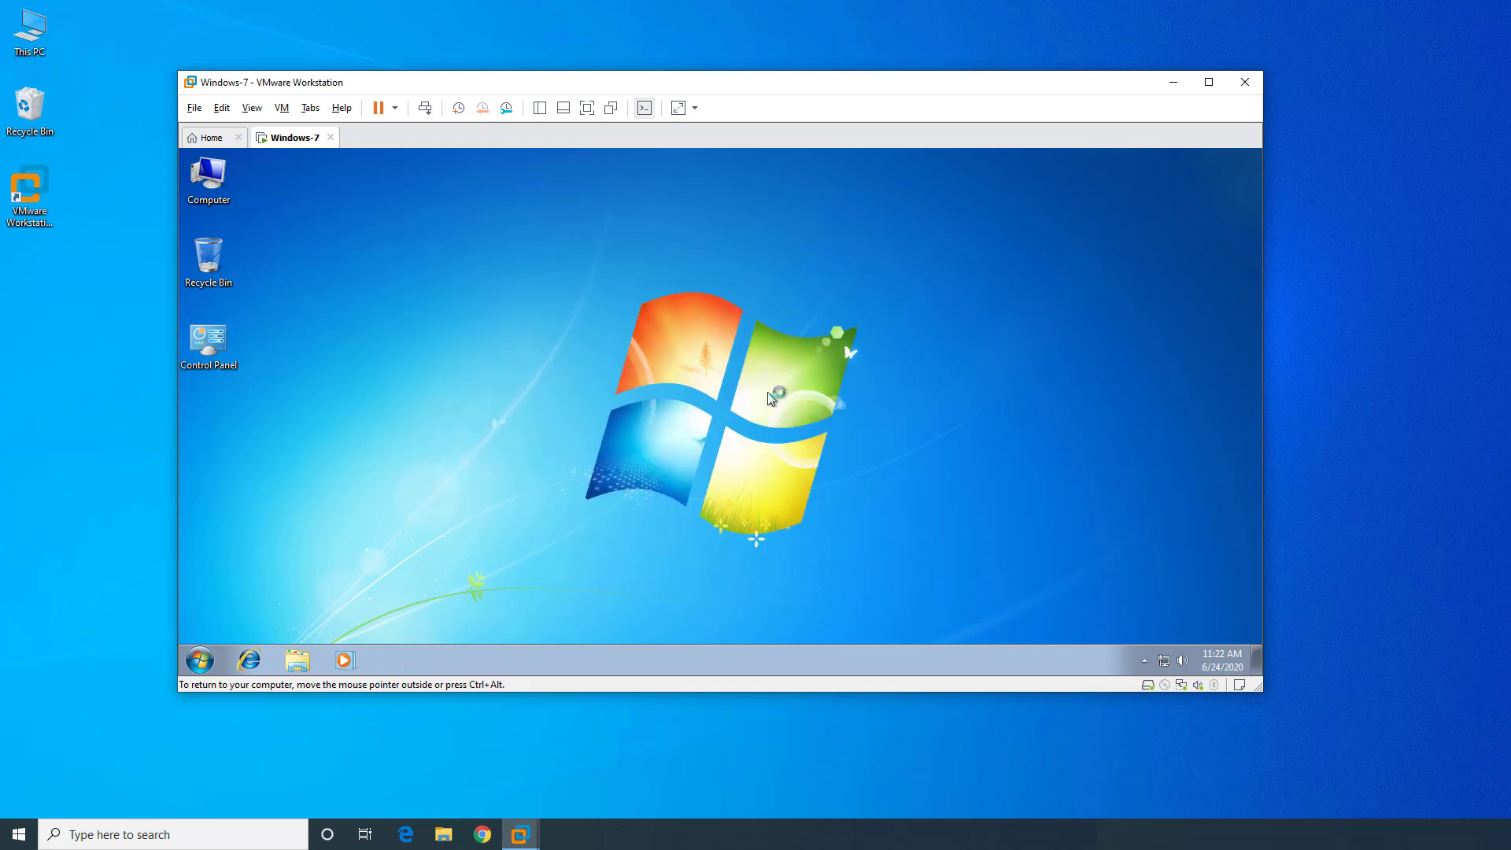